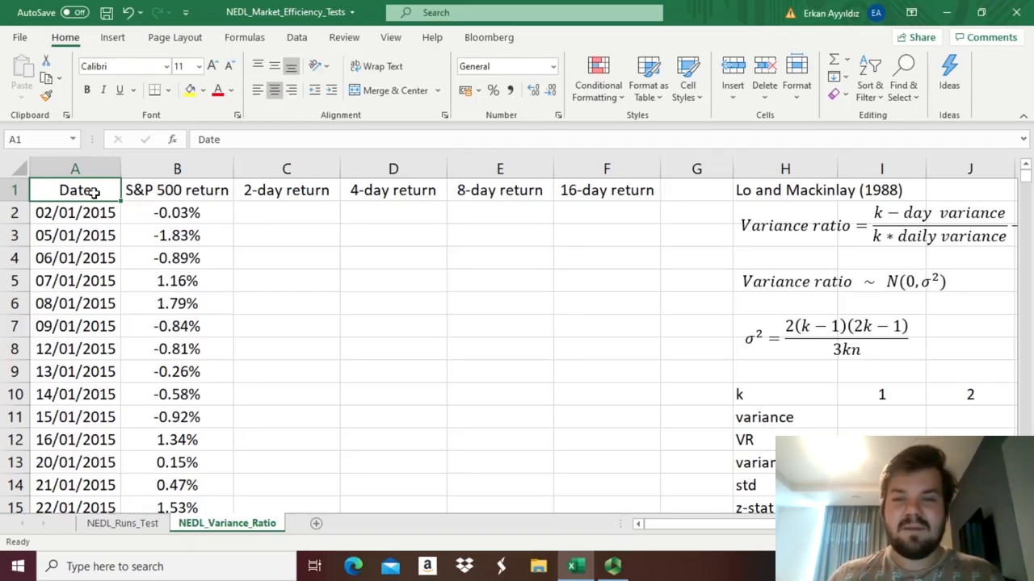
Step: Review the Lo and MacKinlay (1988) variance ratio equation and its distribution terms
left_click(784, 190)
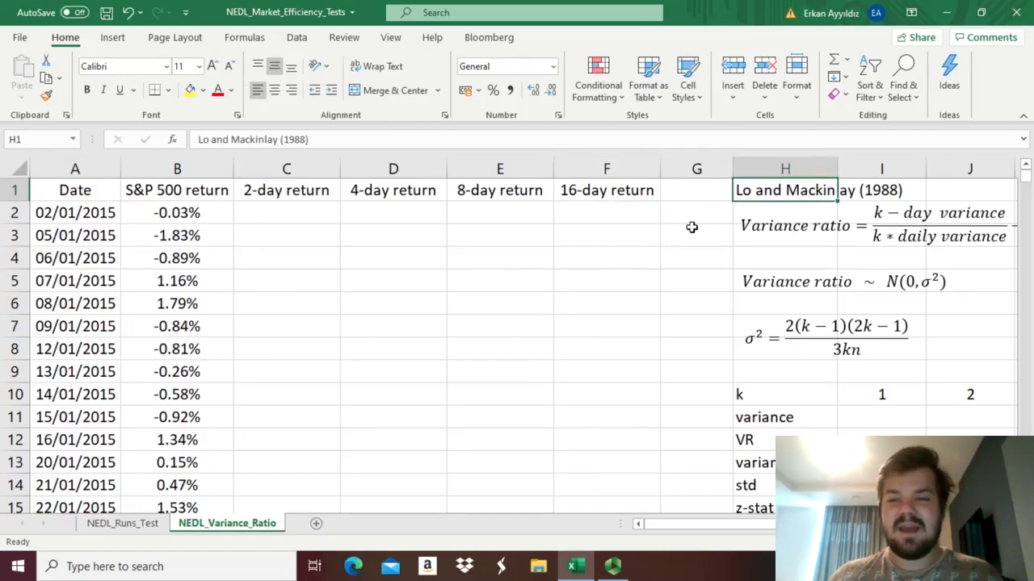
scroll("right", 3)
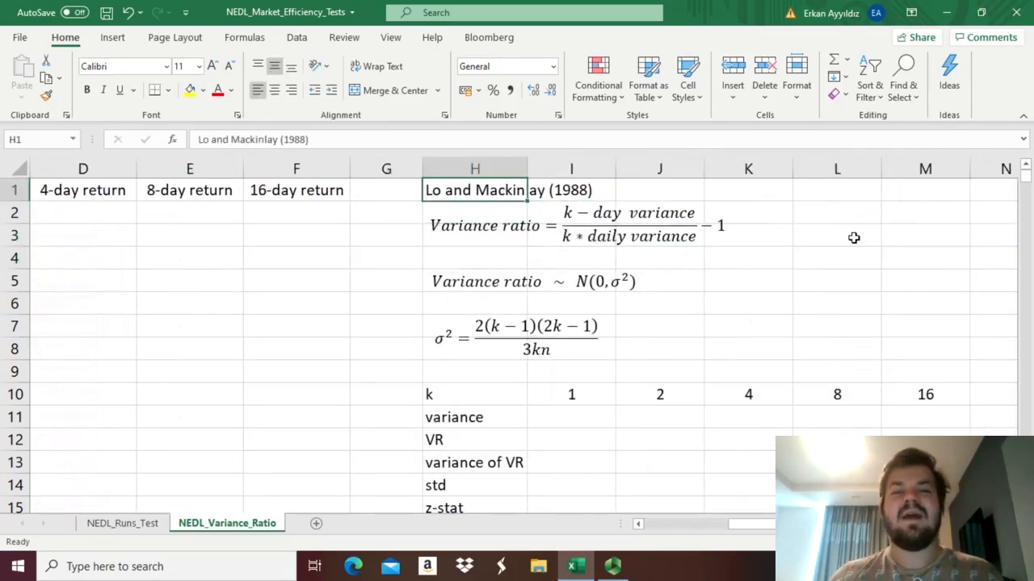
mouse_move(867, 250)
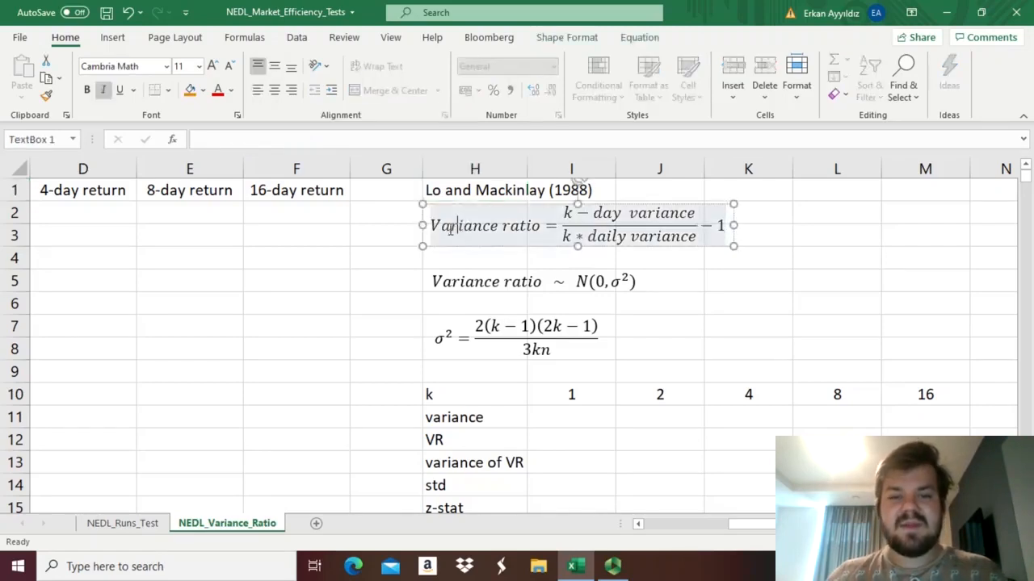
double_click(484, 225)
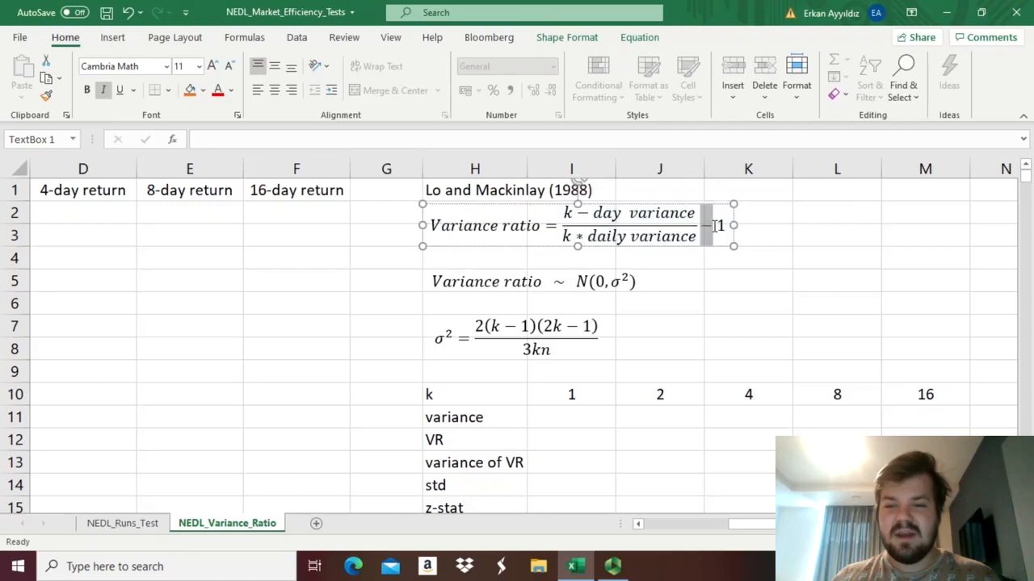
left_click(475, 190)
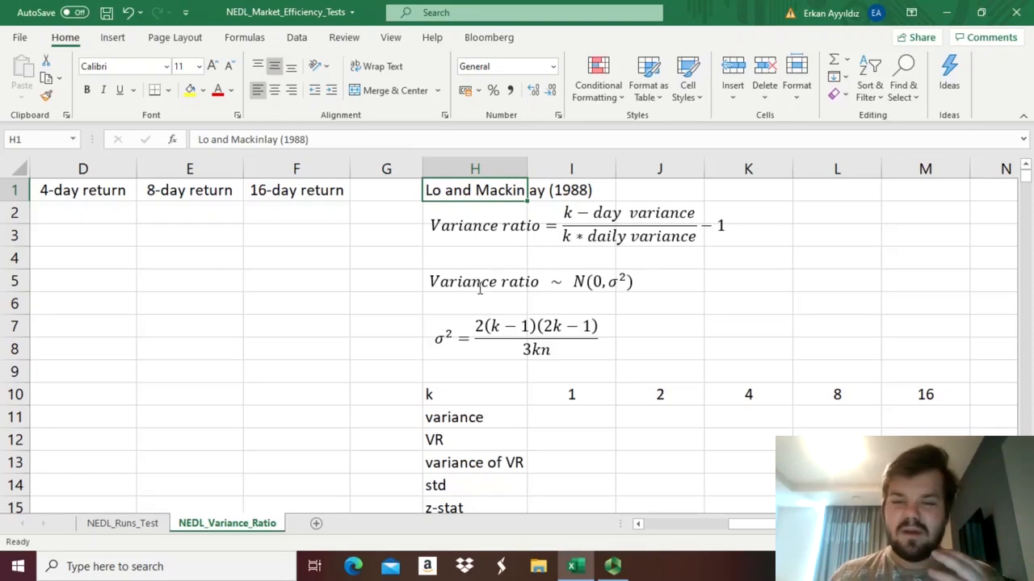
mouse_move(486, 261)
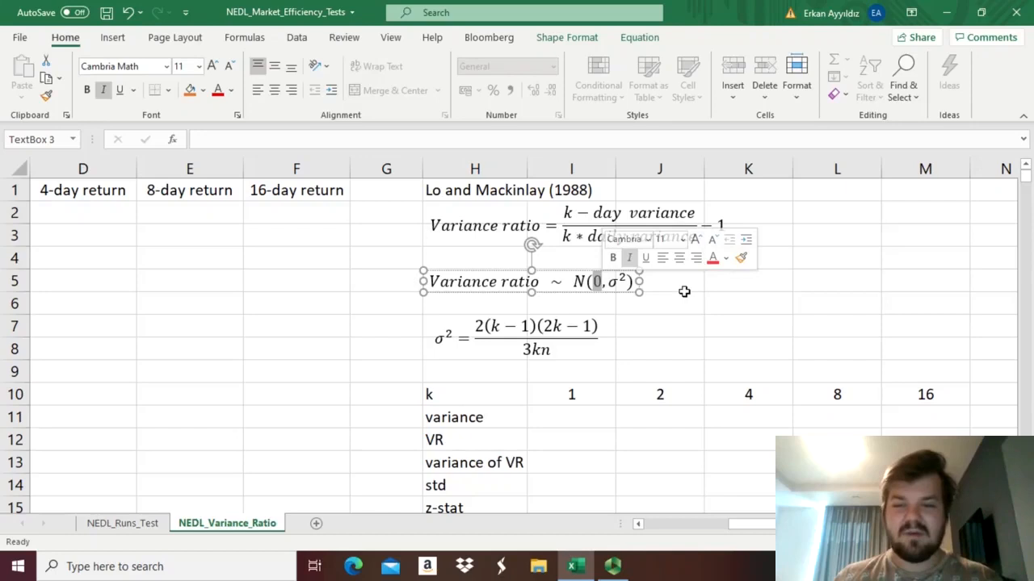
left_click(660, 281)
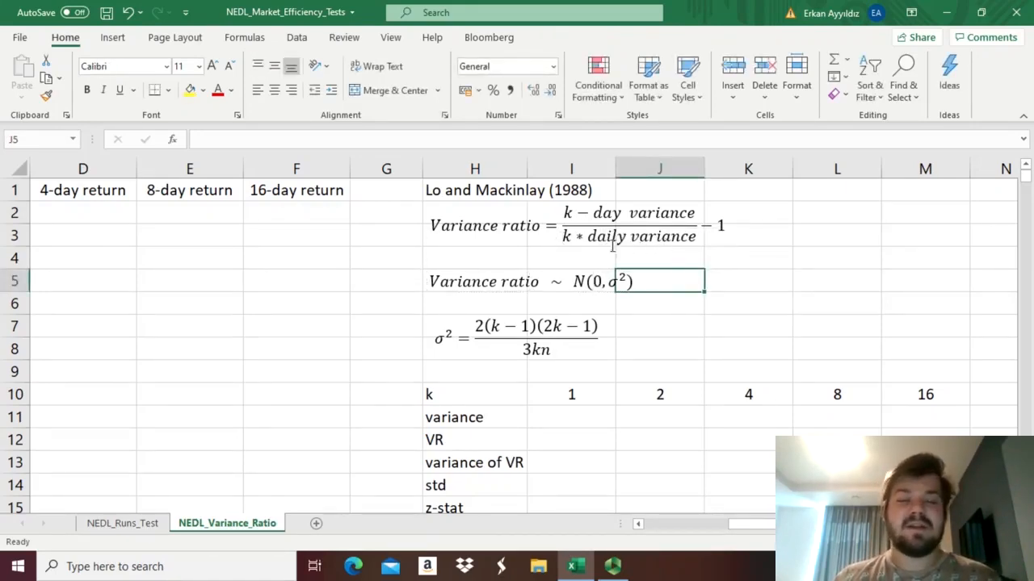
left_click(566, 225)
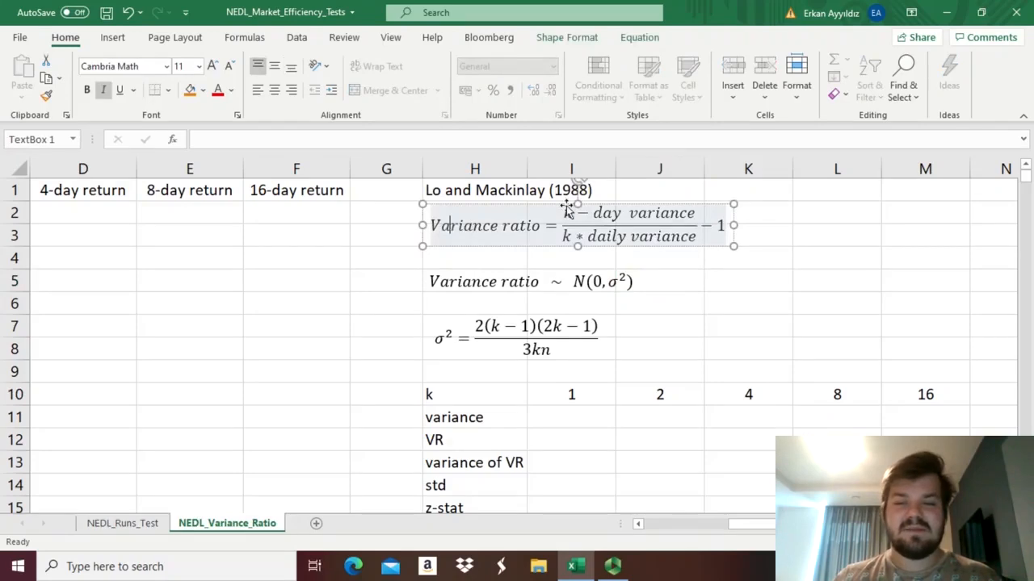
mouse_move(690, 277)
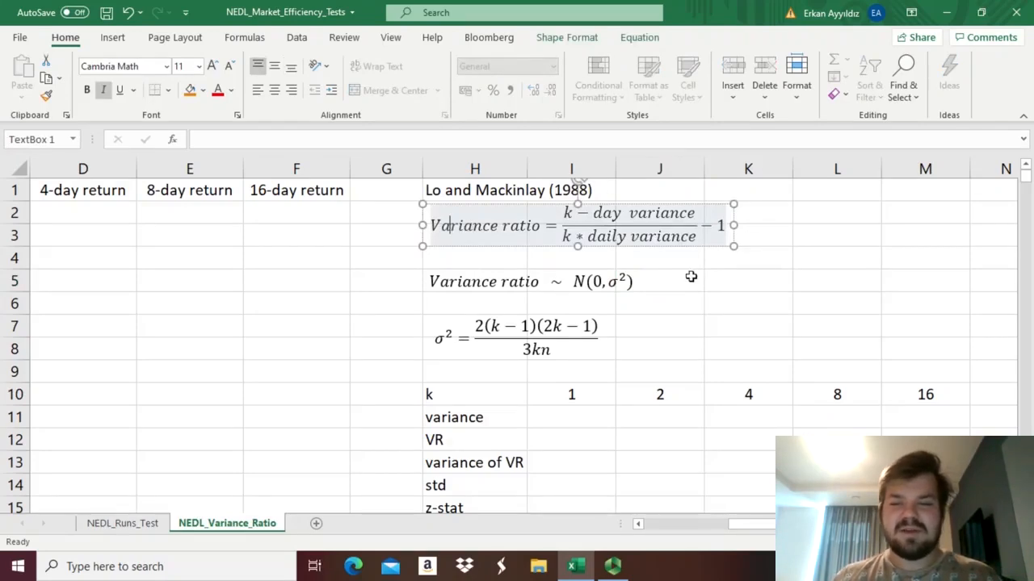
left_click(659, 281)
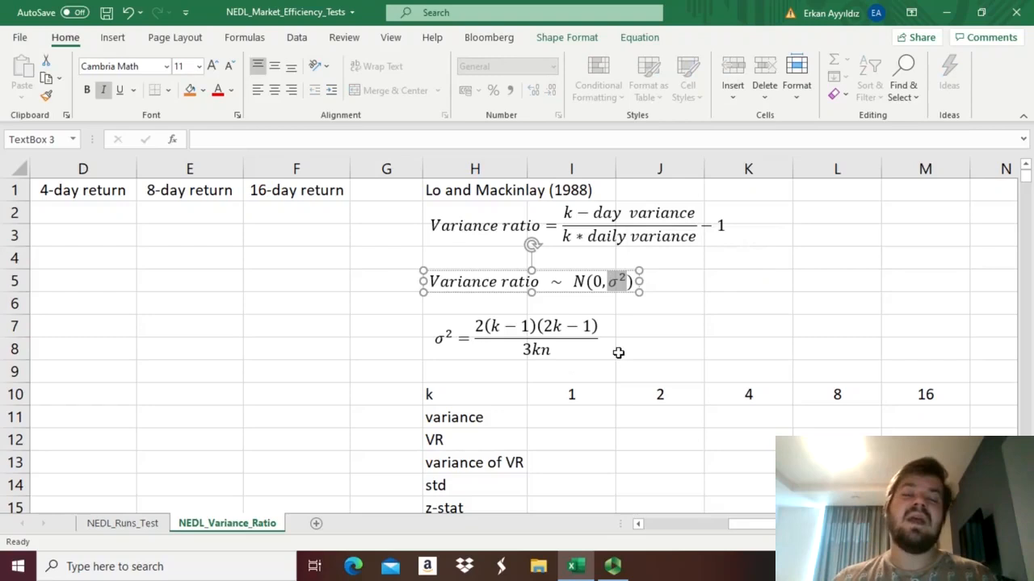
mouse_move(628, 252)
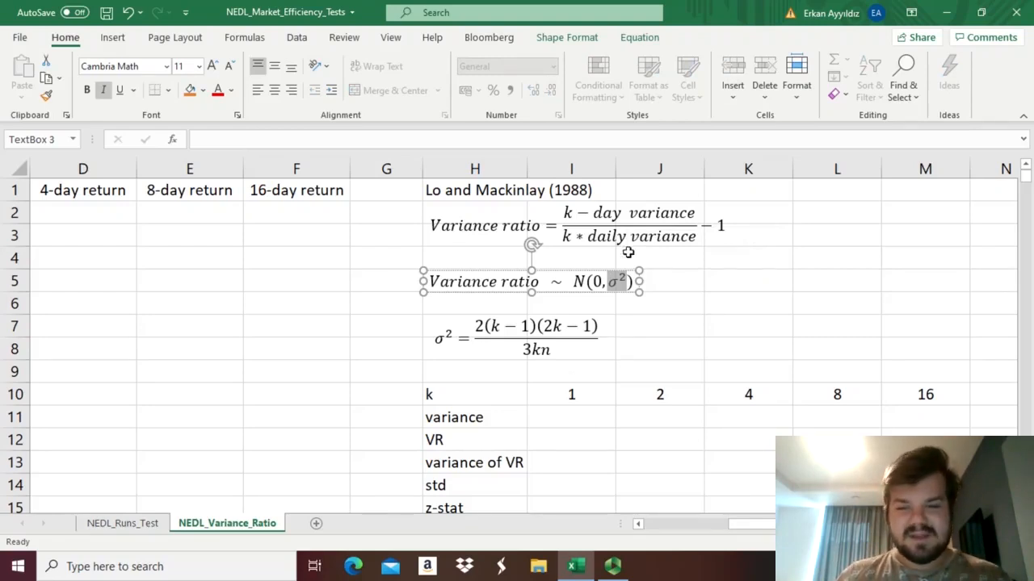
mouse_move(613, 300)
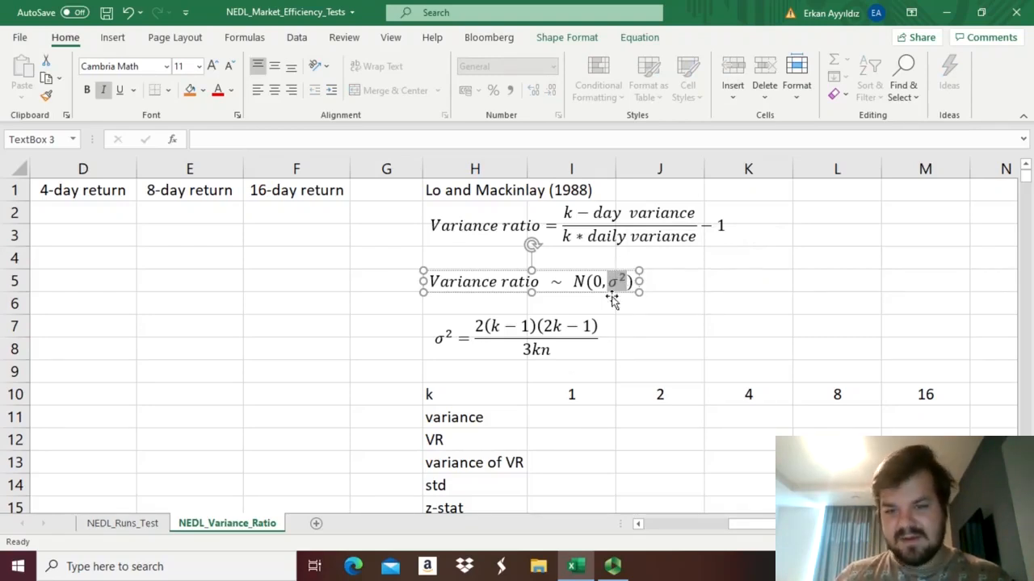
mouse_move(656, 339)
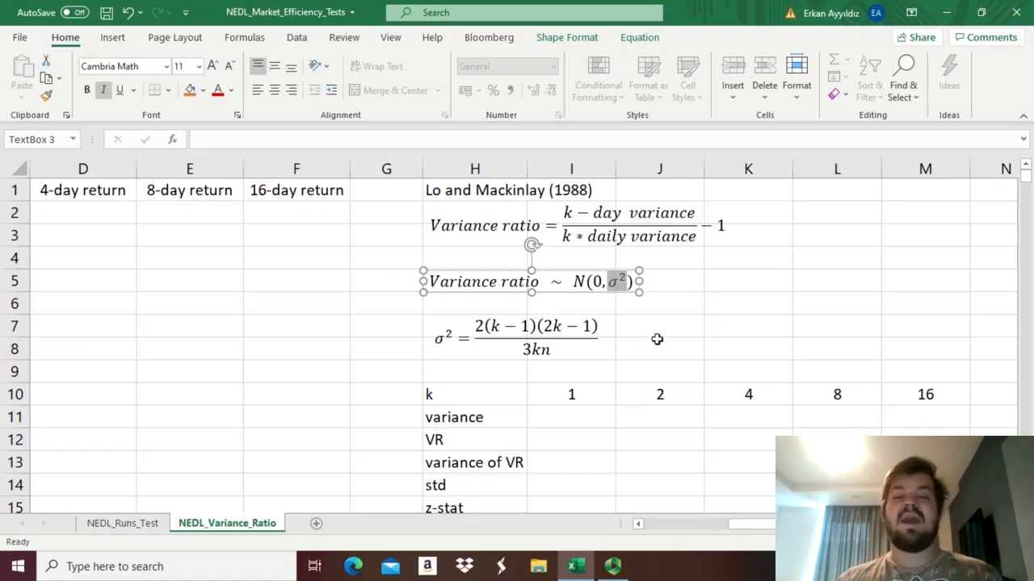
mouse_move(538, 345)
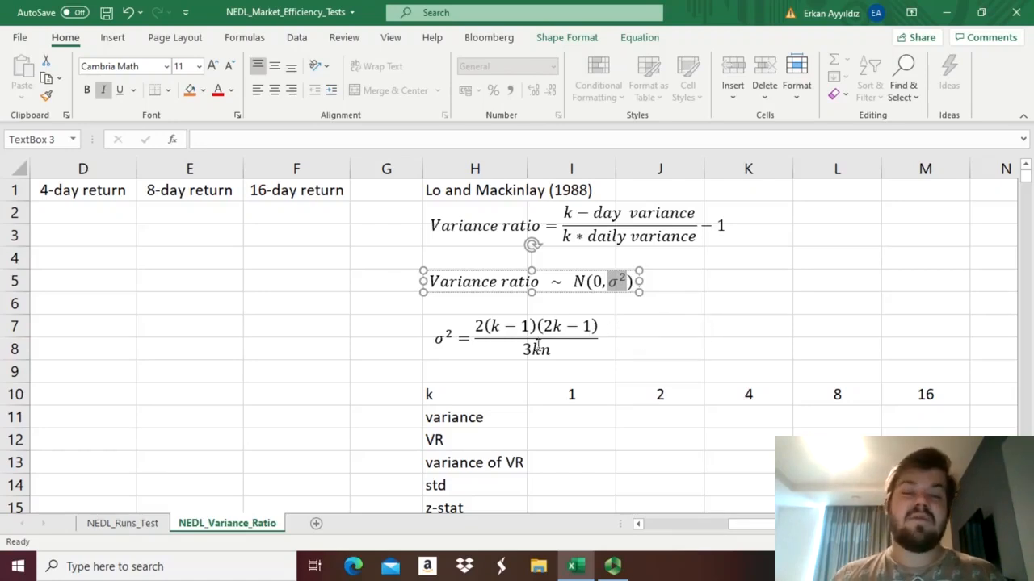
left_click(535, 338)
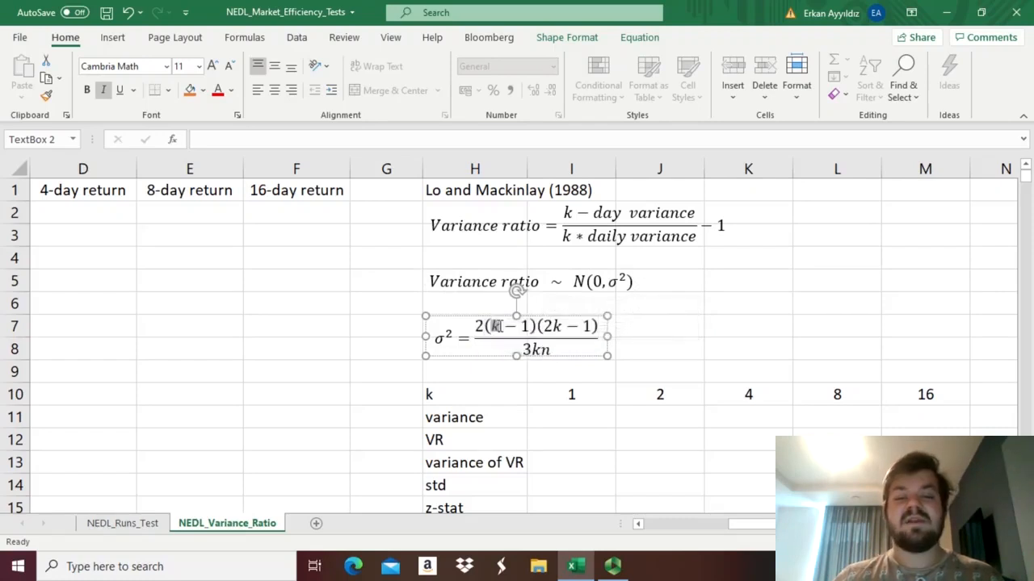
left_click(659, 326)
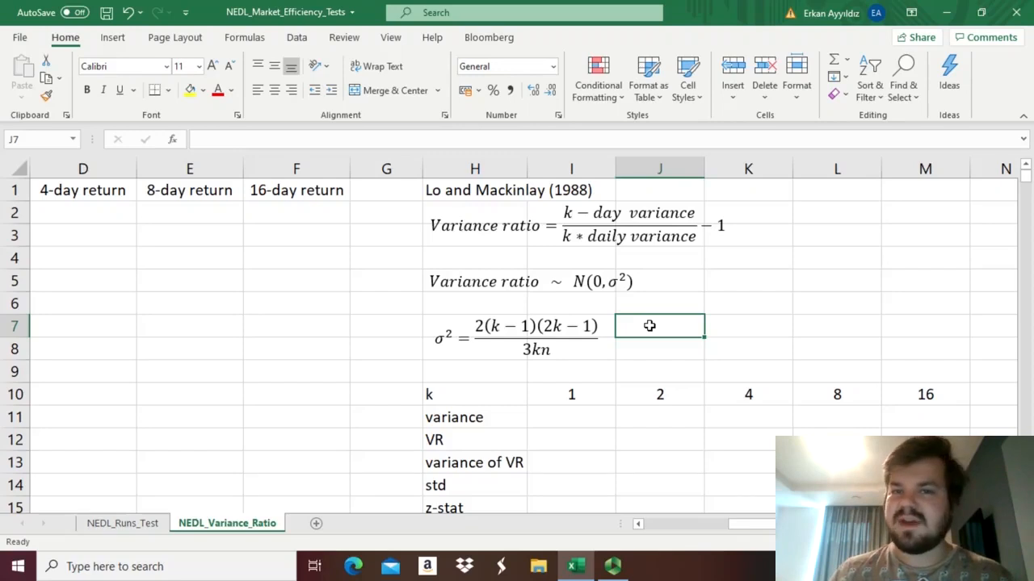
mouse_move(241, 283)
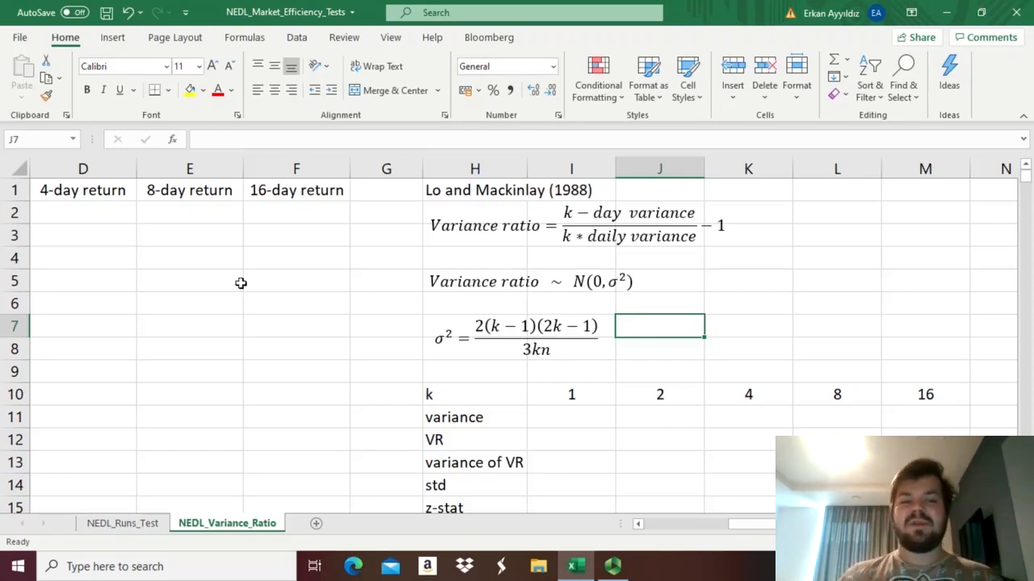
Step: Return to the sheet and review the 2-, 8- and 16-day return headings
left_click(189, 280)
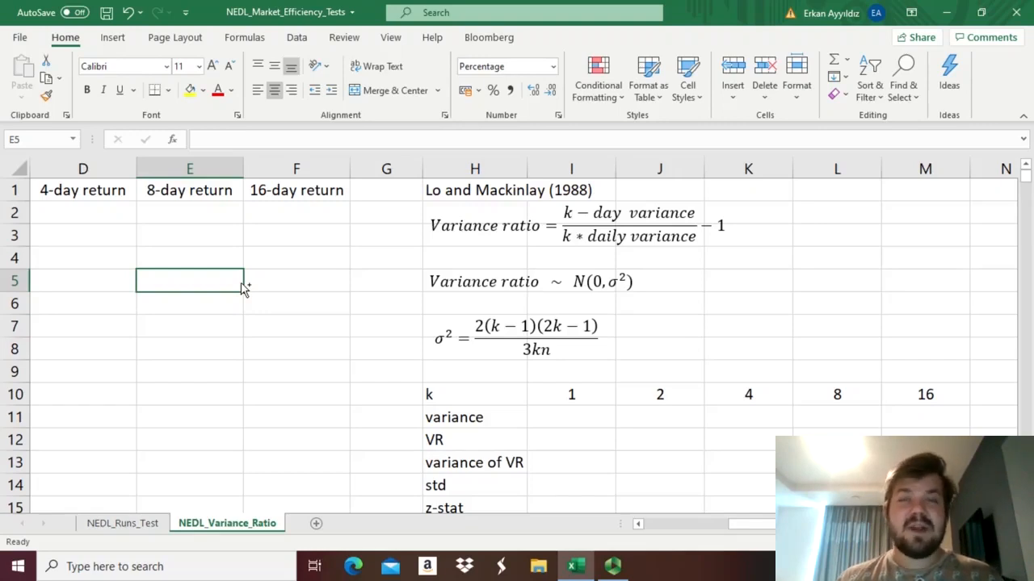
scroll("left", 3)
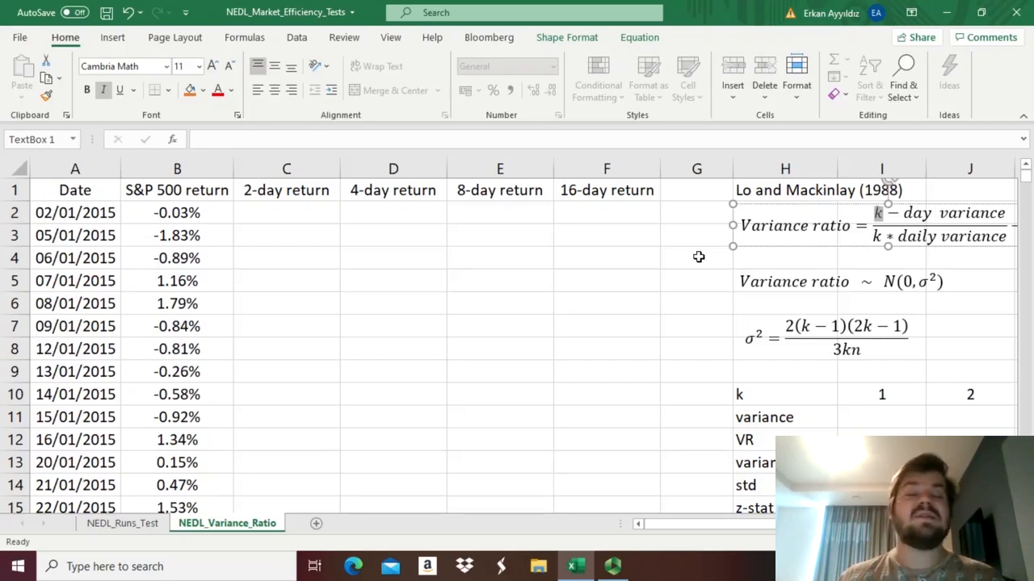
left_click(696, 257)
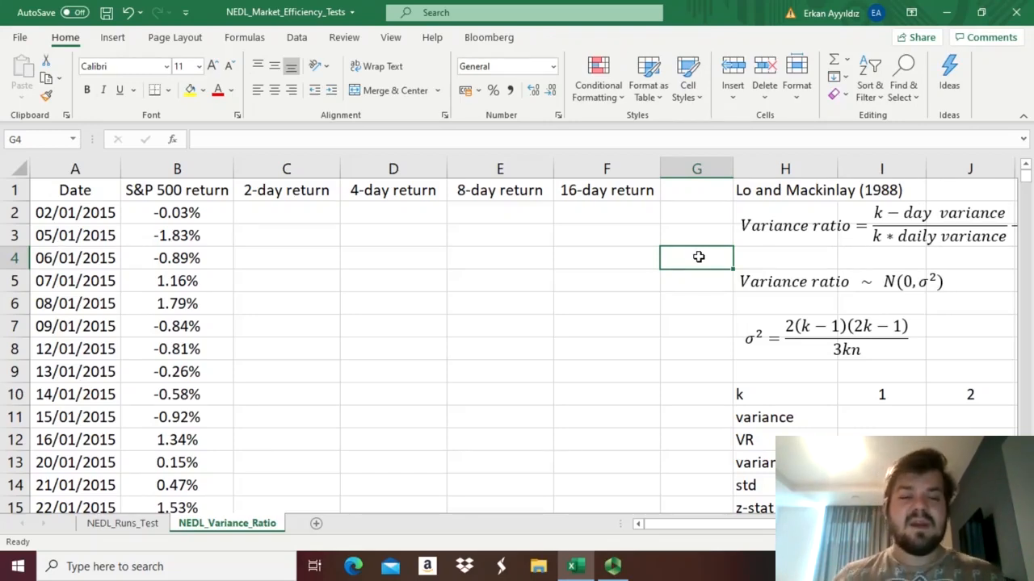
left_click(286, 190)
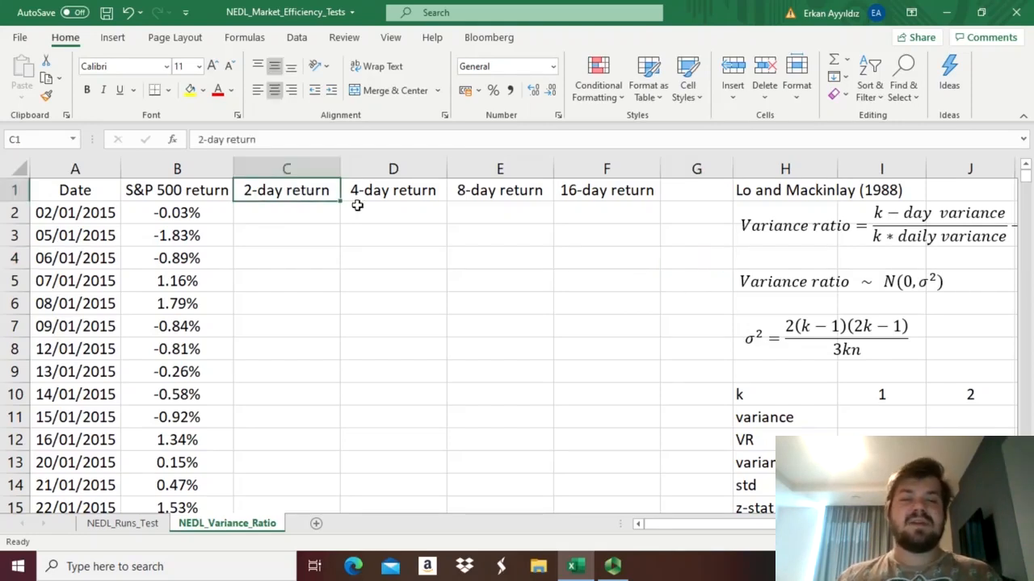
left_click(499, 190)
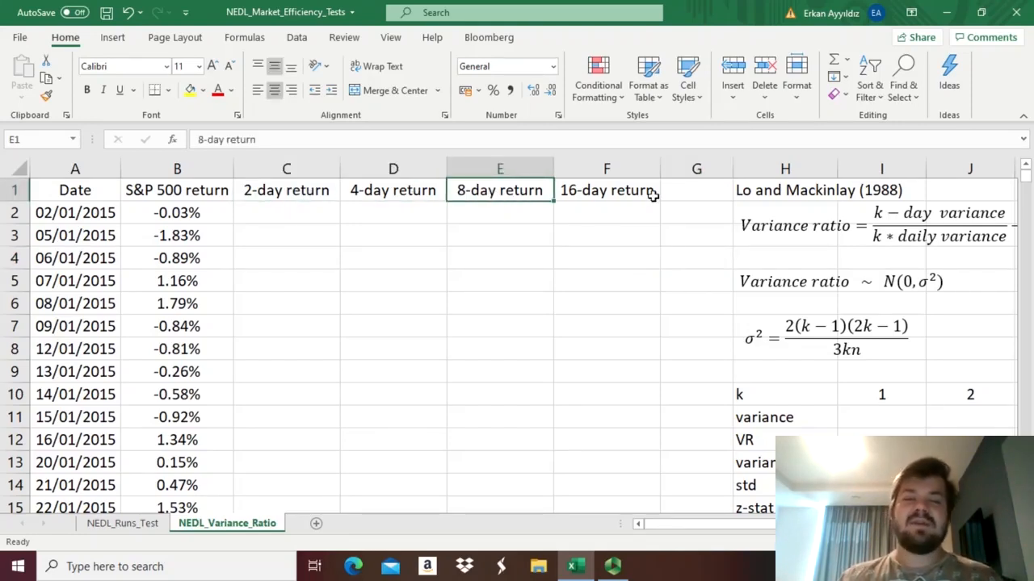
left_click(606, 190)
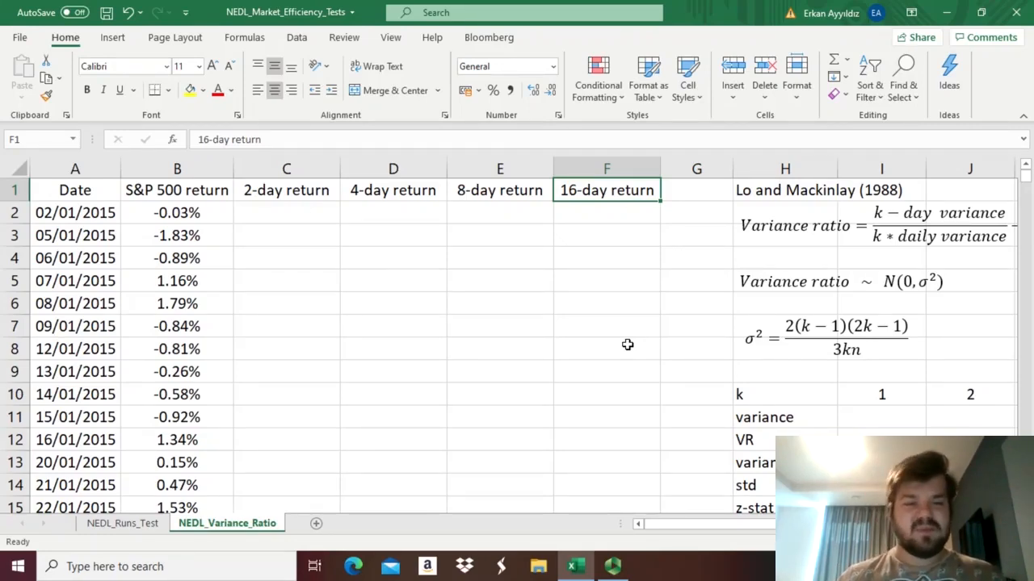
Step: Enter =PRODUCT(1+B2:B3)-1 in C3 as a percentage and check the filled formulas
left_click_drag(286, 190, 500, 190)
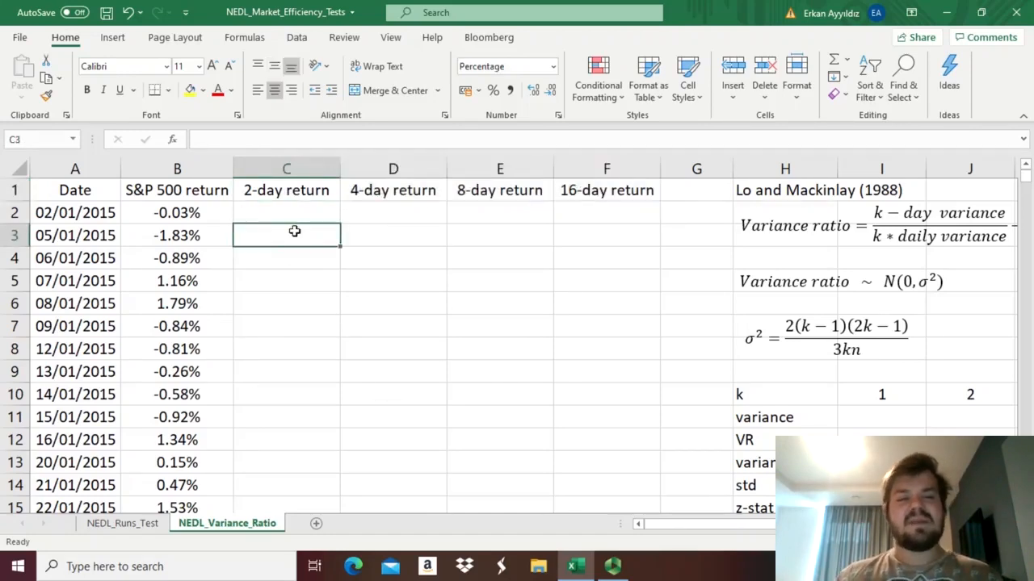
mouse_move(268, 238)
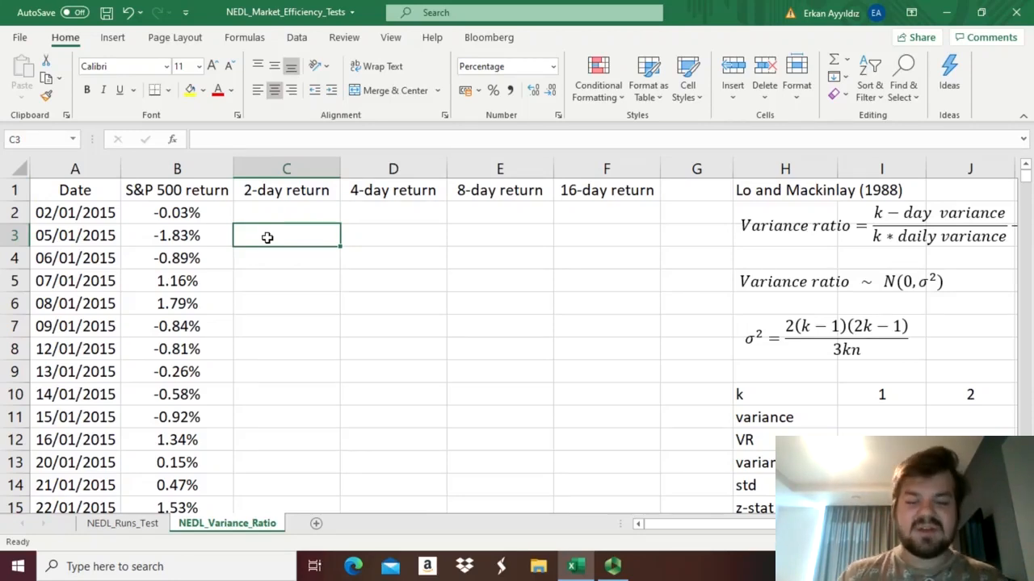
type("=")
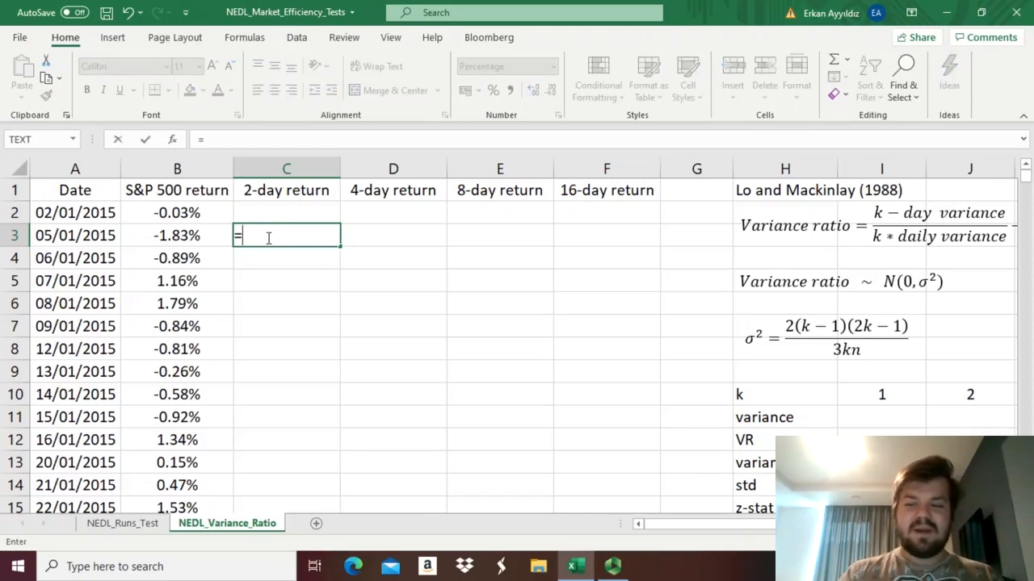
type("PRODUCT(")
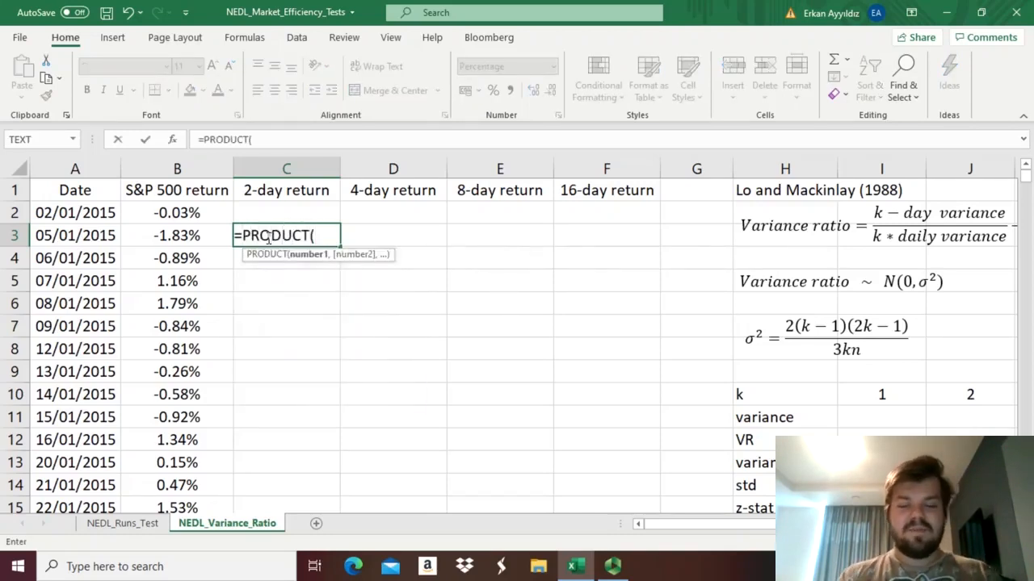
type("1+")
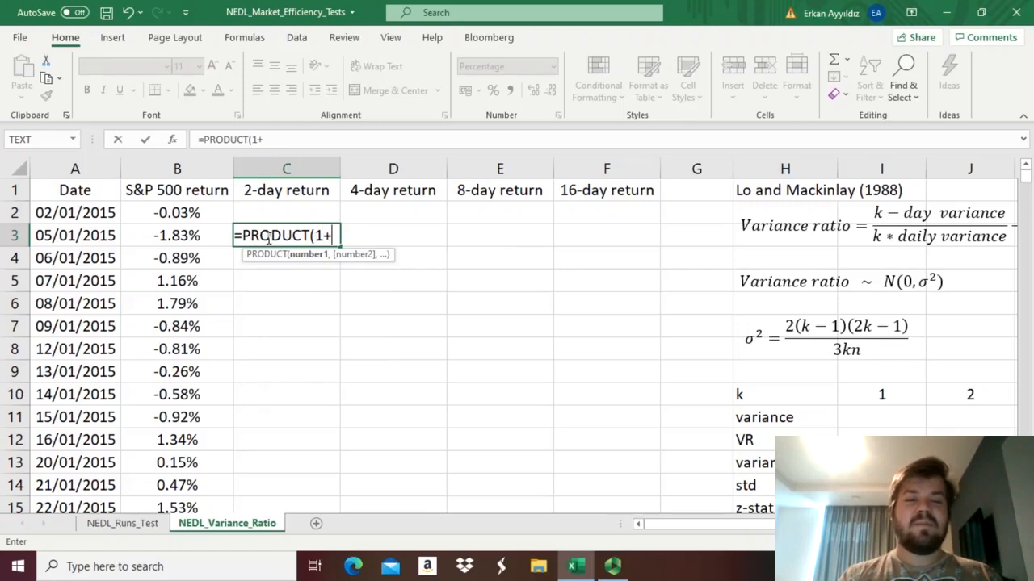
left_click_drag(177, 211, 177, 235)
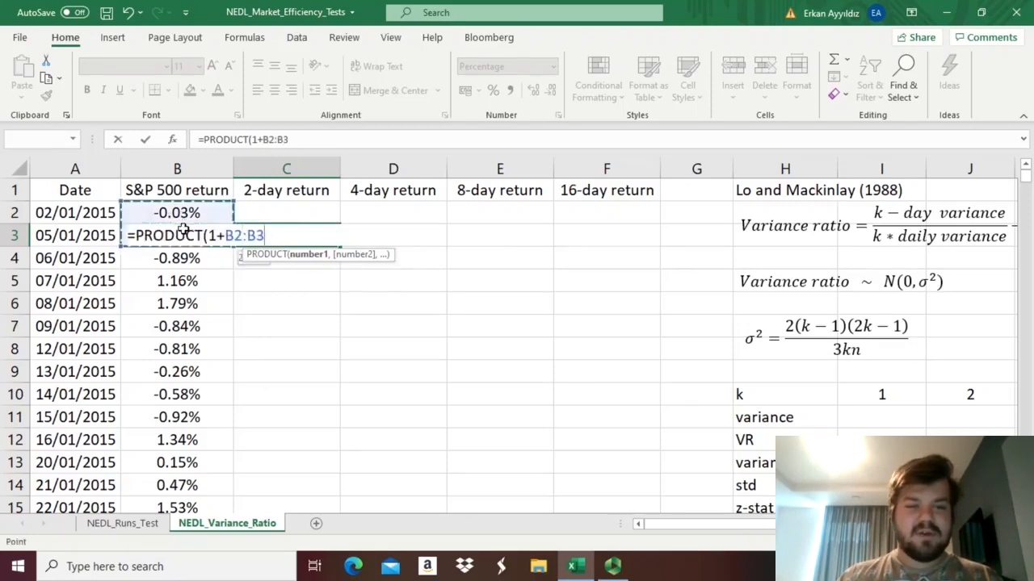
type(")-1")
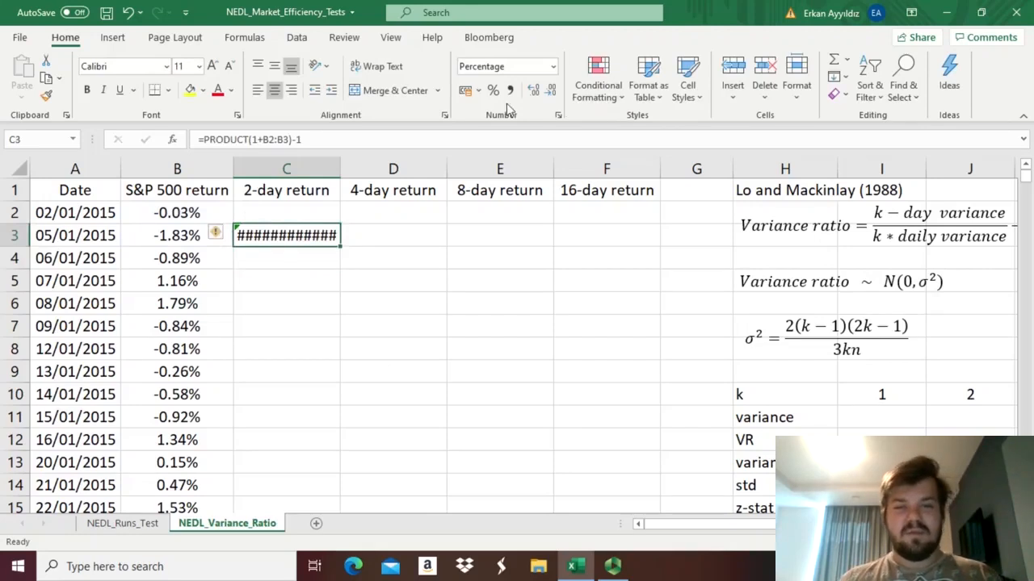
left_click(392, 326)
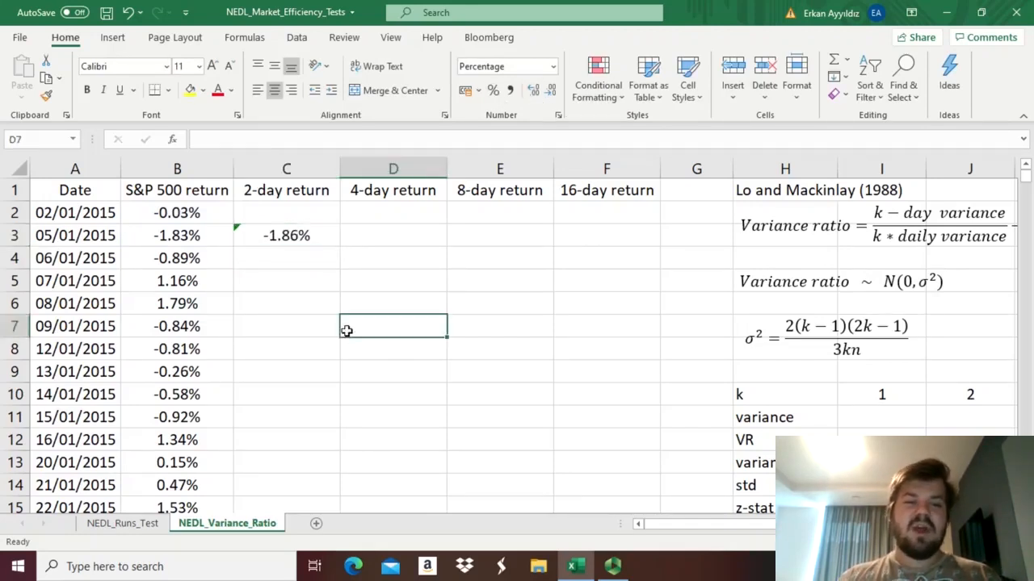
left_click(285, 235)
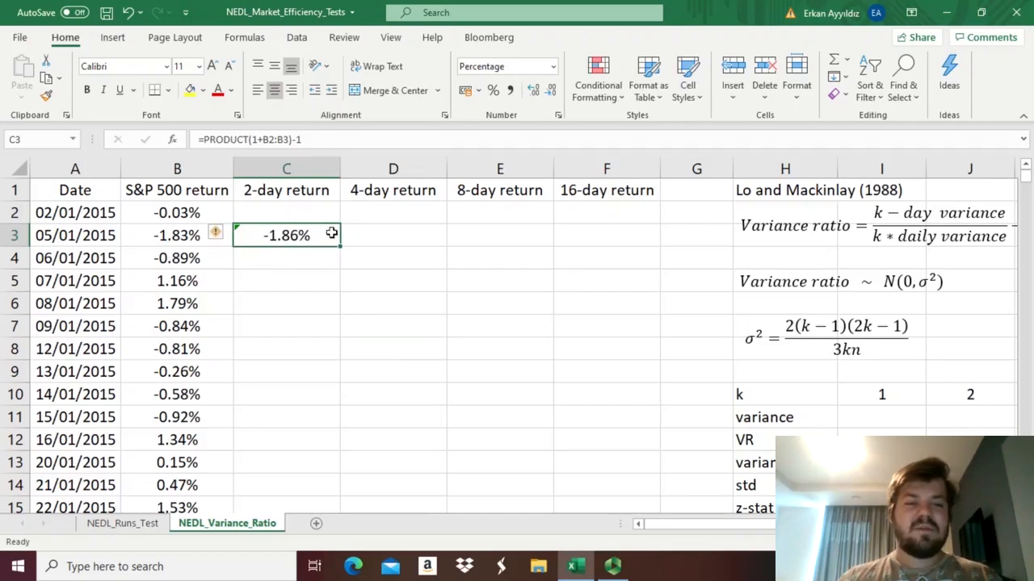
mouse_move(317, 281)
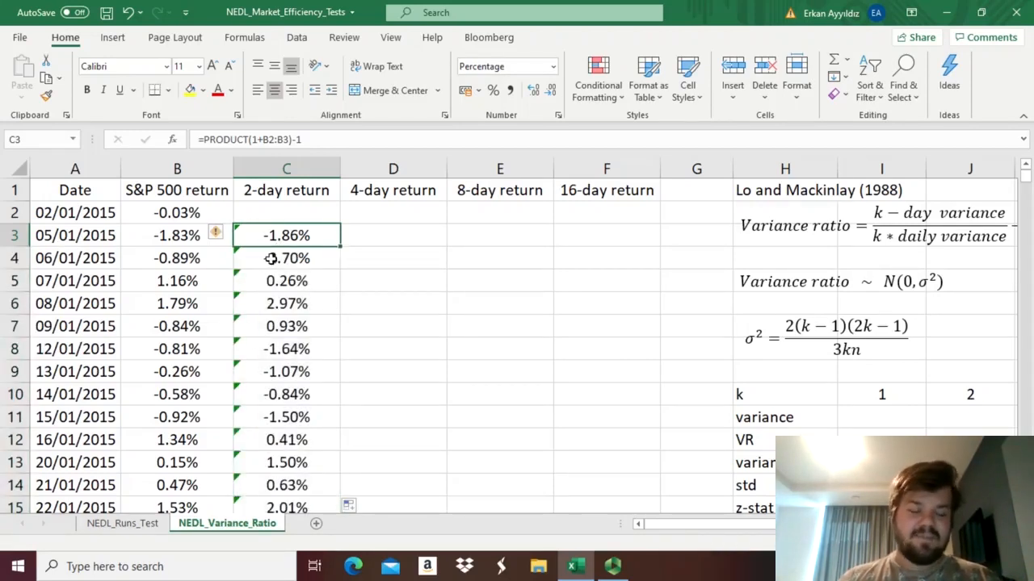
left_click(286, 258)
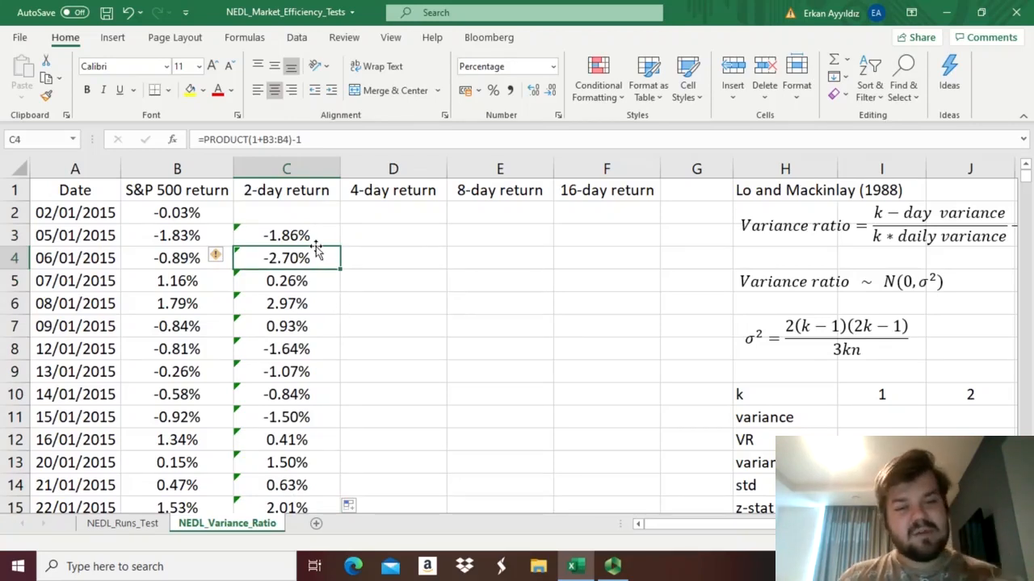
mouse_move(414, 285)
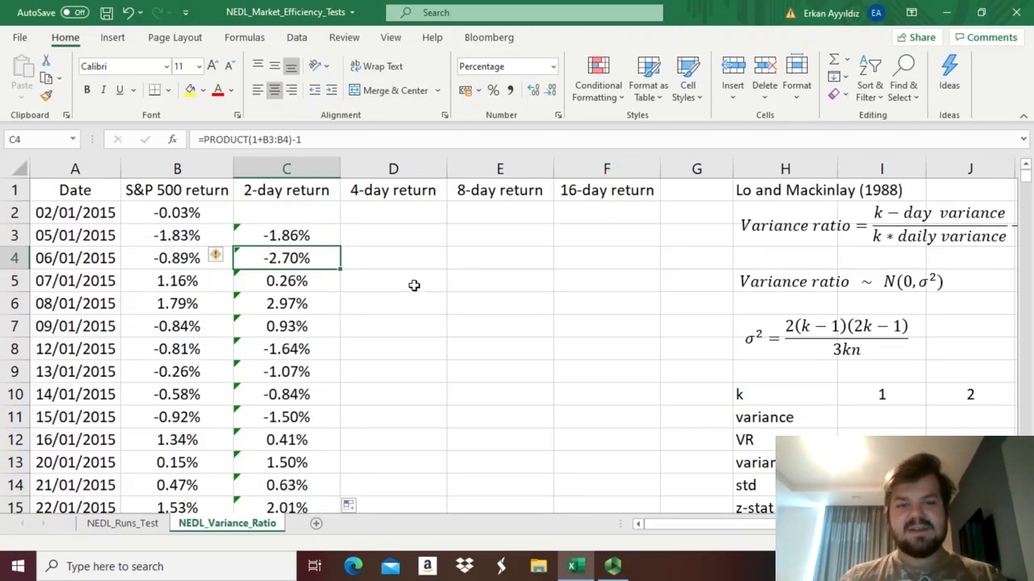
mouse_move(397, 272)
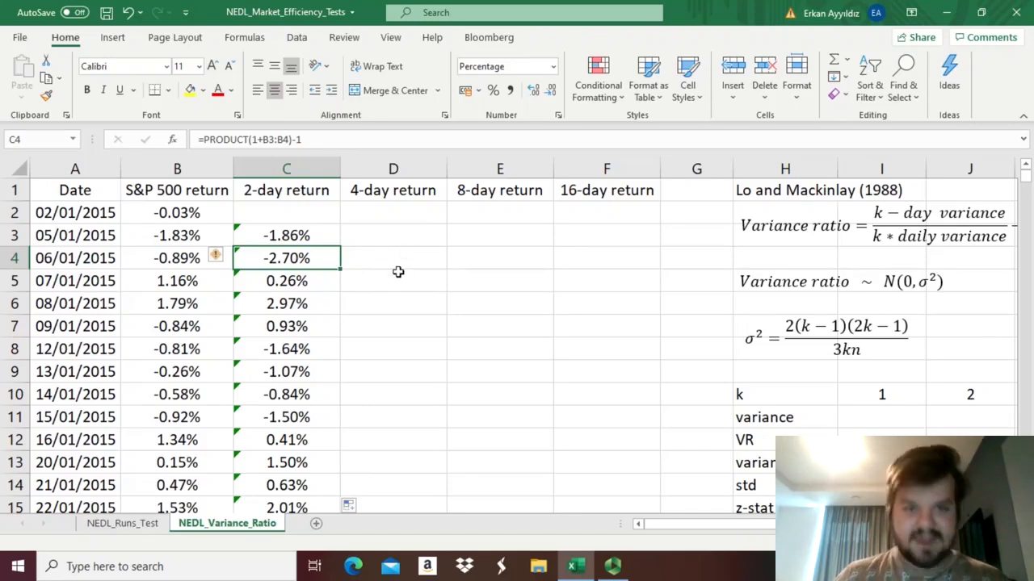
Step: Enter =PRODUCT(1+B2:B5)-1 in D5 as a percentage and fill it down column D
left_click(393, 280)
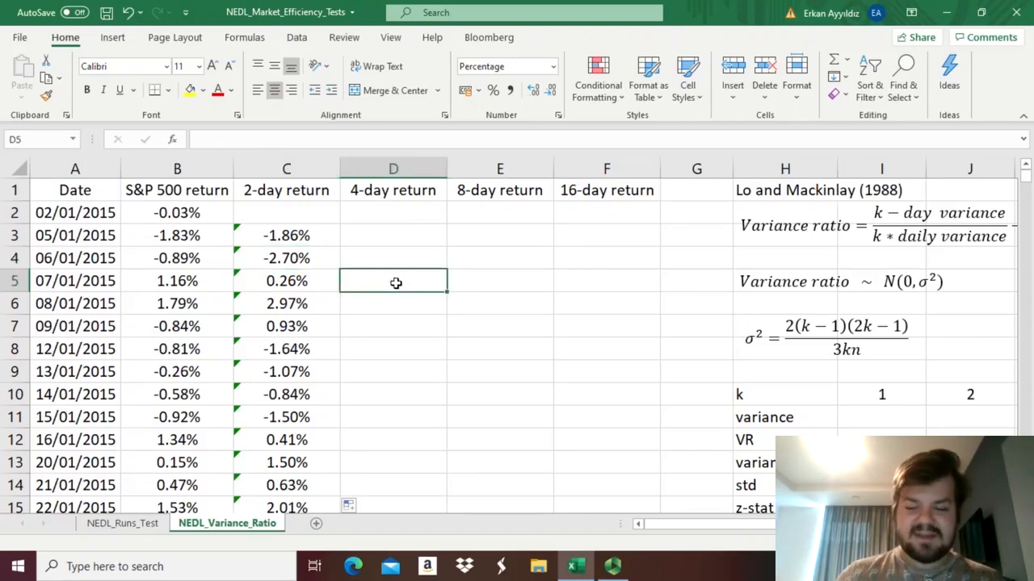
type("=PRO")
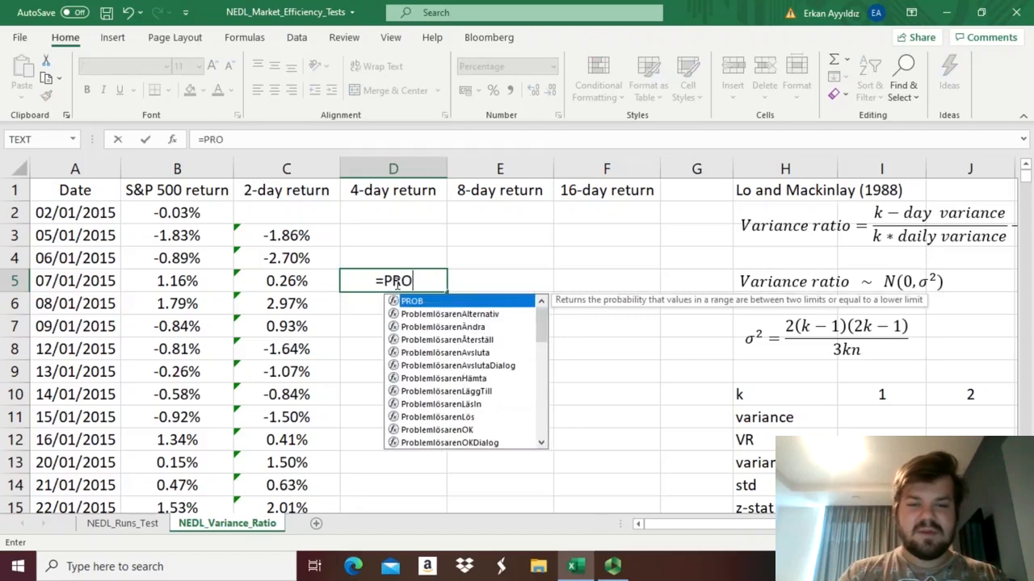
type("DUCT(1")
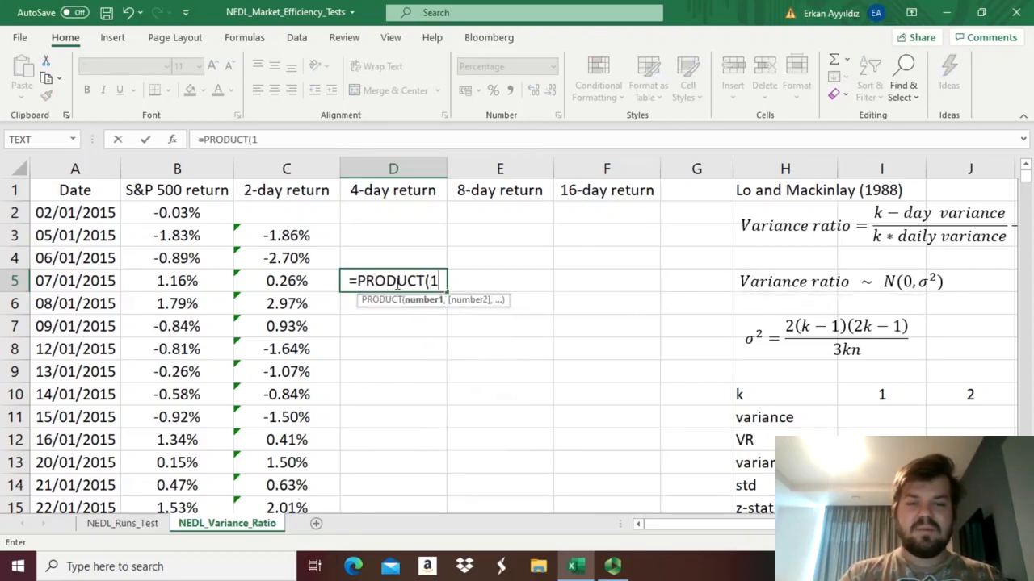
left_click_drag(177, 212, 177, 280)
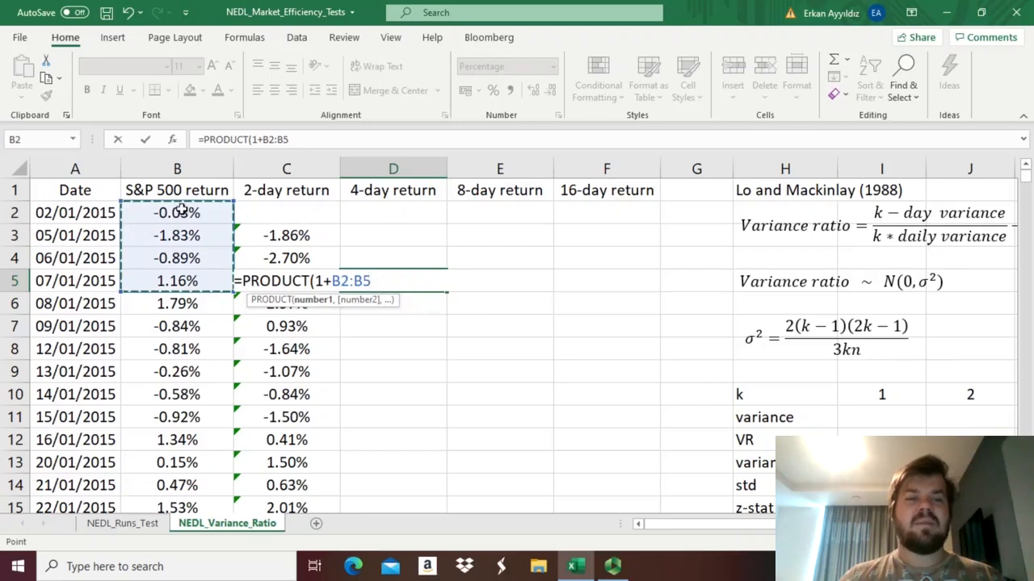
mouse_move(133, 295)
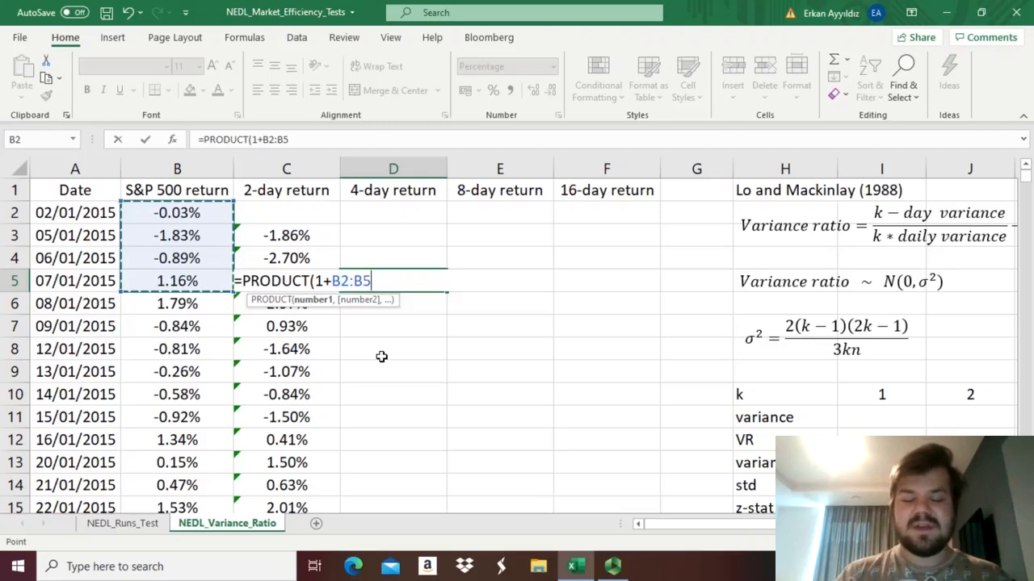
key("Return")
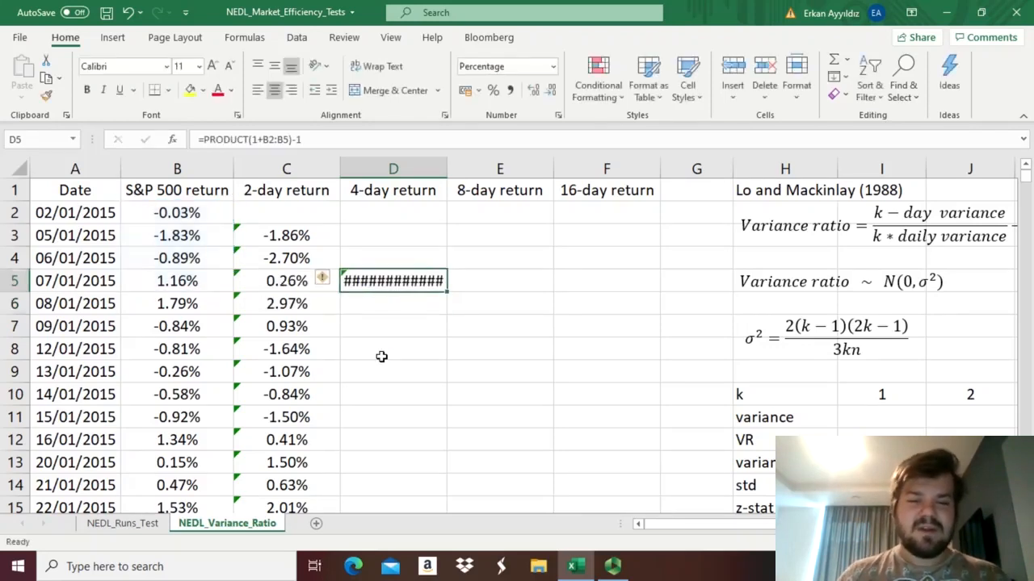
left_click(533, 90)
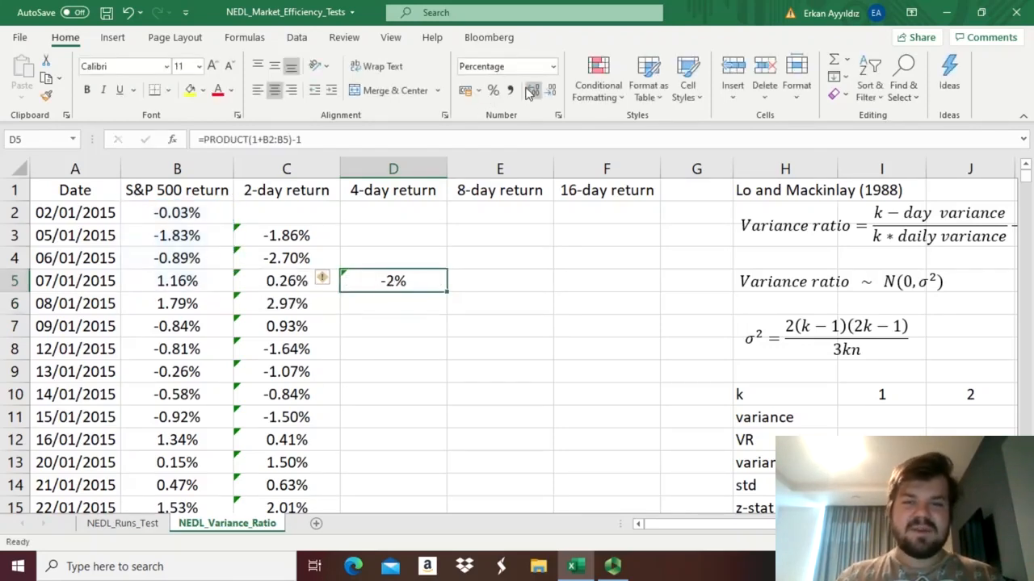
left_click_drag(432, 280, 432, 507)
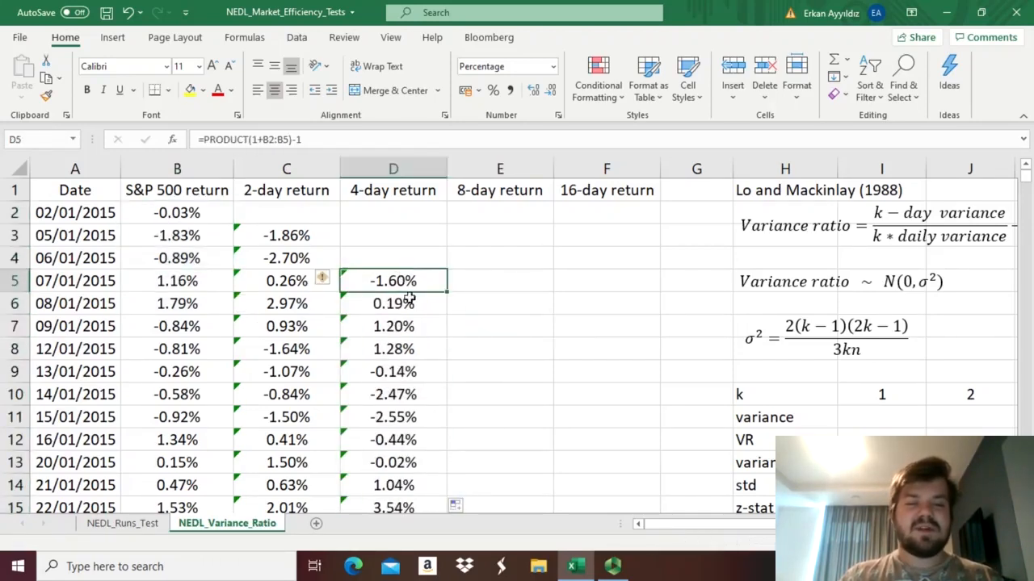
left_click(393, 303)
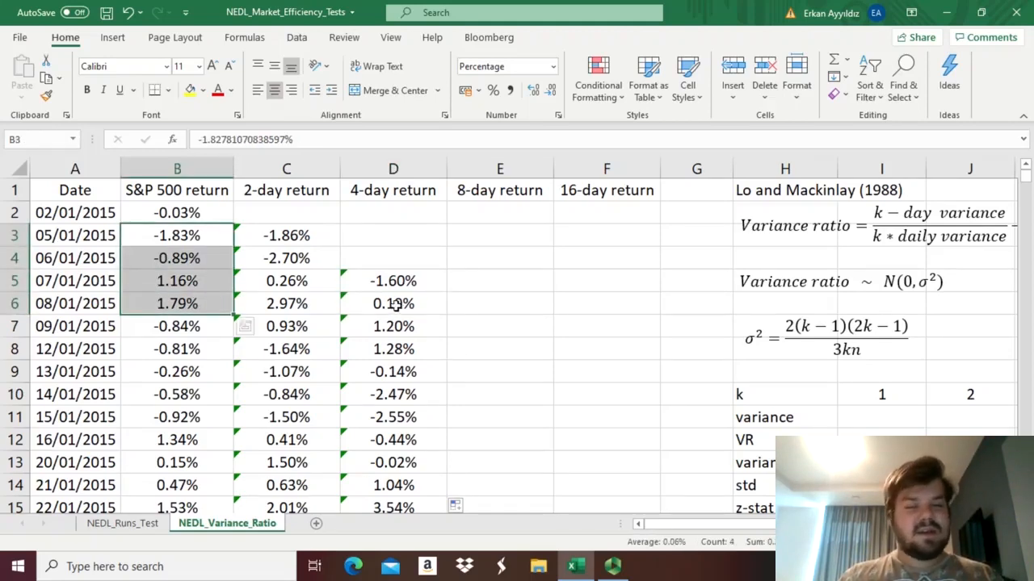
left_click(394, 303)
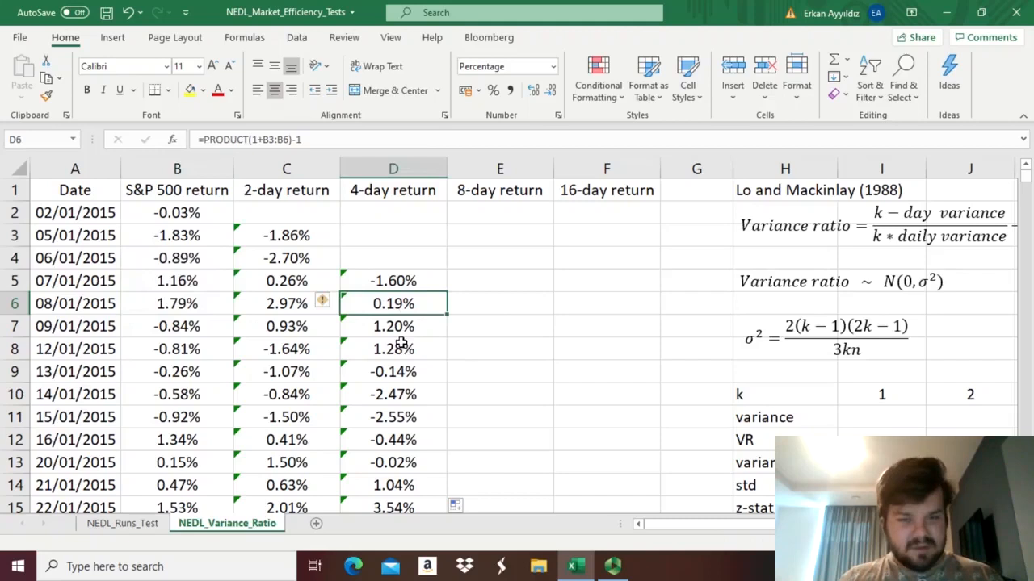
mouse_move(508, 293)
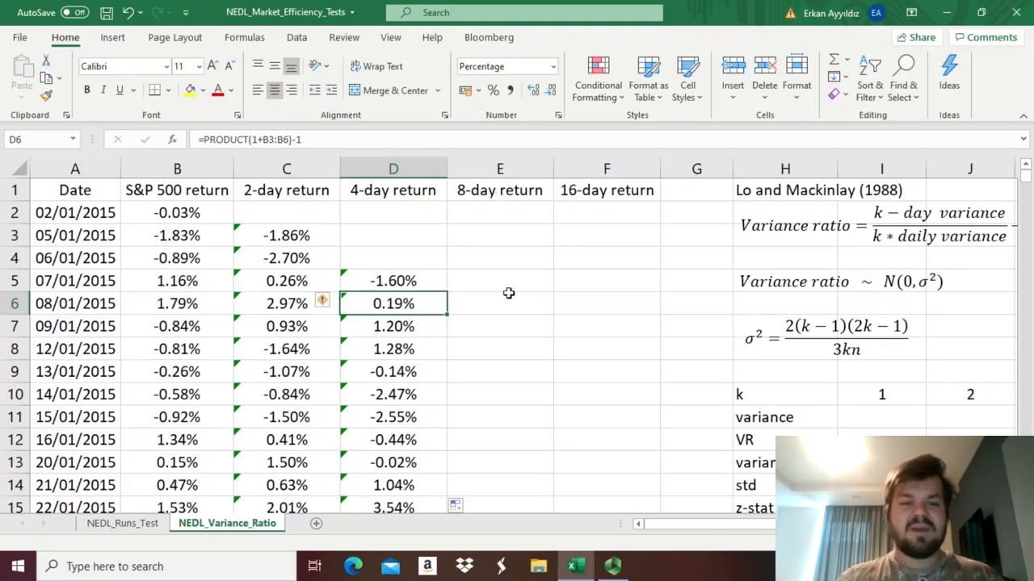
Step: Enter =PRODUCT(1+B2:B9)-1 in E9, fill it down, and begin the 16-day formula
left_click(177, 371)
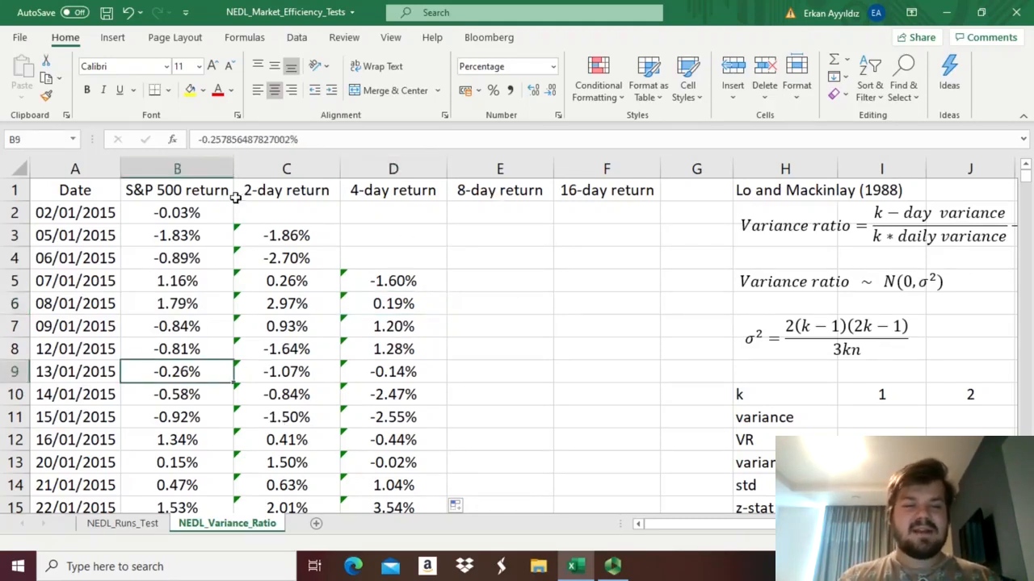
left_click(500, 372)
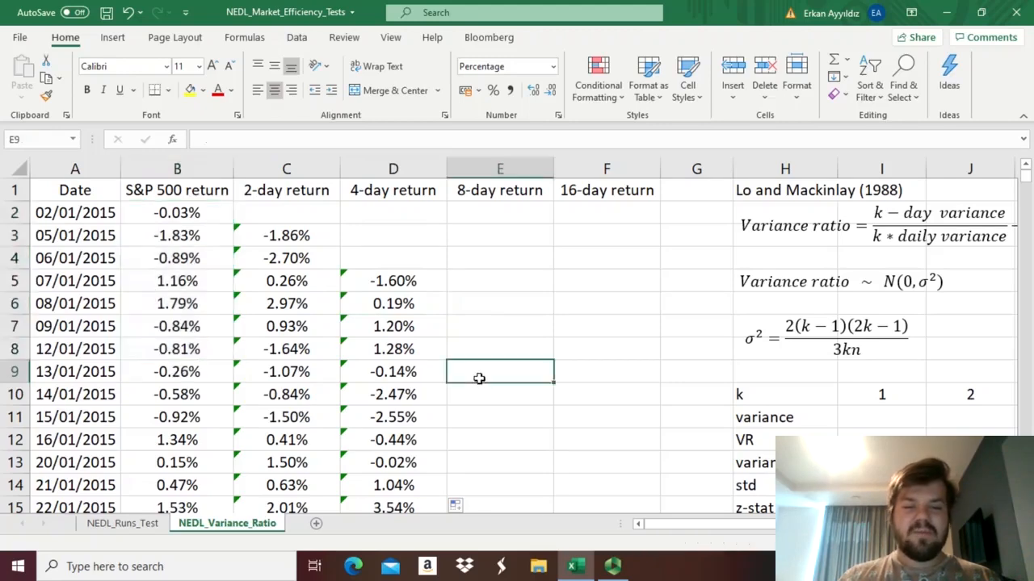
type("=PRODUCT(")
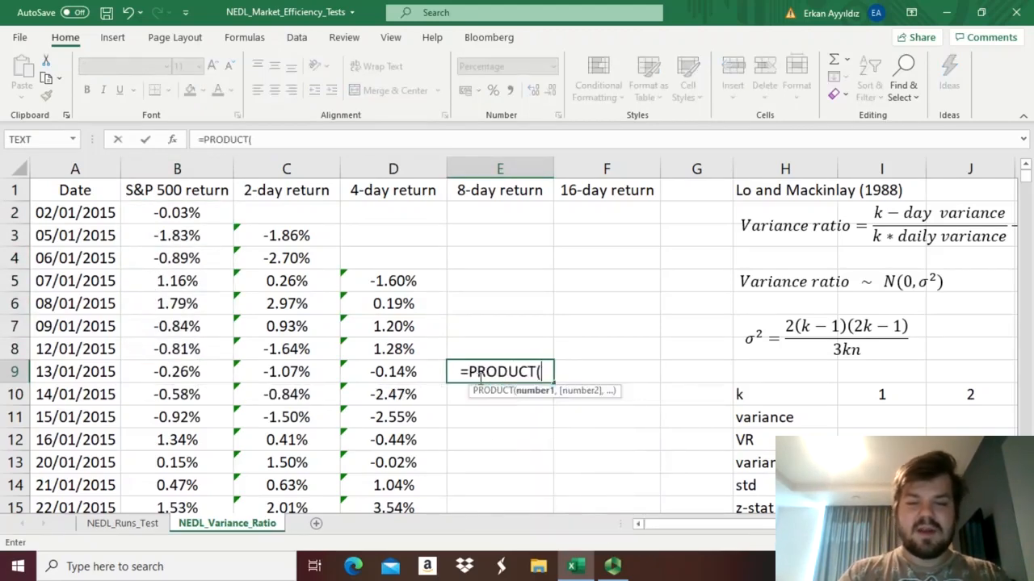
type("1+")
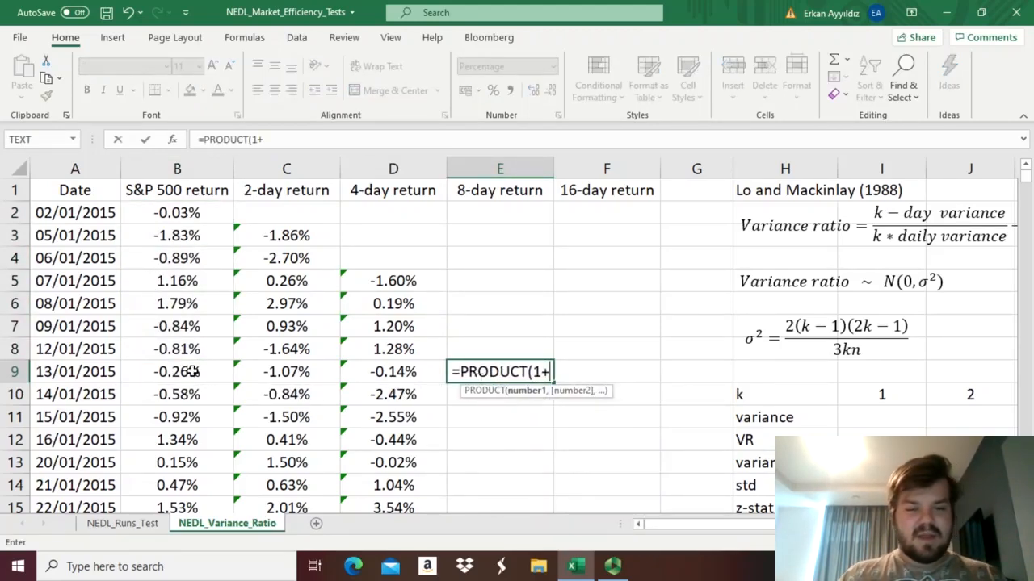
left_click_drag(177, 211, 176, 371)
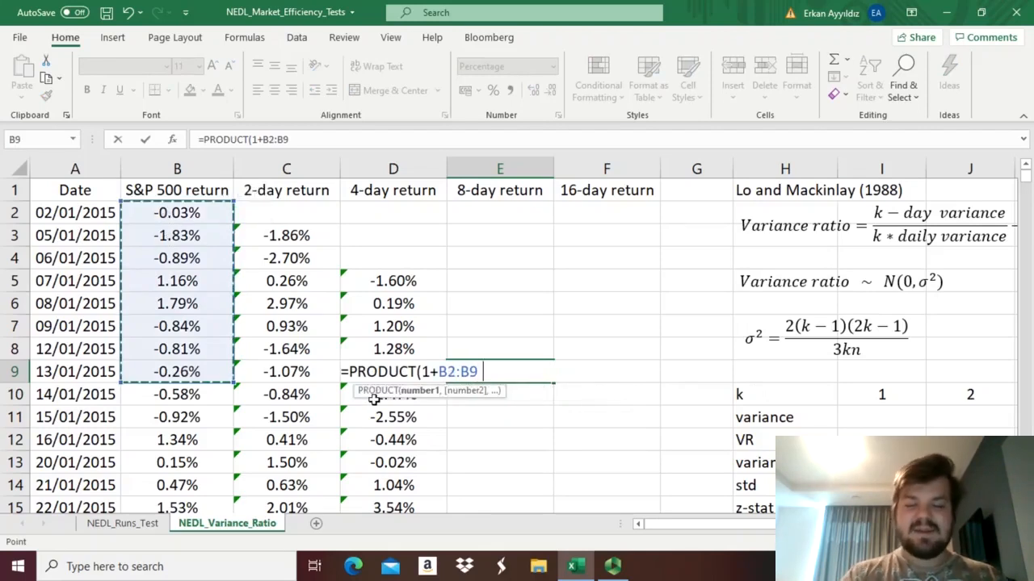
key("Return")
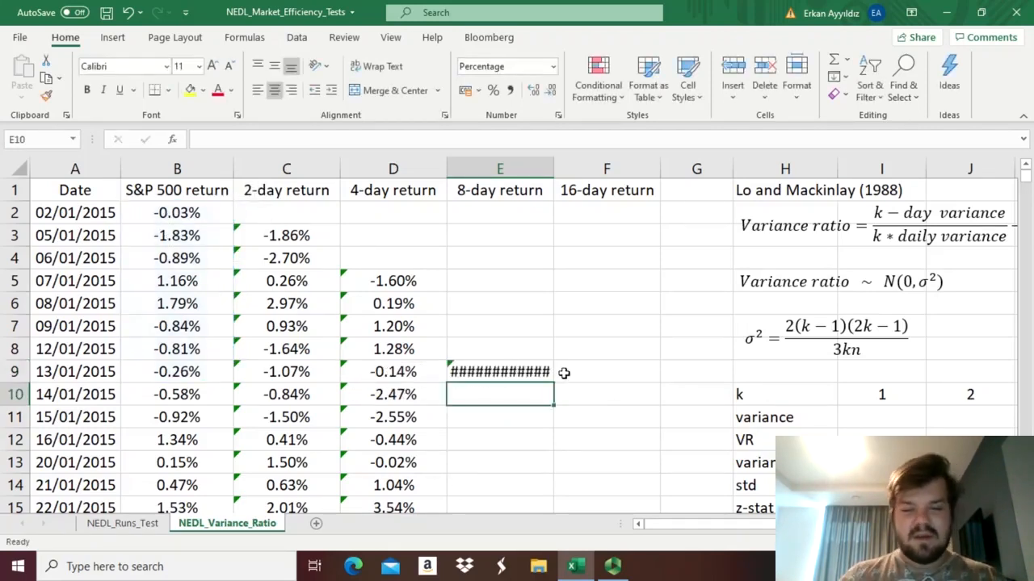
left_click(499, 372)
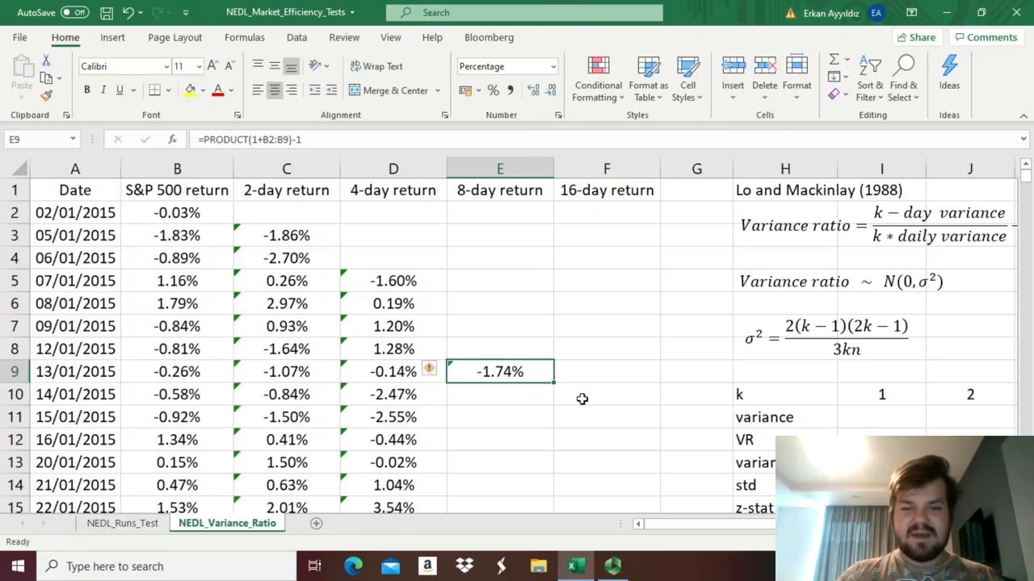
left_click_drag(500, 371, 500, 507)
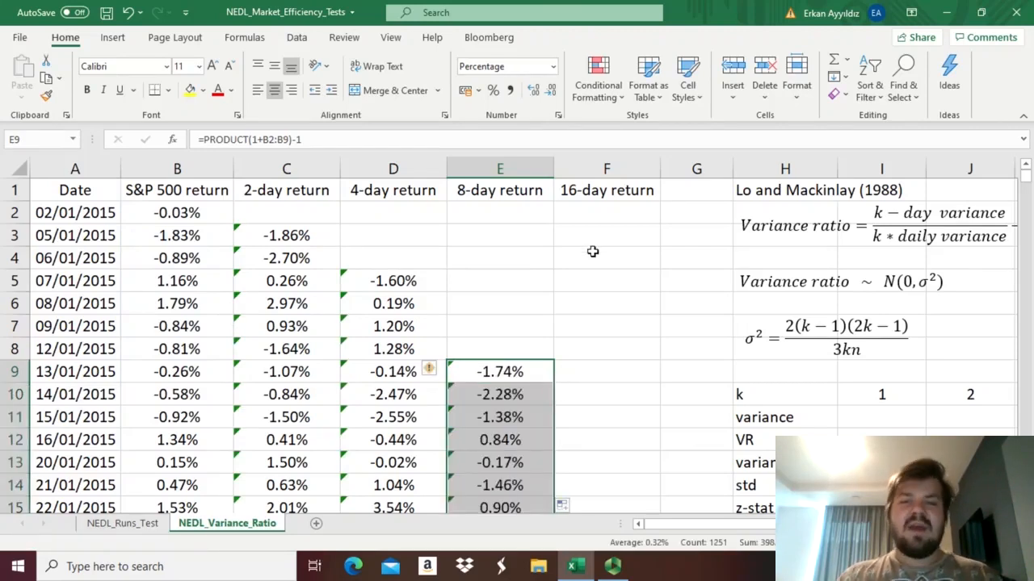
mouse_move(329, 283)
type("=")
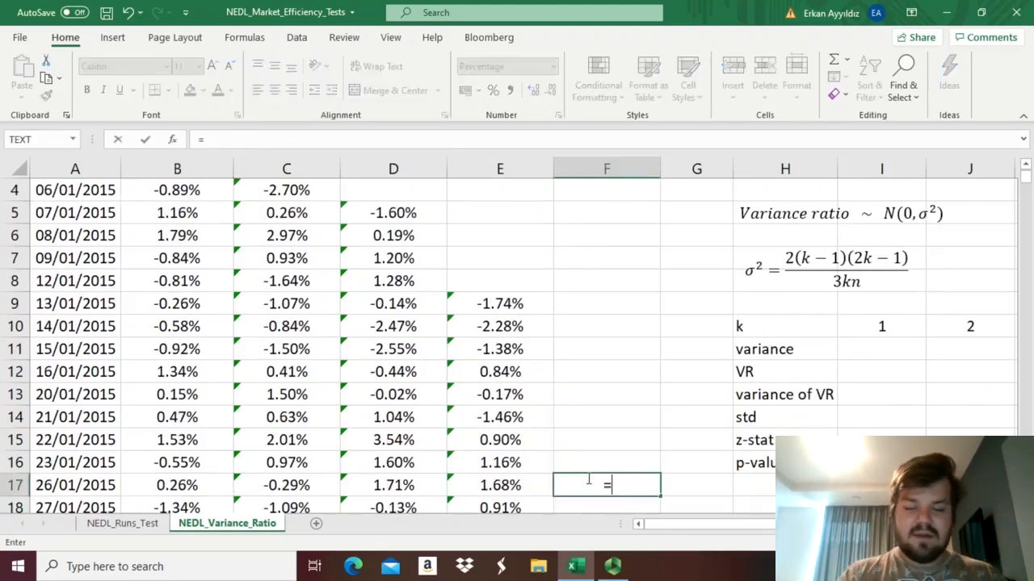
type("PRODUCT(1+")
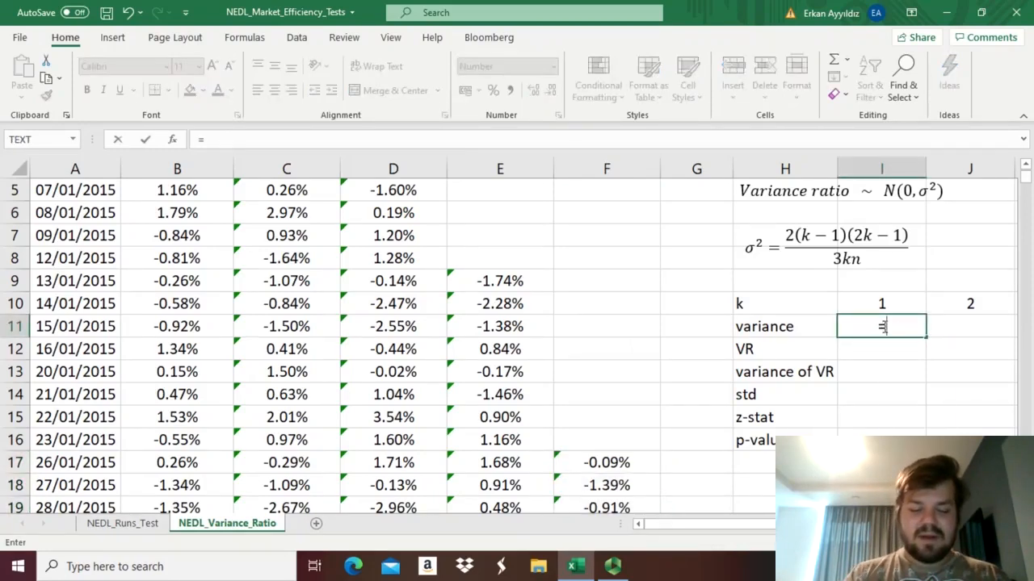
Step: Enter =VAR.S(B2:B1259) in I11 and add matching variance formulas across J11:M11
type("=VAR.S")
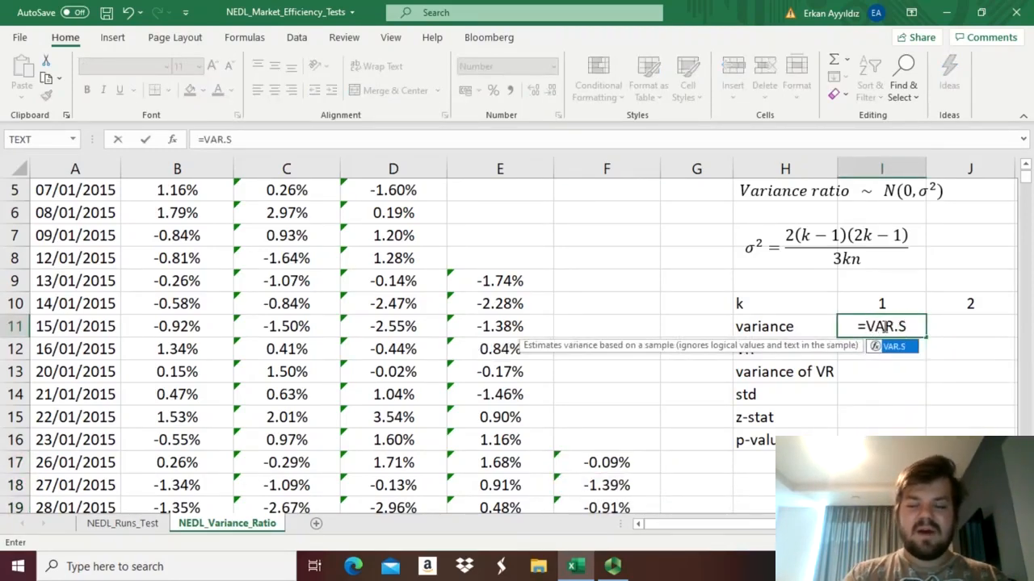
type("(")
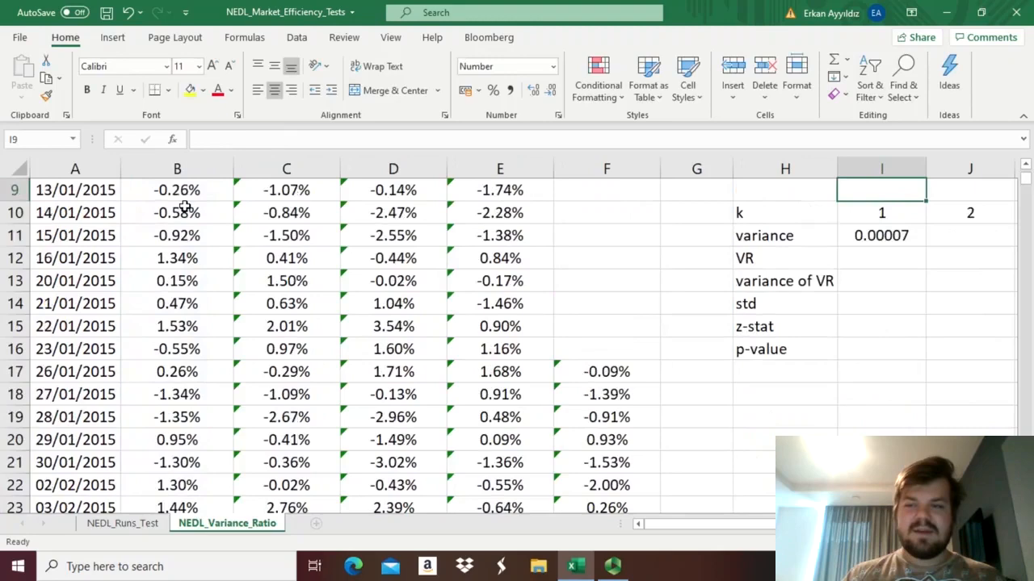
left_click(881, 235)
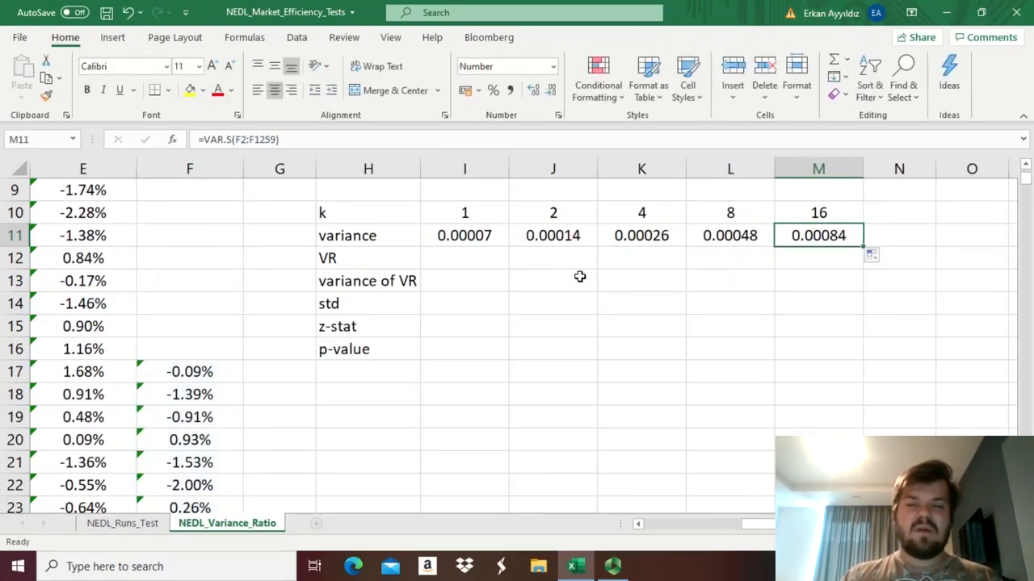
left_click(553, 235)
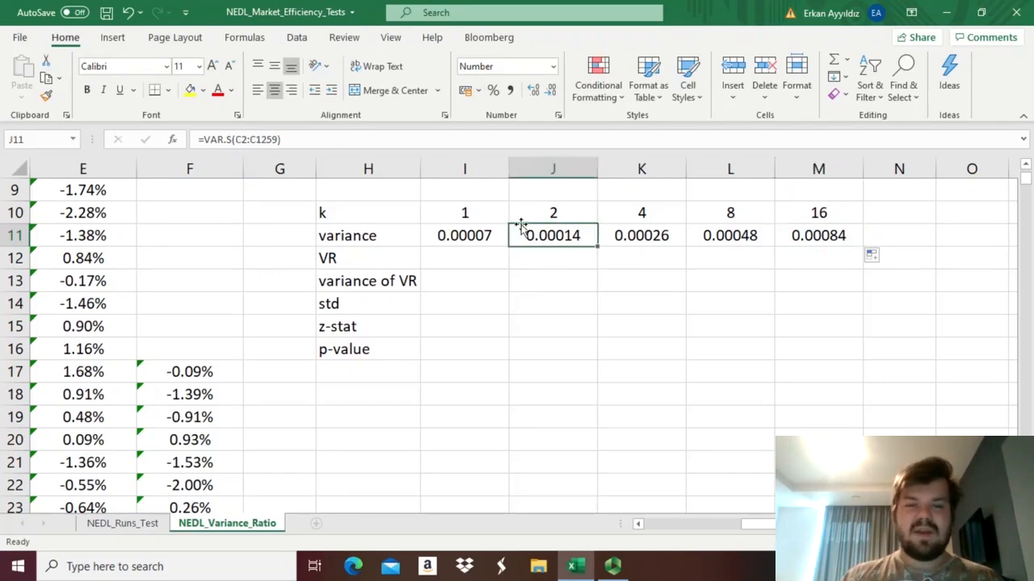
mouse_move(670, 224)
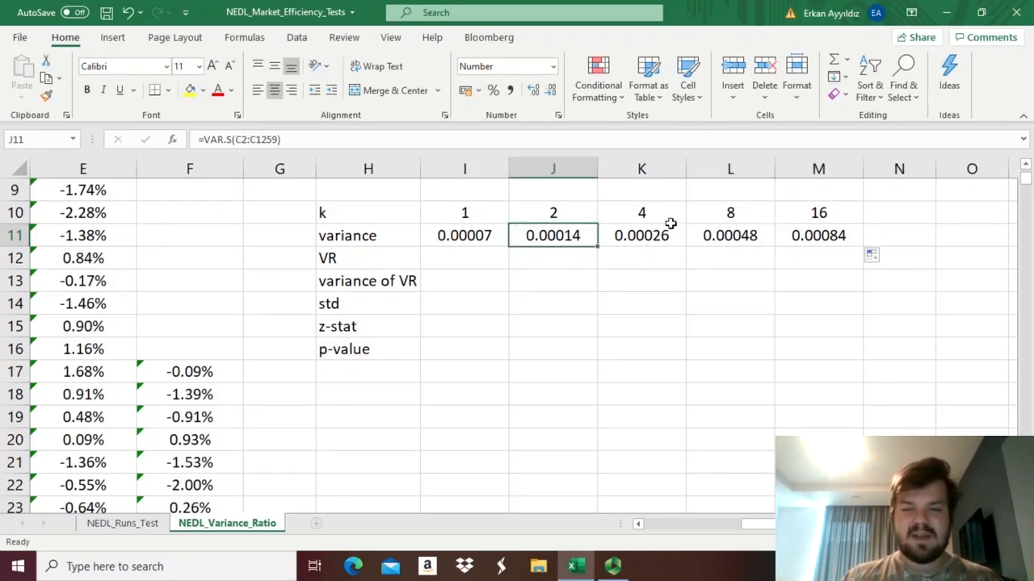
mouse_move(943, 223)
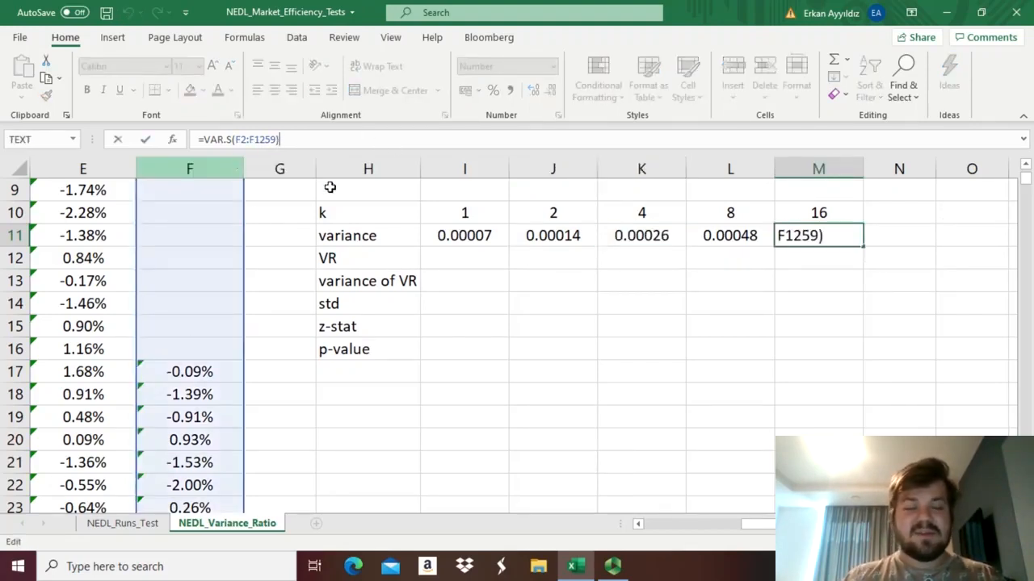
key("Return")
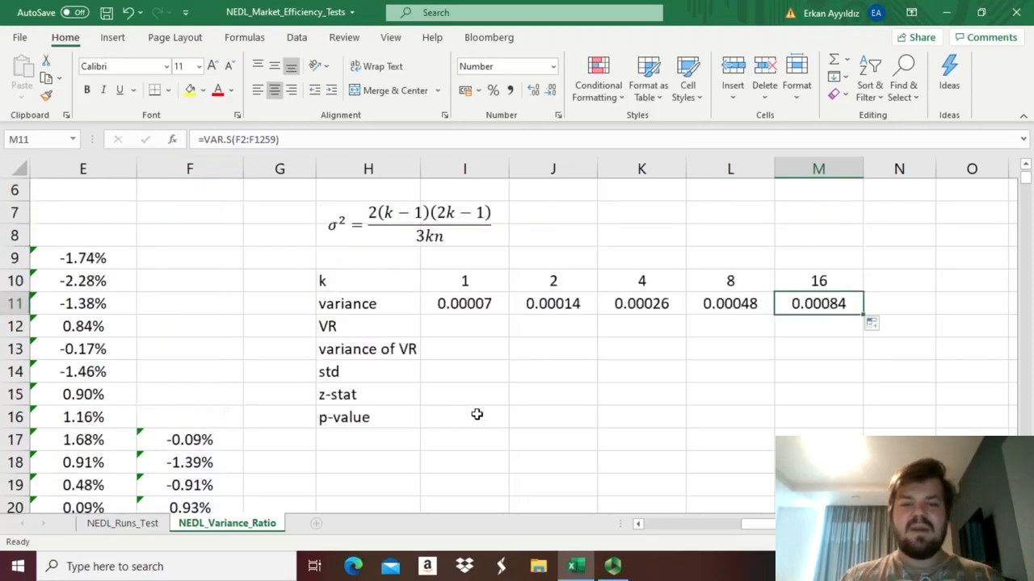
scroll("up", 3)
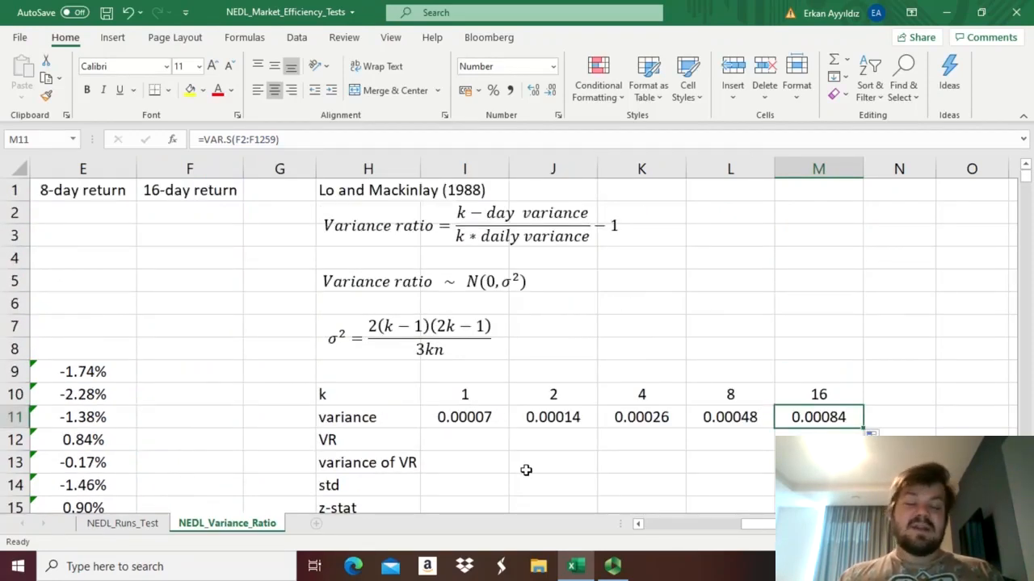
mouse_move(465, 458)
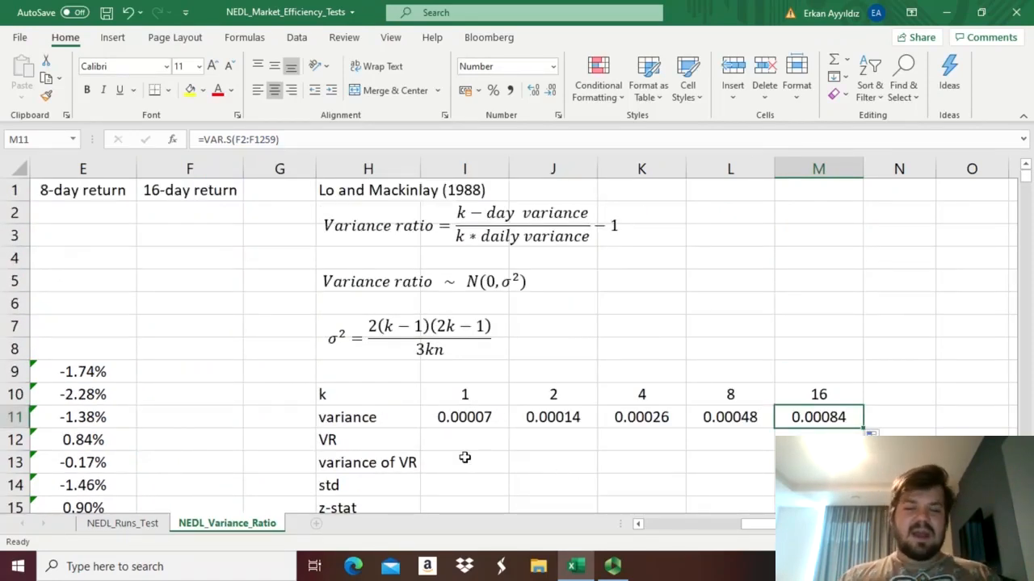
mouse_move(456, 392)
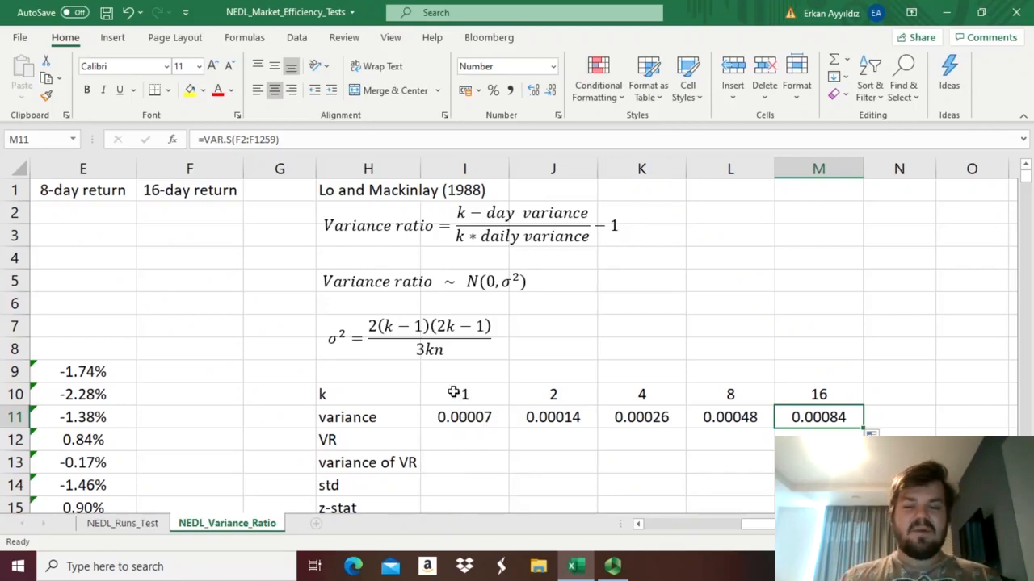
left_click_drag(553, 394, 818, 416)
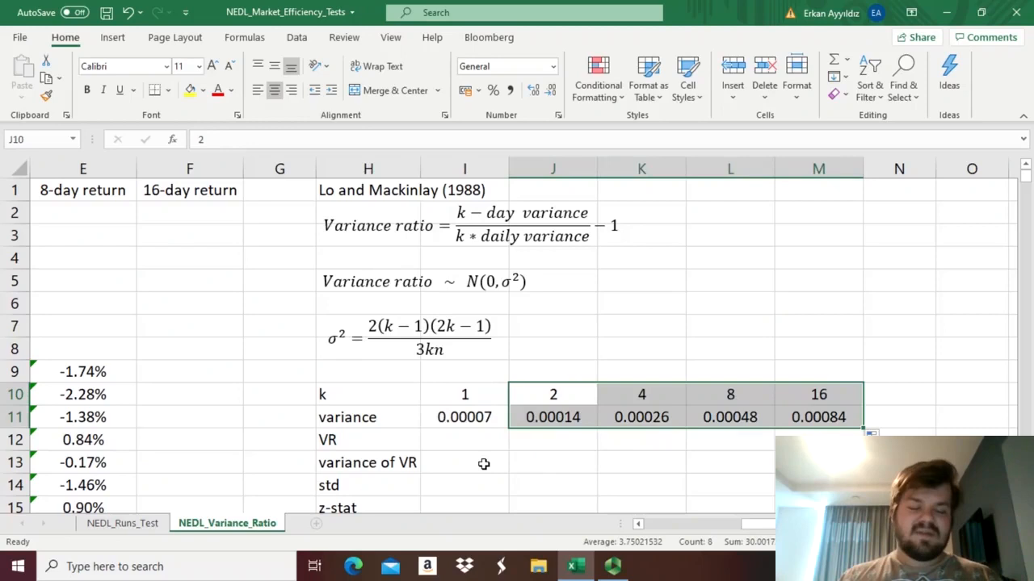
mouse_move(463, 445)
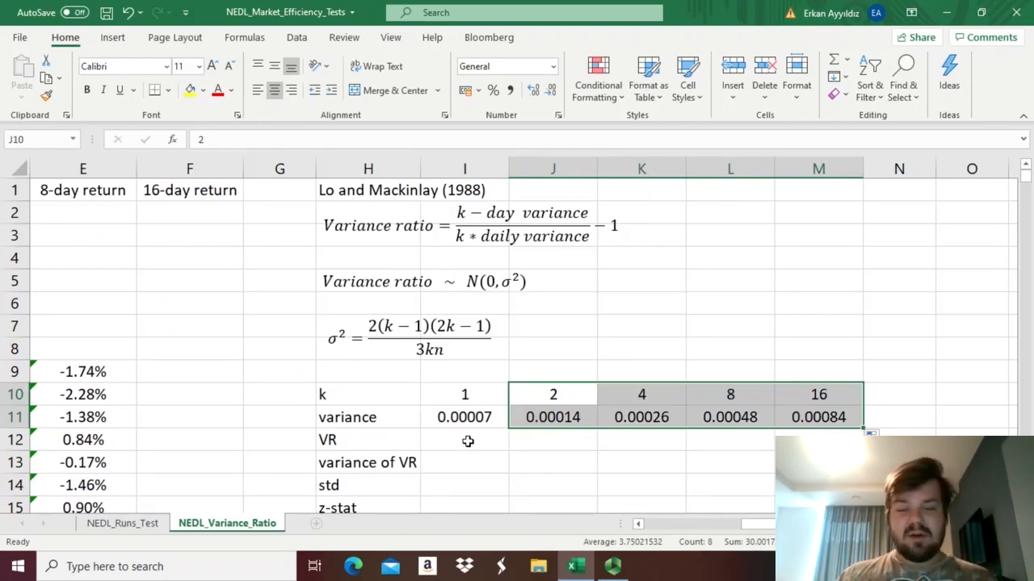
Step: Enter the k=2 variance ratio =J11/(J10*$I11)-1 in J12
left_click(554, 439)
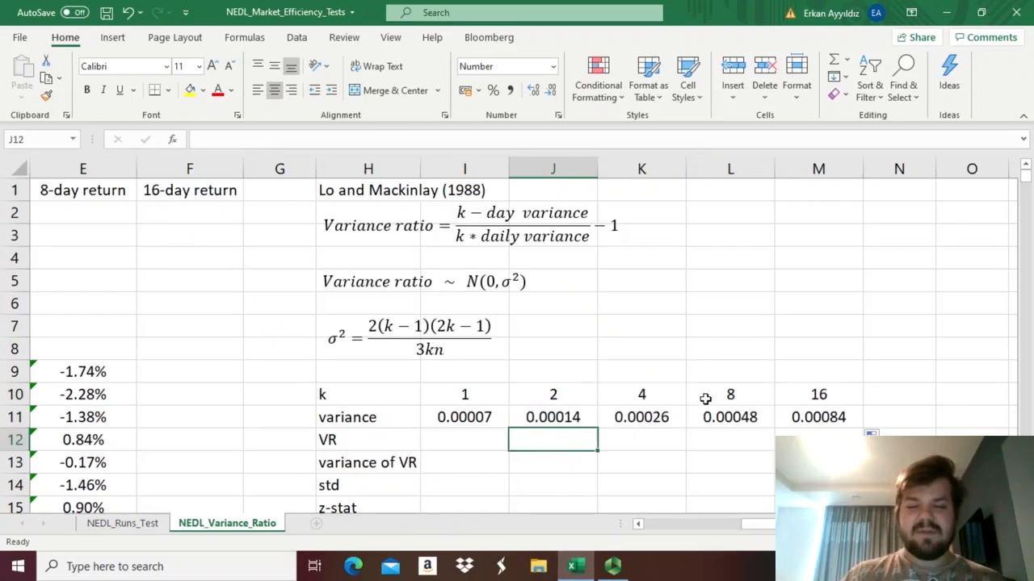
type("=")
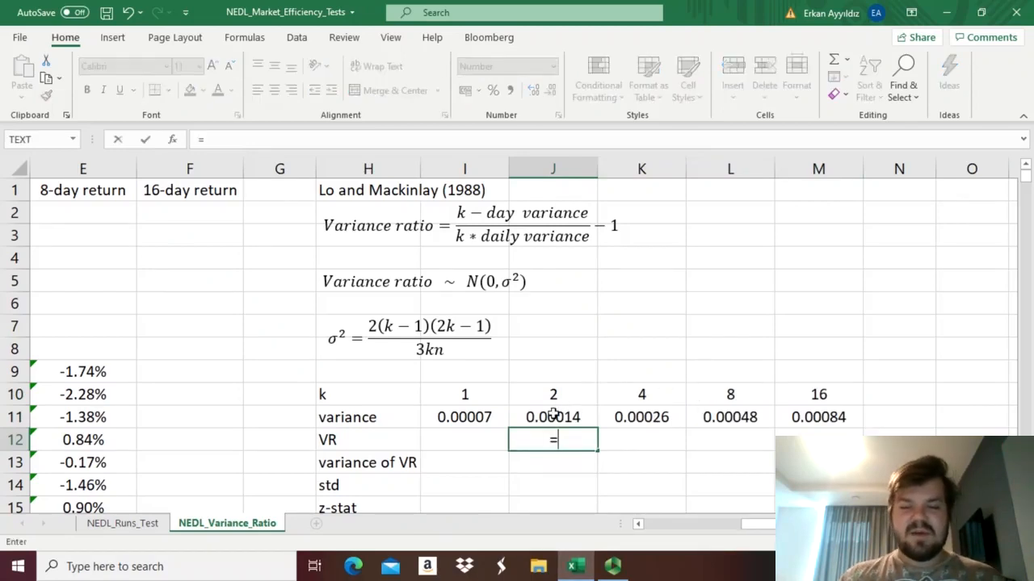
left_click(554, 417)
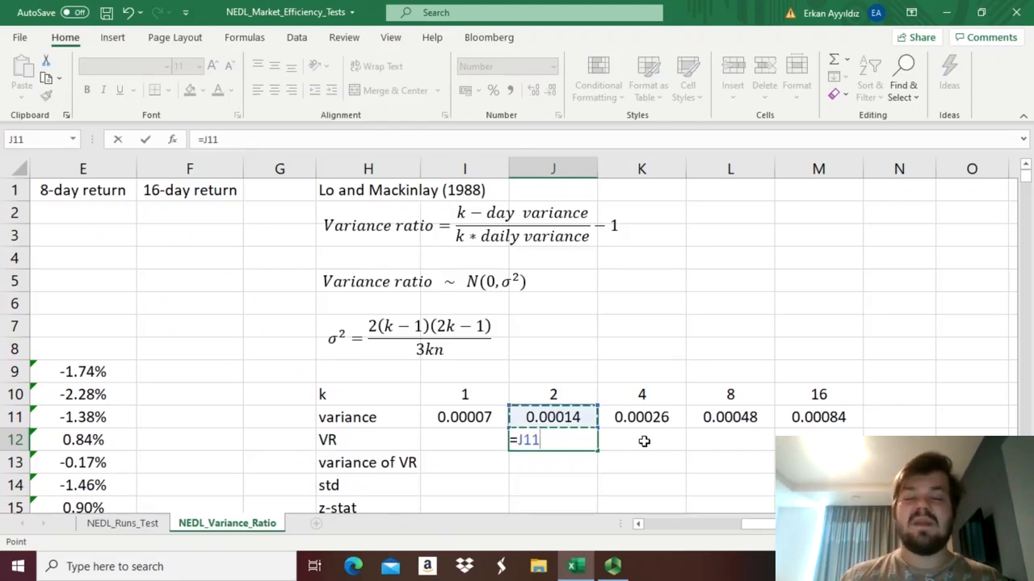
type("/")
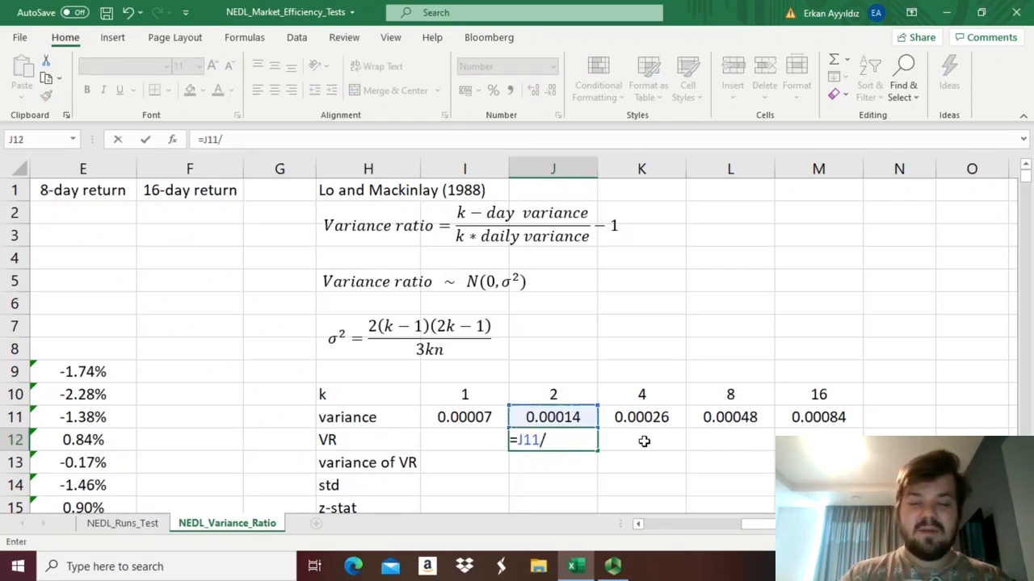
type("(")
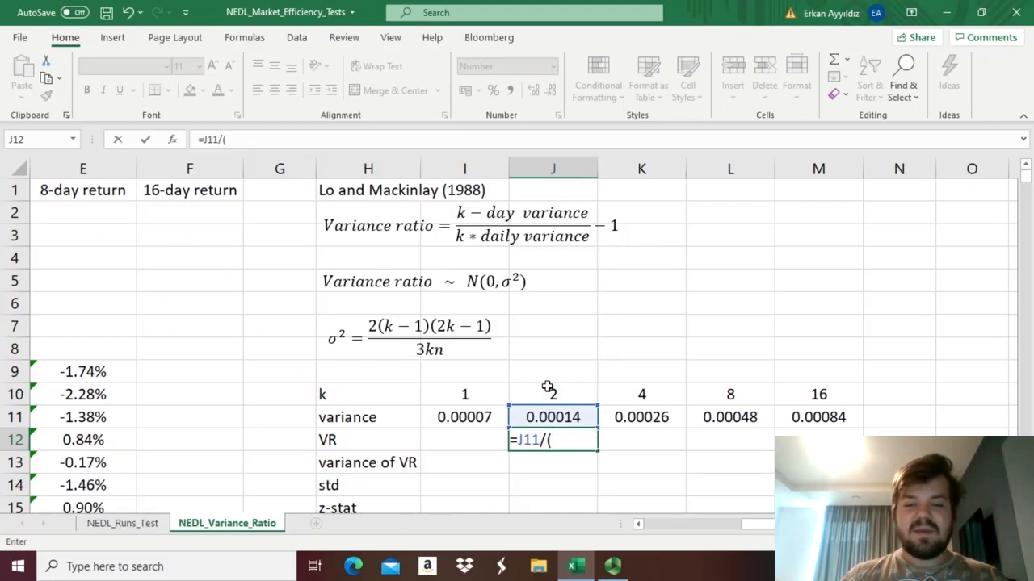
mouse_move(572, 392)
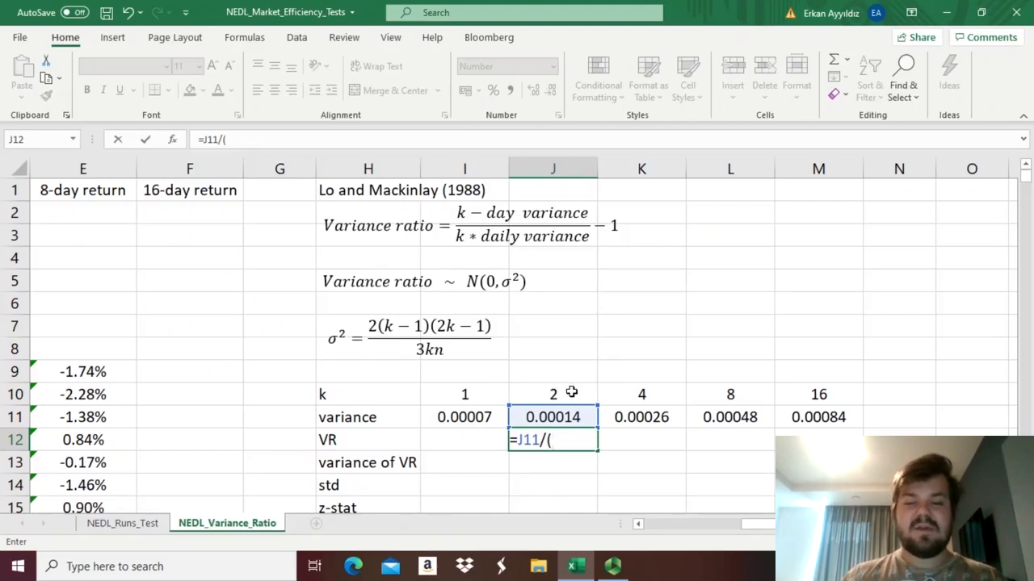
type("J10*")
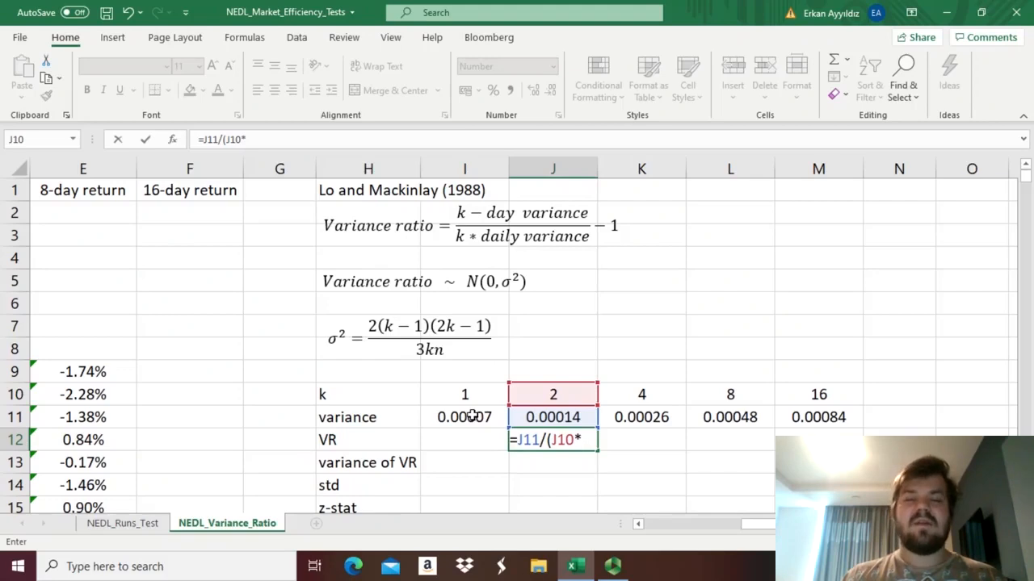
left_click(465, 417)
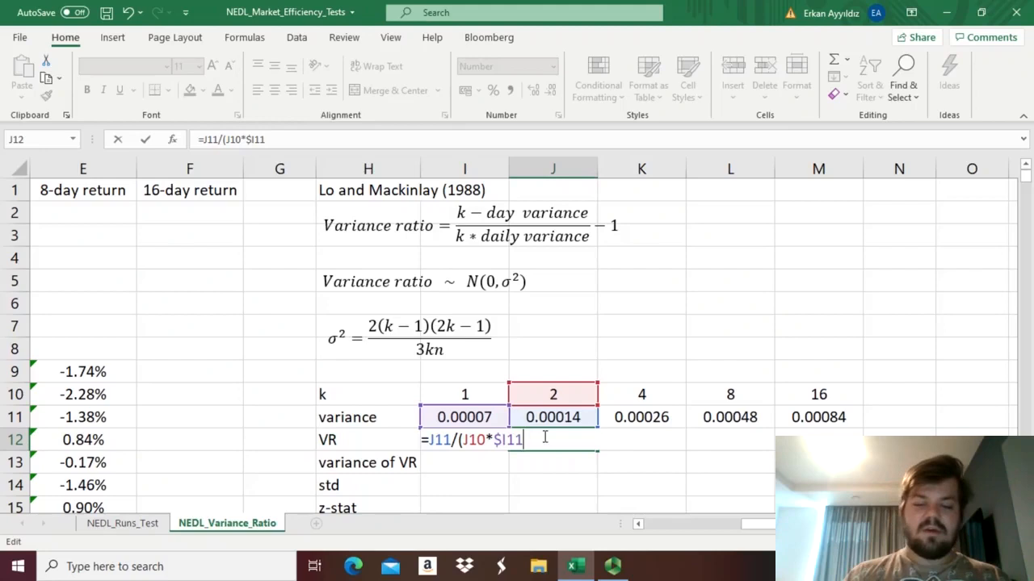
type(")")
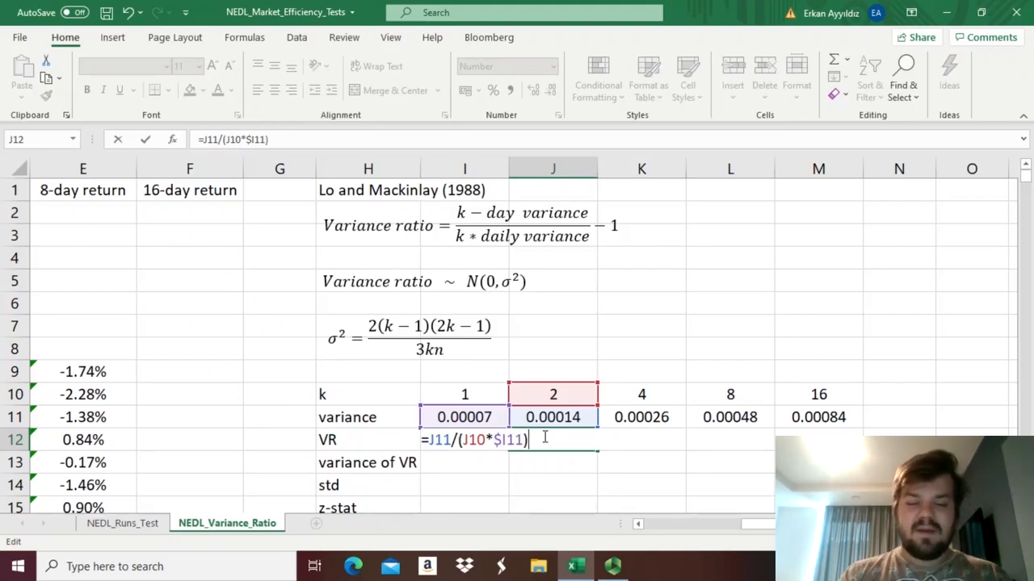
type("-")
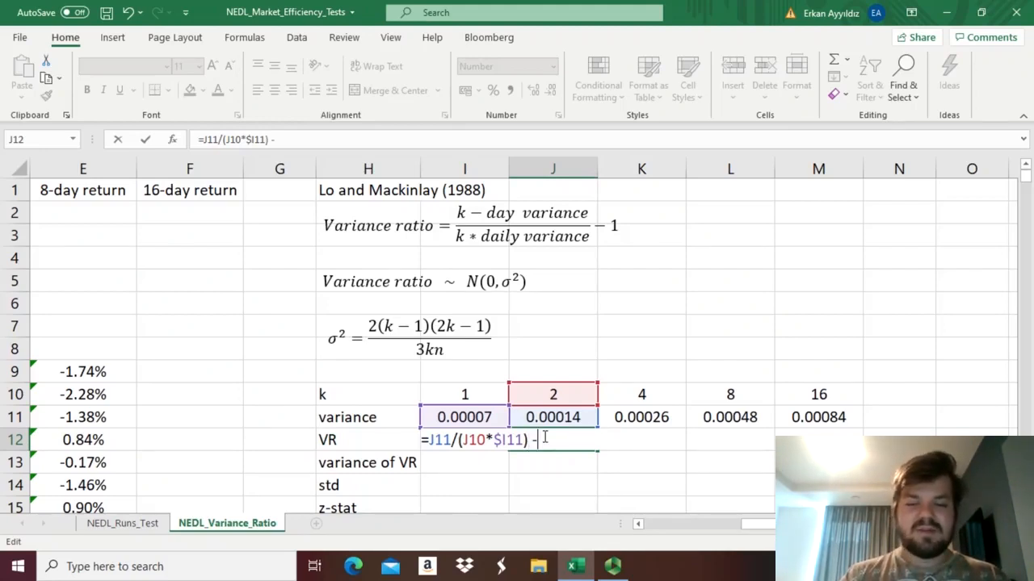
type("1")
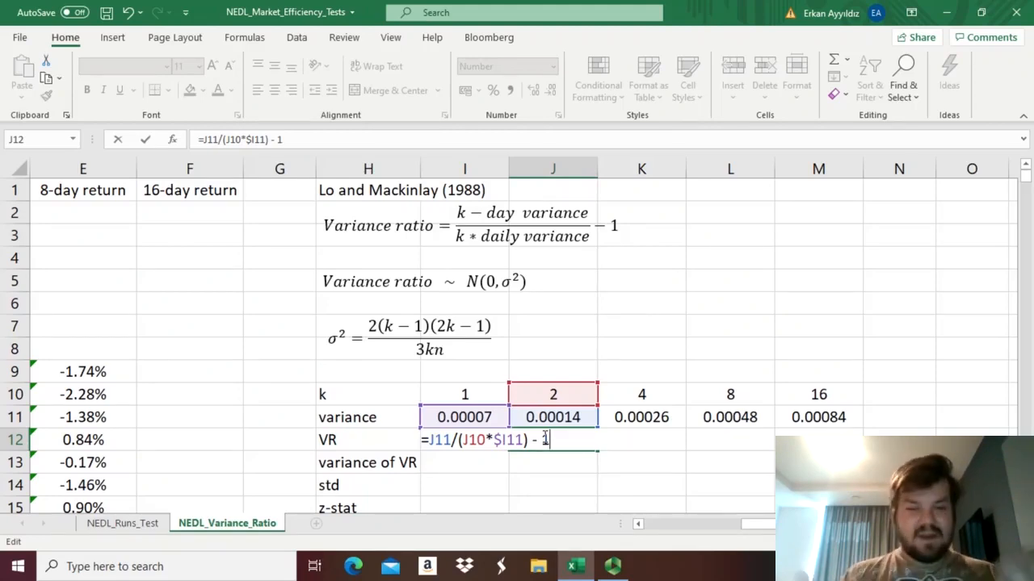
key("Return")
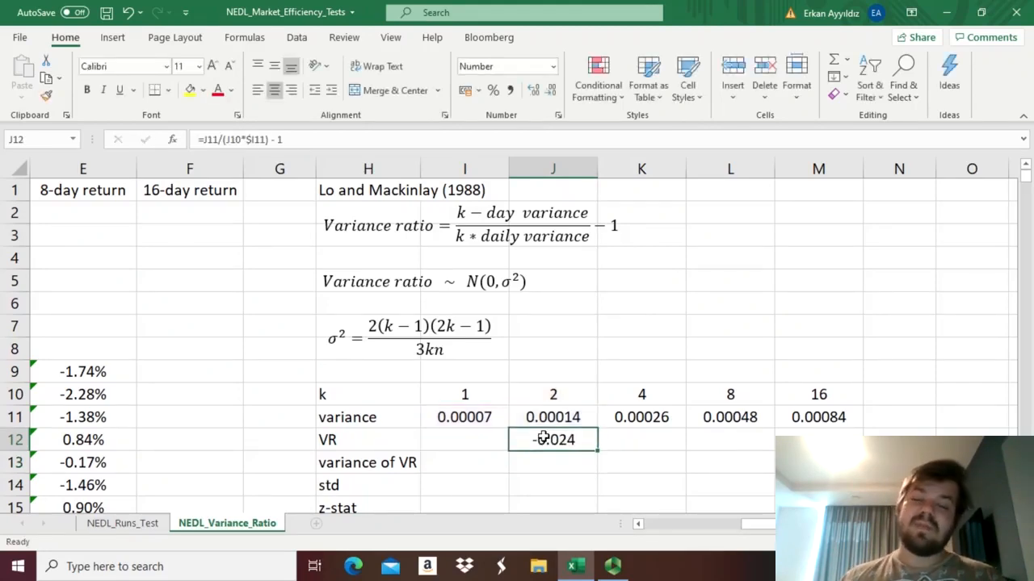
Step: Check the variance formulas and extend the VR formula through k=16
scroll("down", 3)
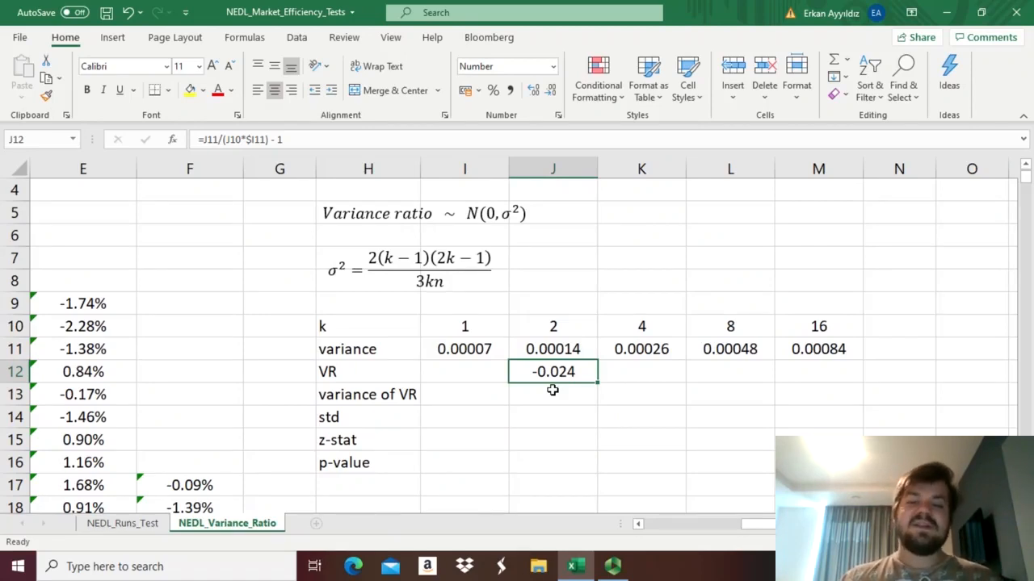
mouse_move(541, 404)
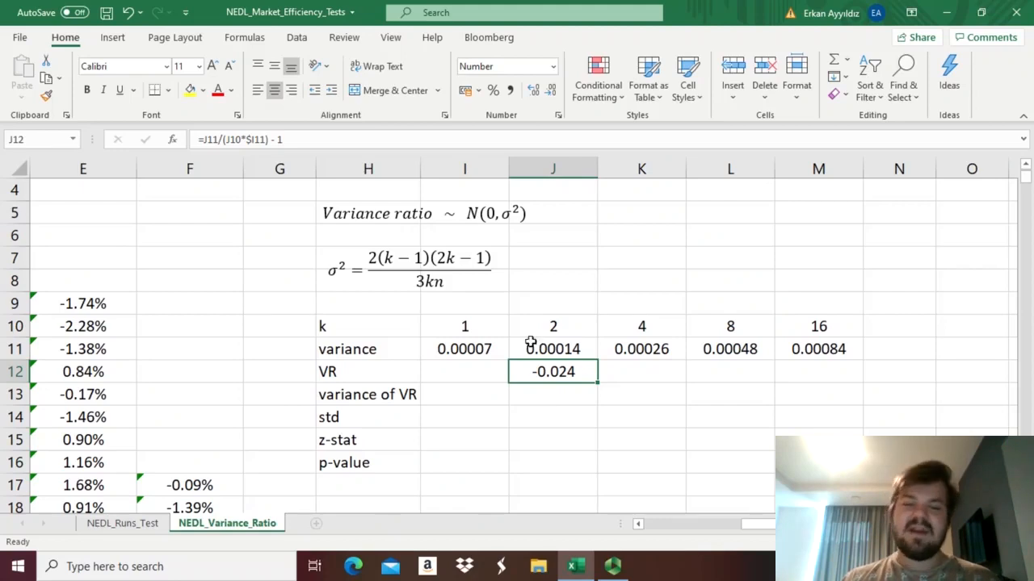
left_click(464, 349)
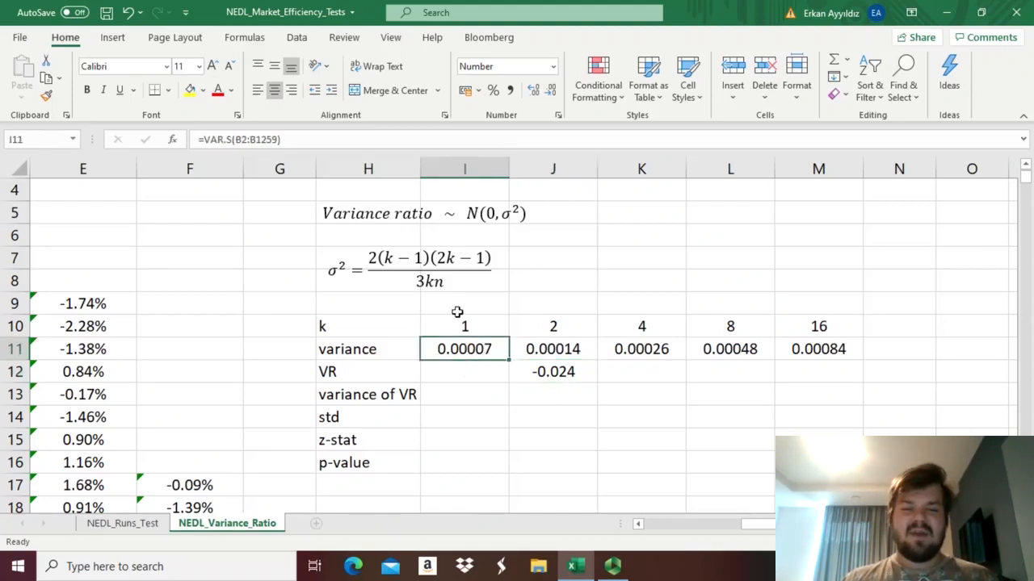
left_click(554, 349)
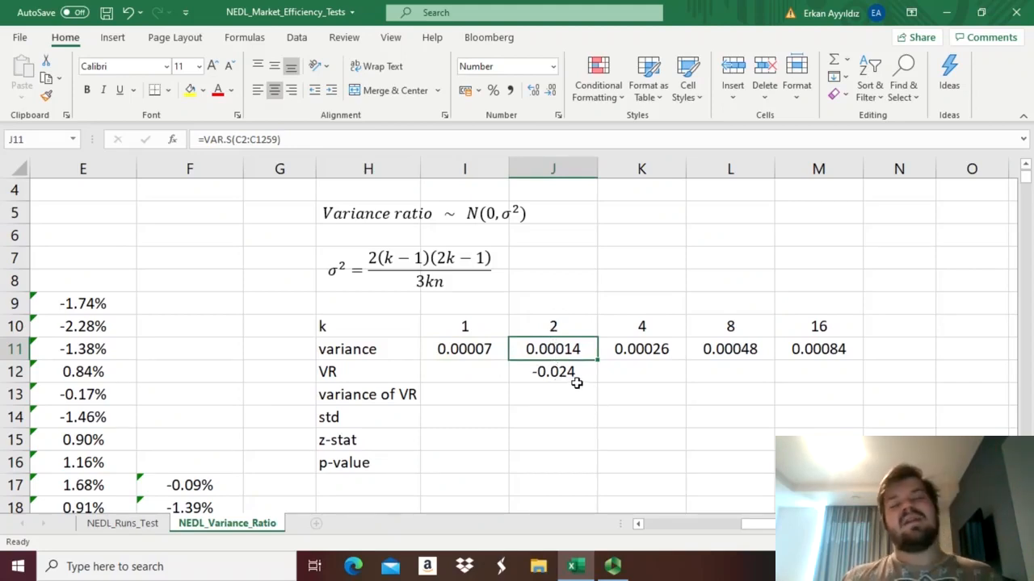
mouse_move(596, 388)
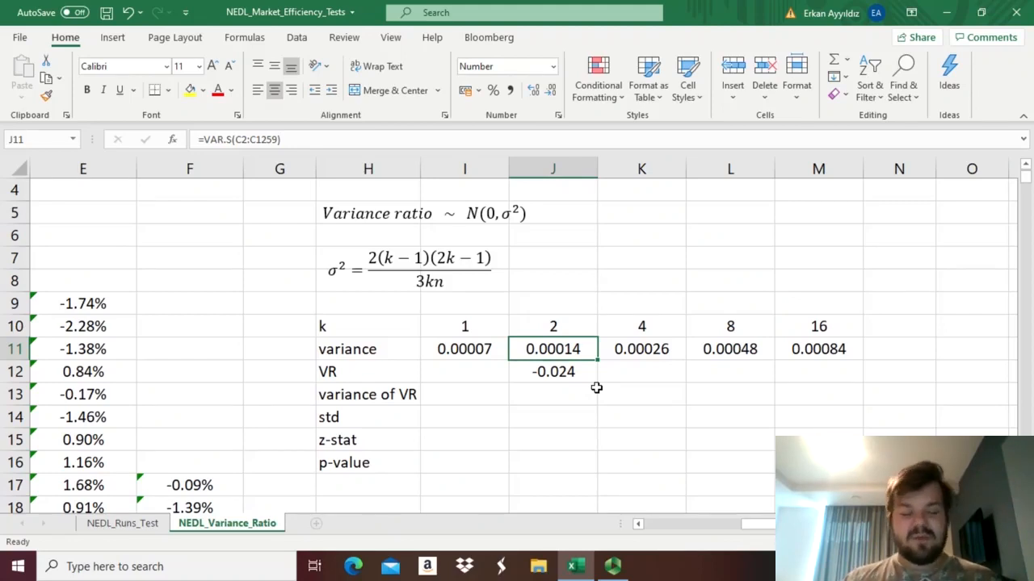
mouse_move(584, 427)
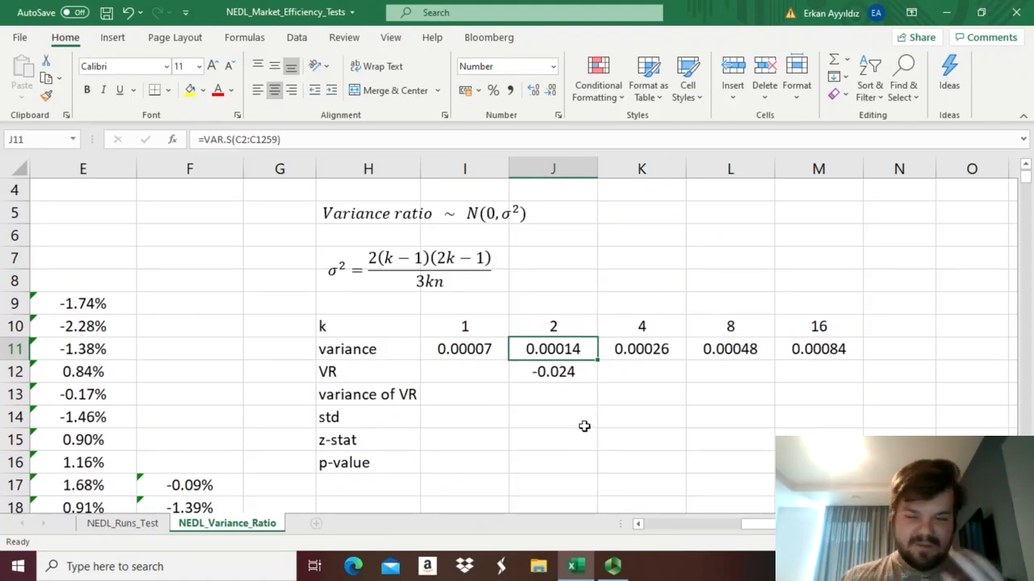
mouse_move(484, 356)
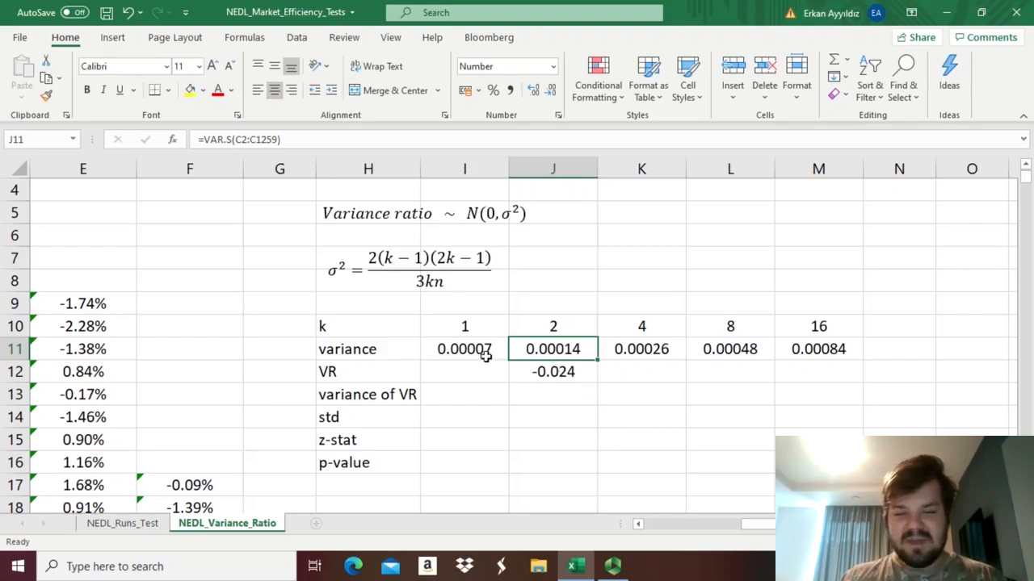
left_click(553, 372)
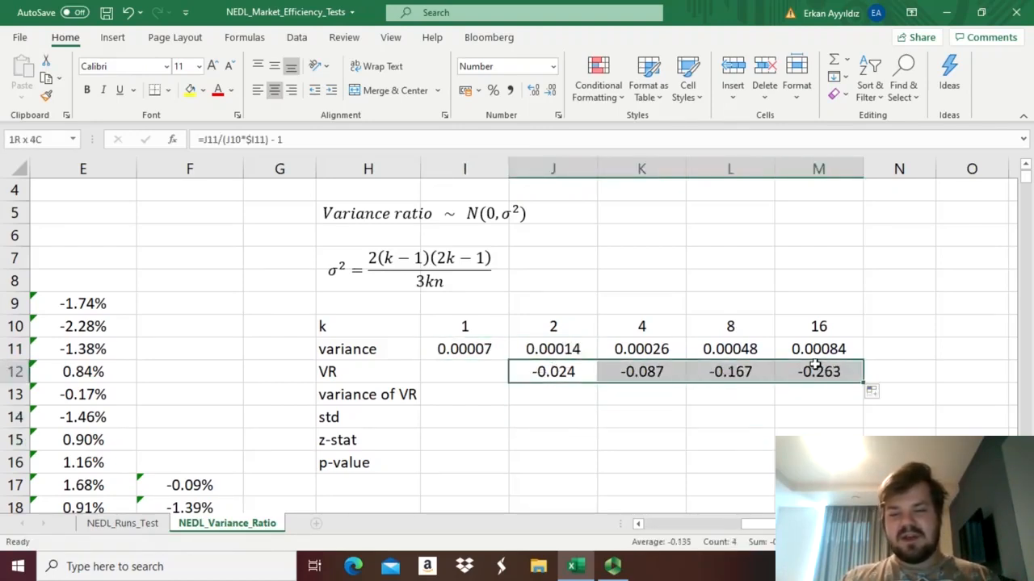
left_click(729, 417)
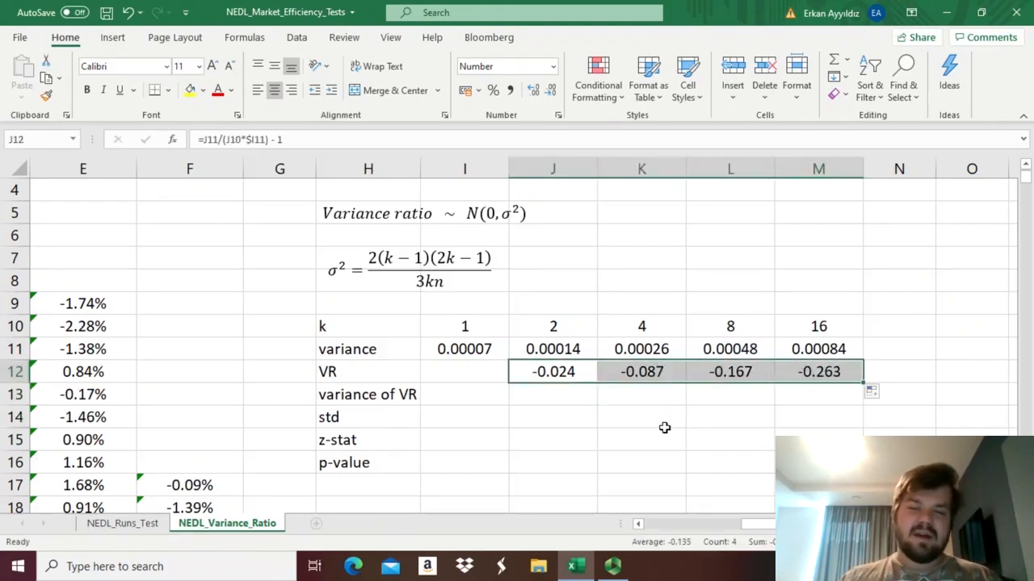
mouse_move(579, 428)
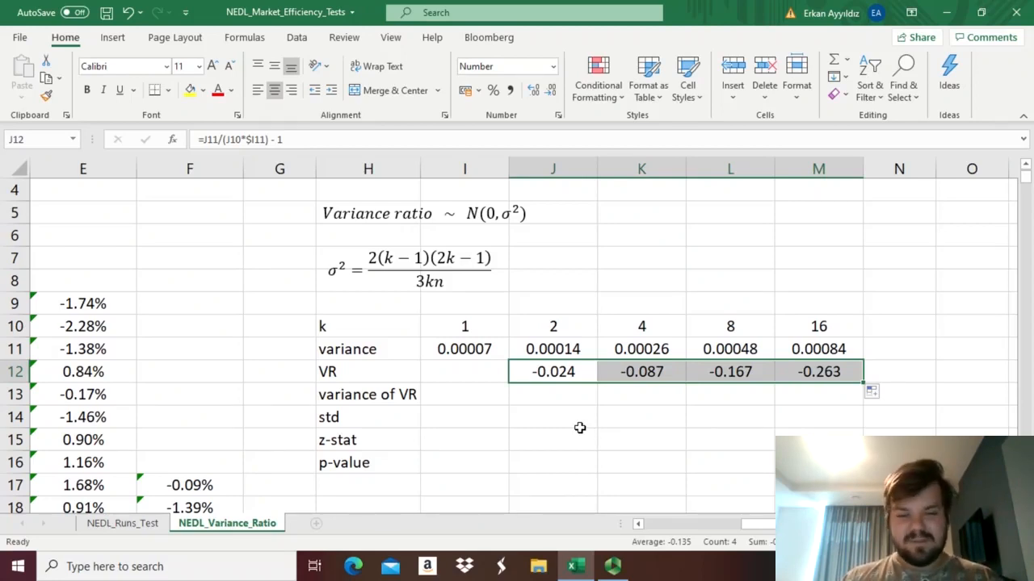
left_click(553, 394)
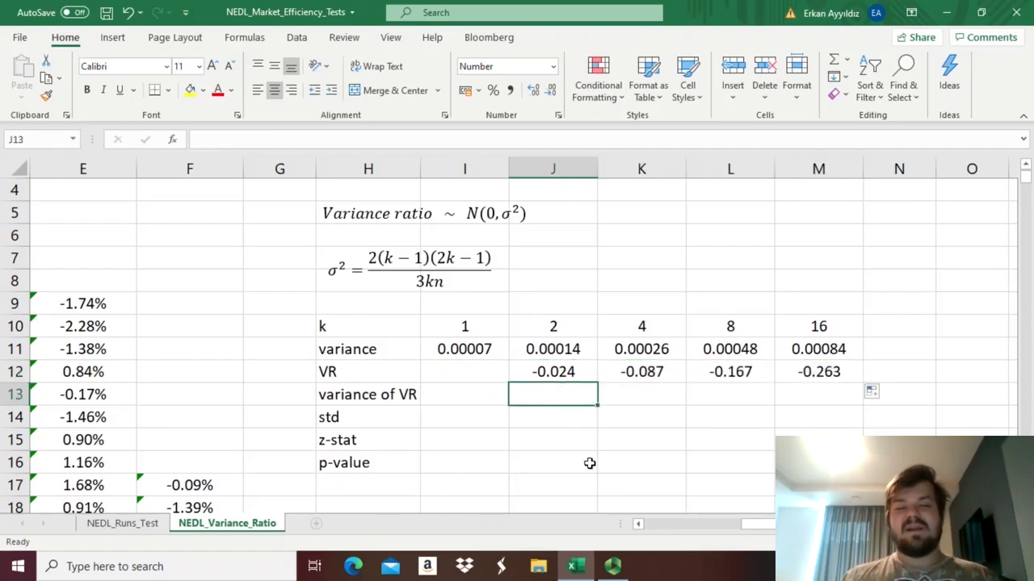
mouse_move(395, 306)
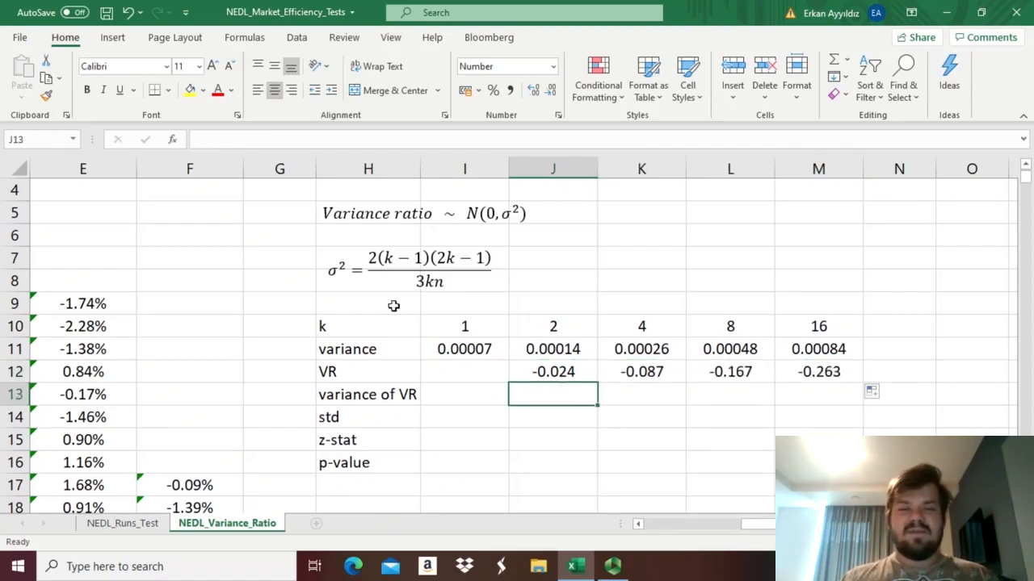
Step: Enter =2*(J10-1)*(2*J10-1)/(3*J10*1258) in J13 and fill it across to M13
left_click(428, 270)
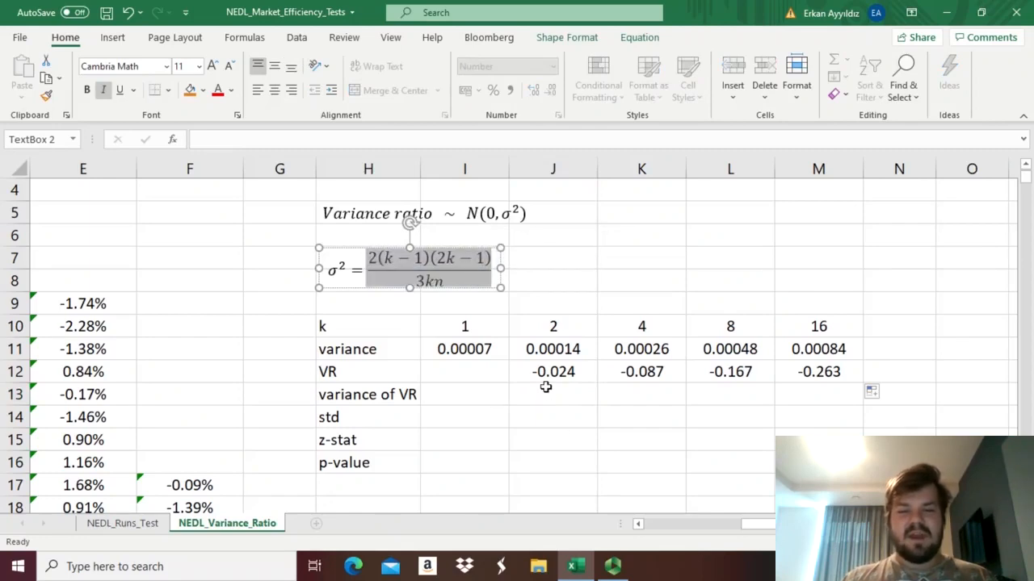
left_click(553, 394)
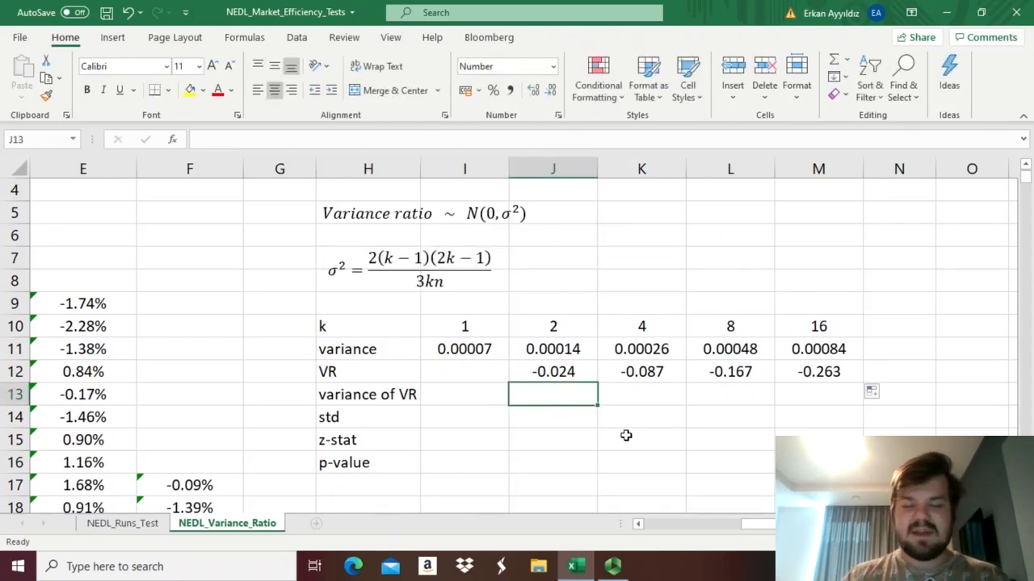
type("=2")
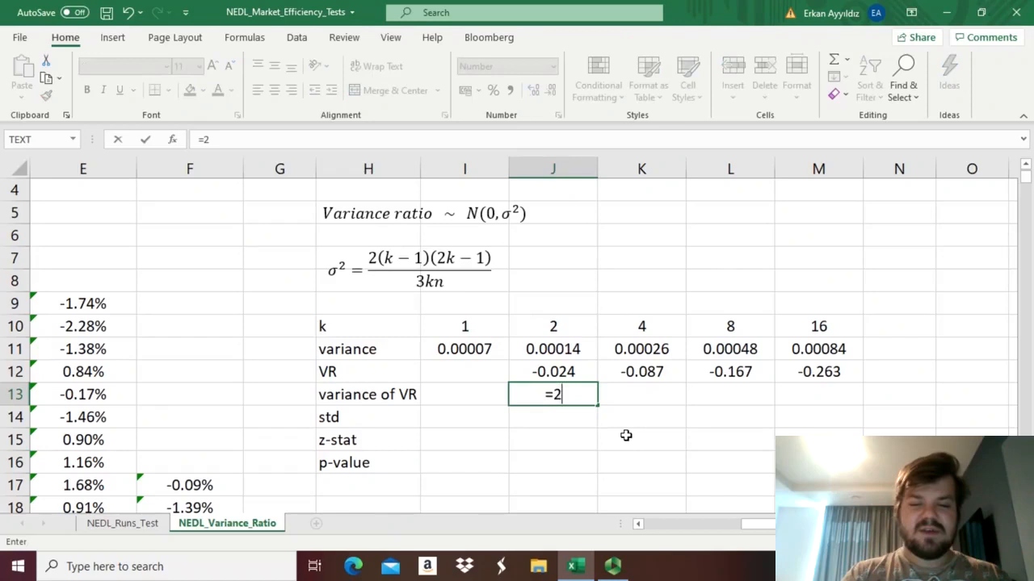
left_click(553, 326)
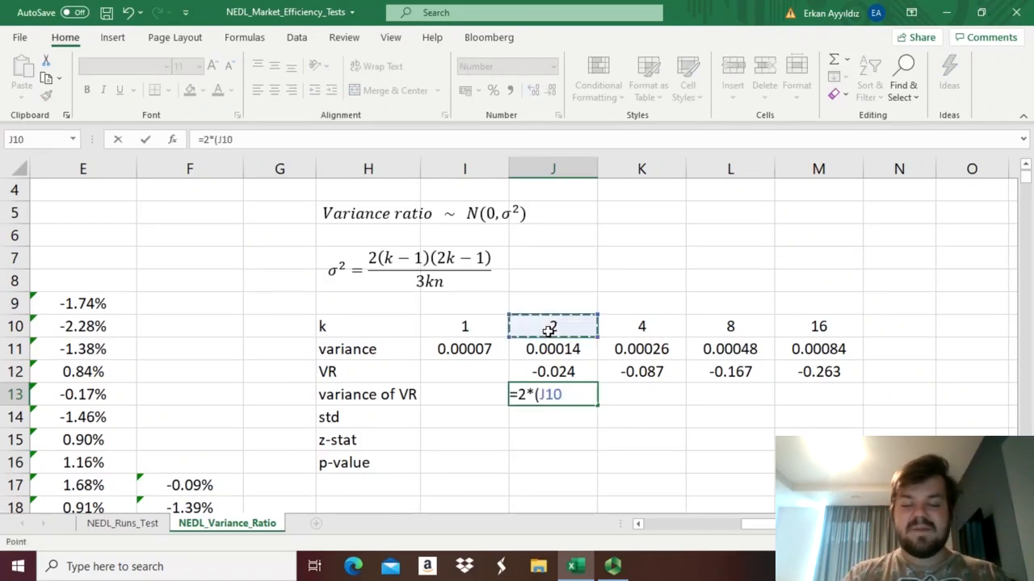
type("-1)*(2")
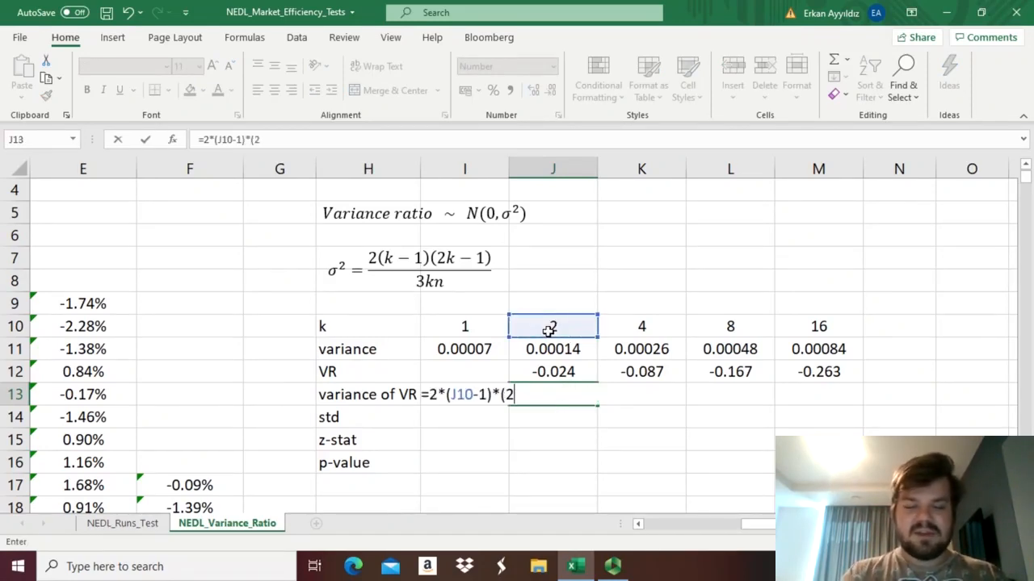
type("*J10-1)")
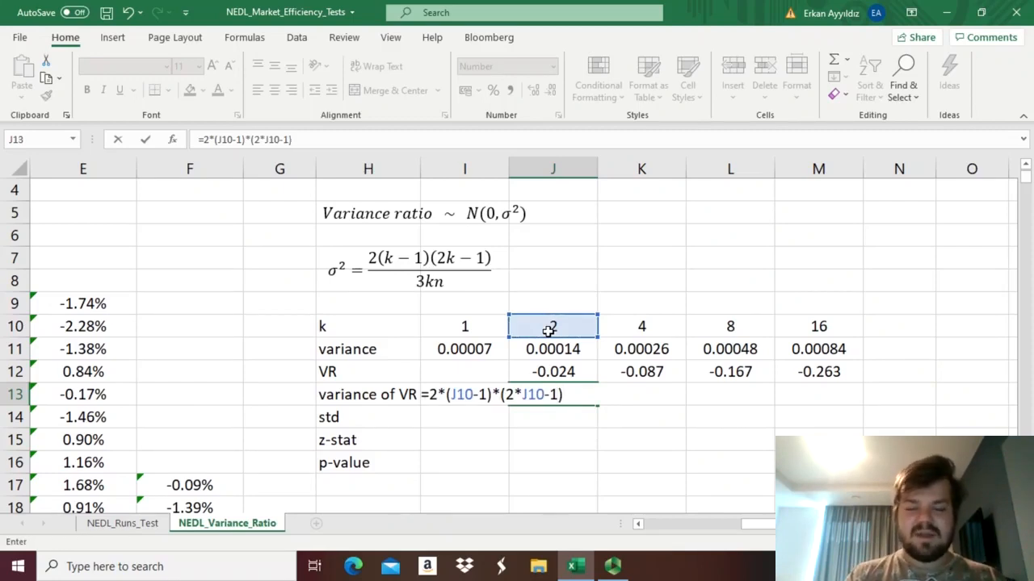
type("/")
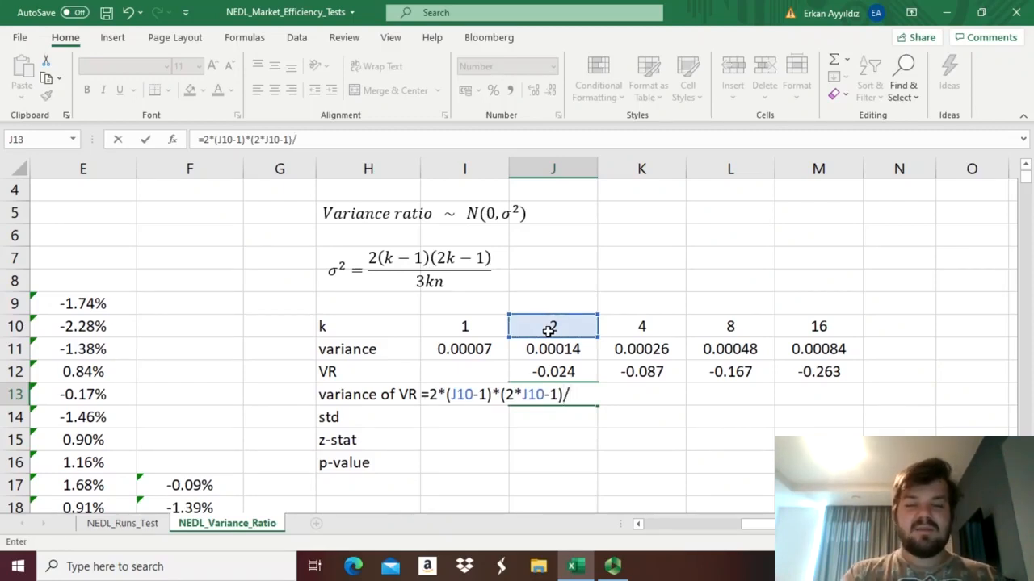
type("(3*J10")
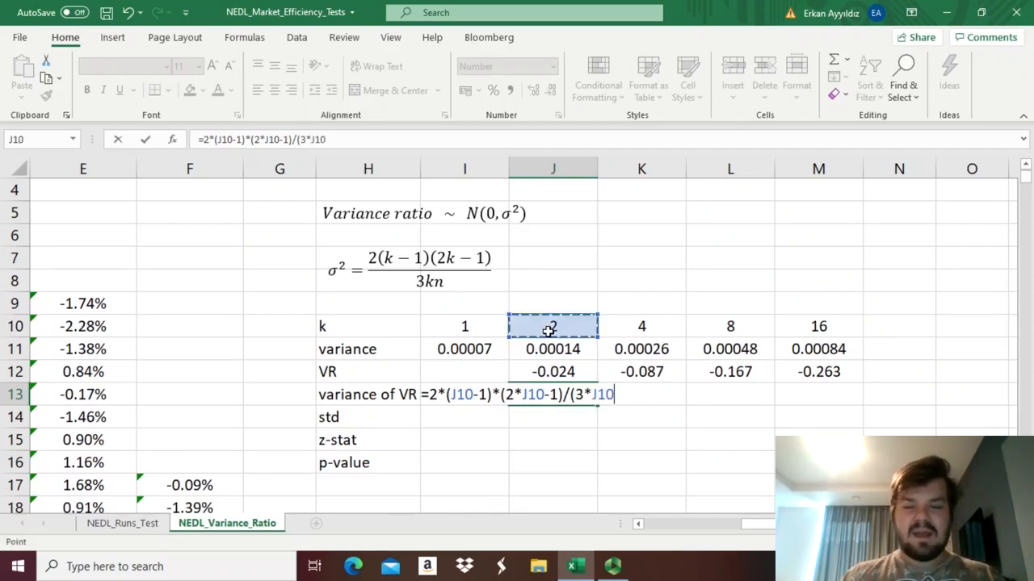
type("*")
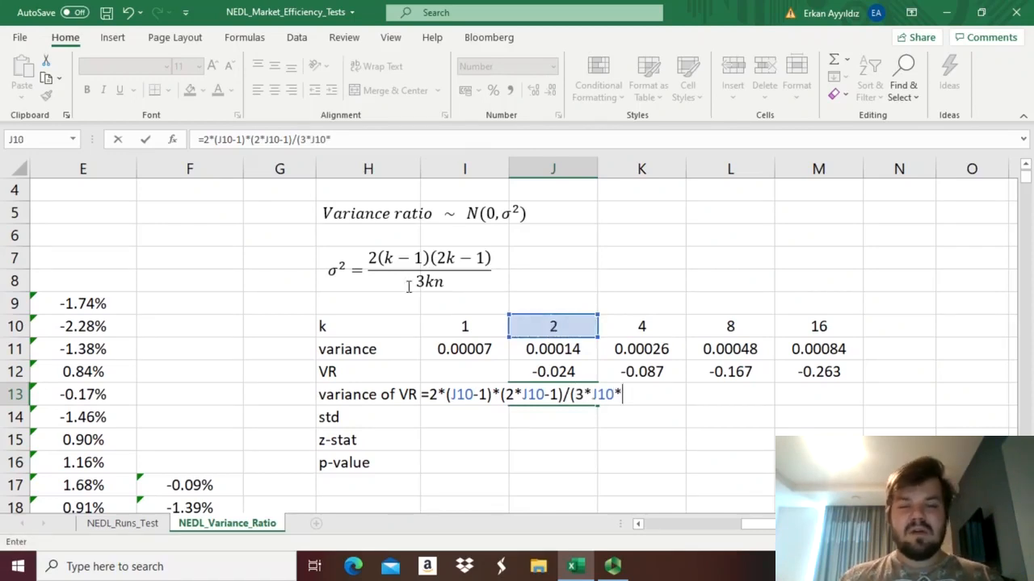
mouse_move(632, 412)
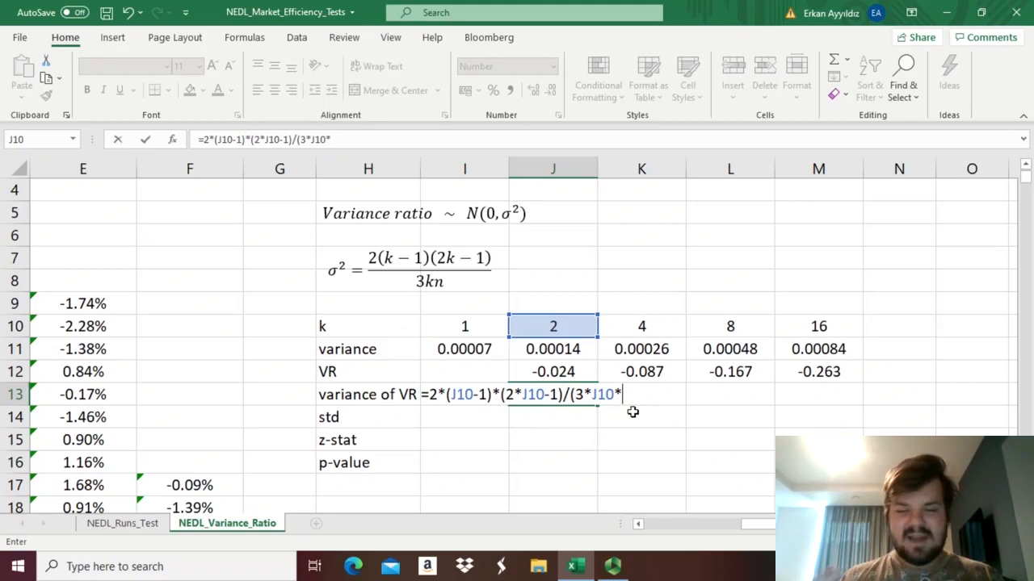
type("1")
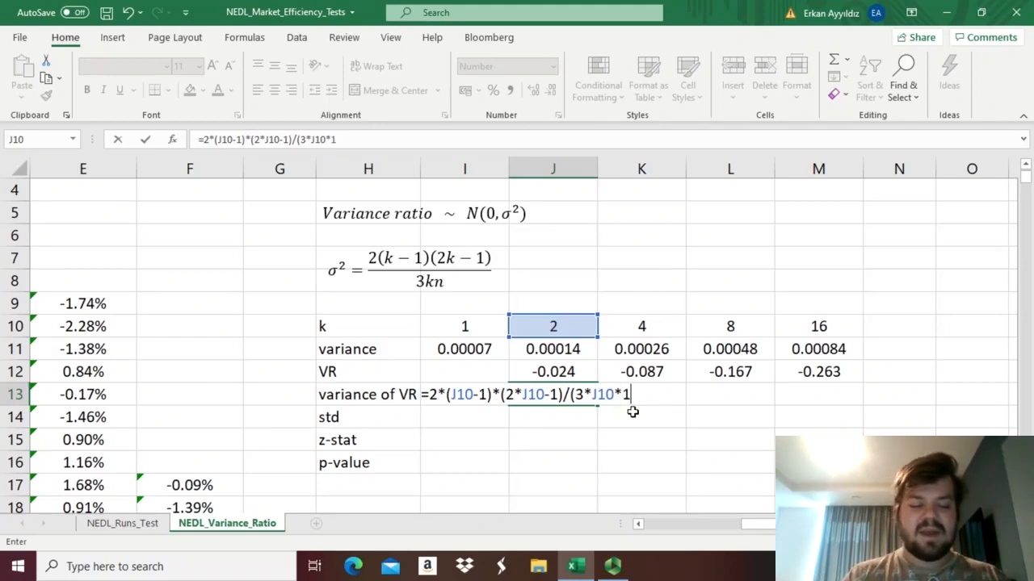
type("258)")
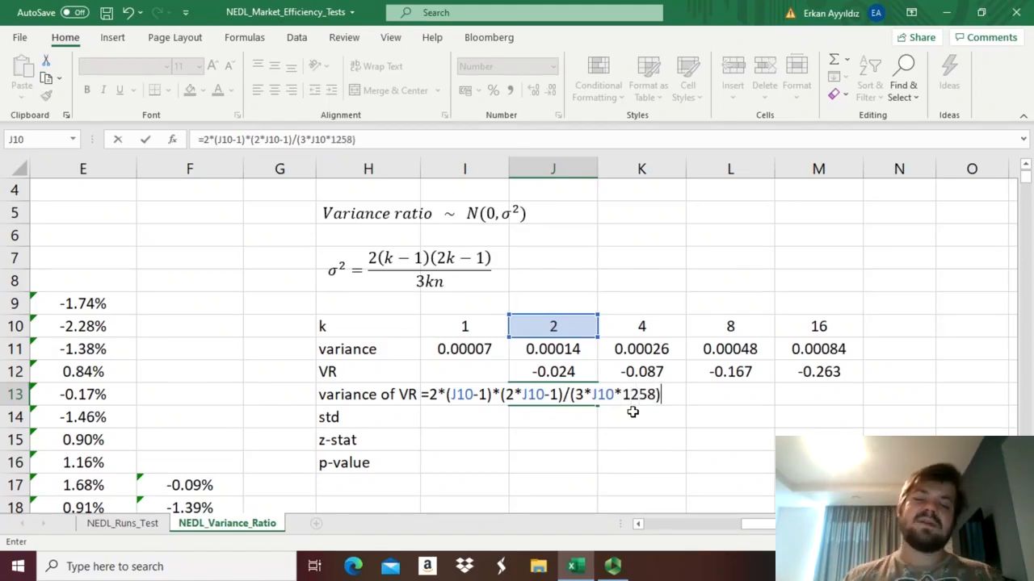
key("Return")
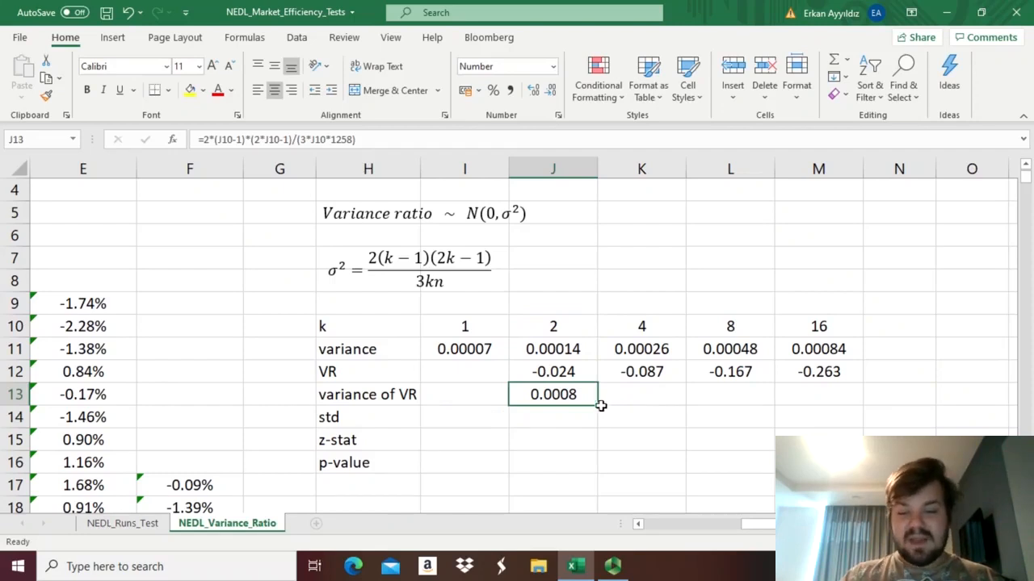
left_click_drag(602, 395, 856, 395)
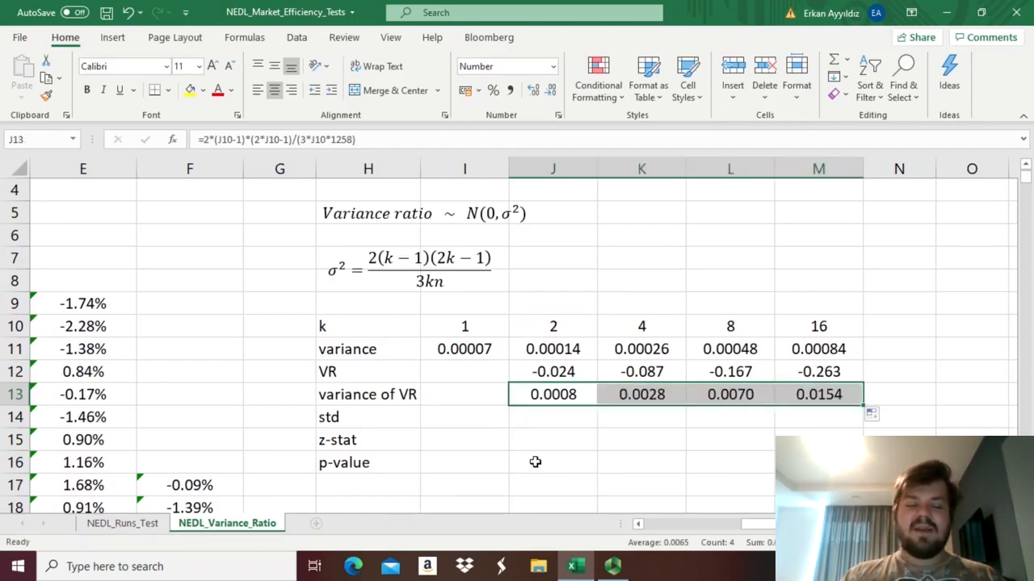
left_click(554, 417)
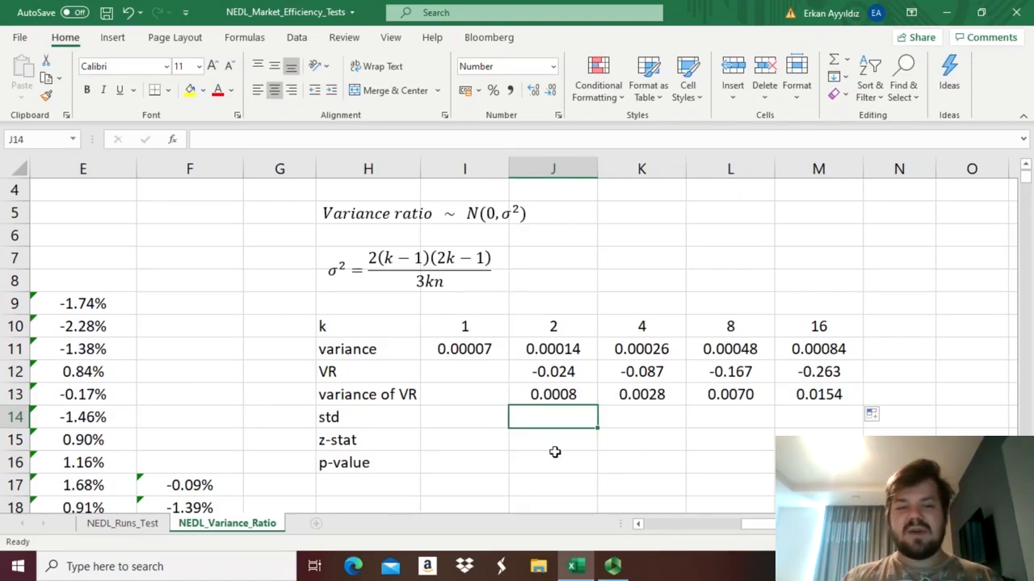
Step: Enter =SQRT(J13) in J14 and fill it across to M14 (0.028 to 0.124)
left_click(553, 440)
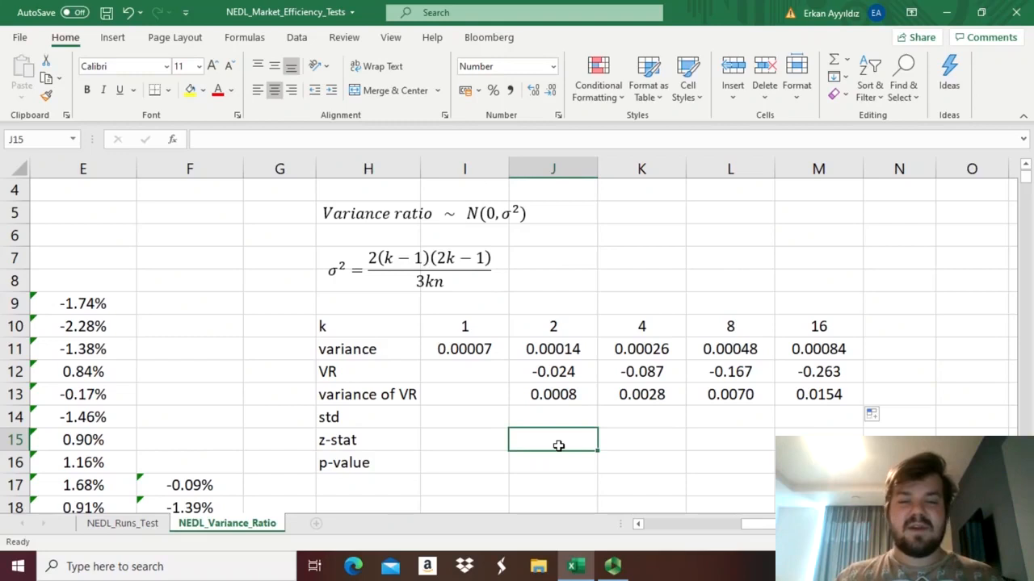
mouse_move(669, 431)
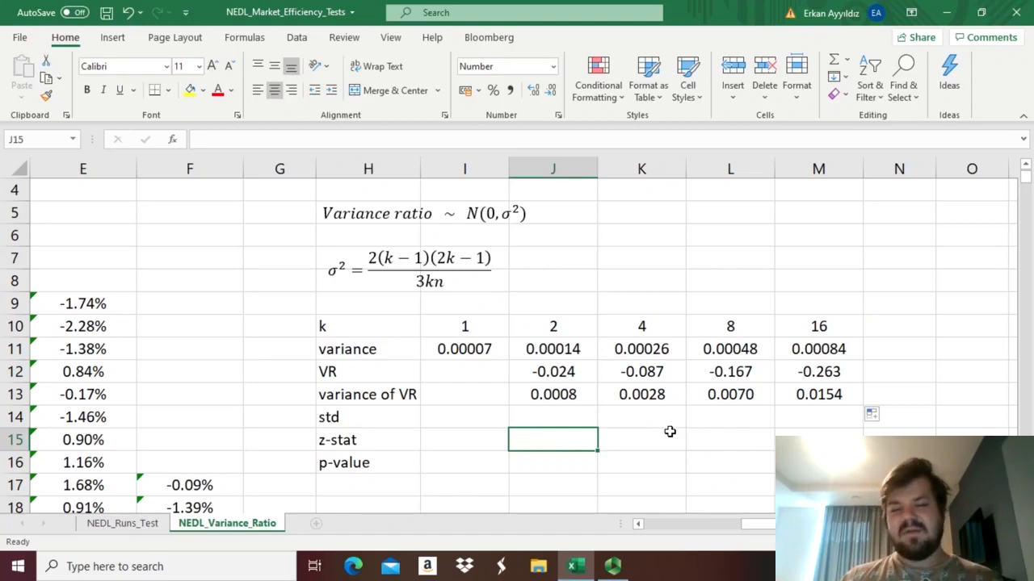
left_click(554, 416)
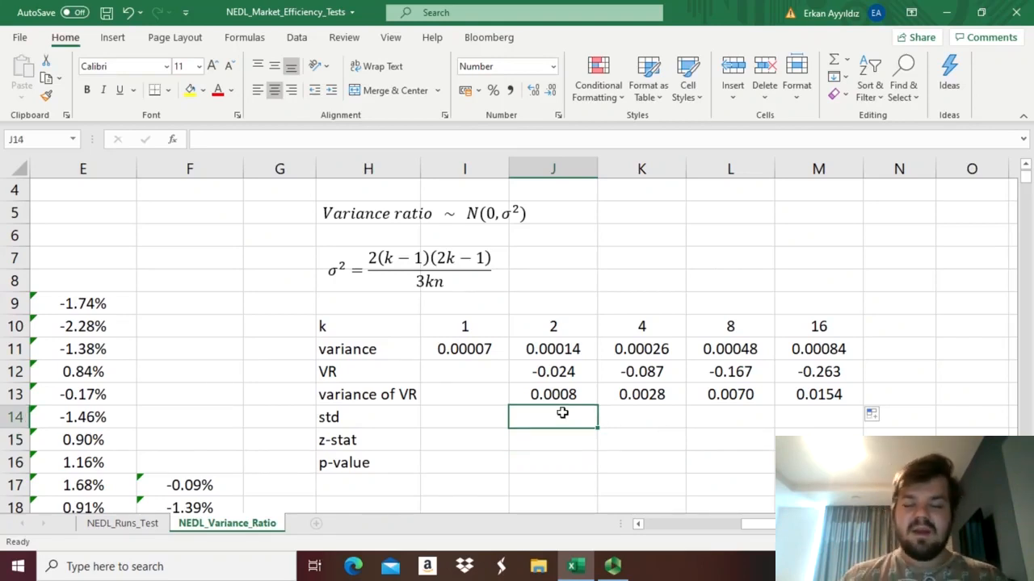
type("=SQRT(J13")
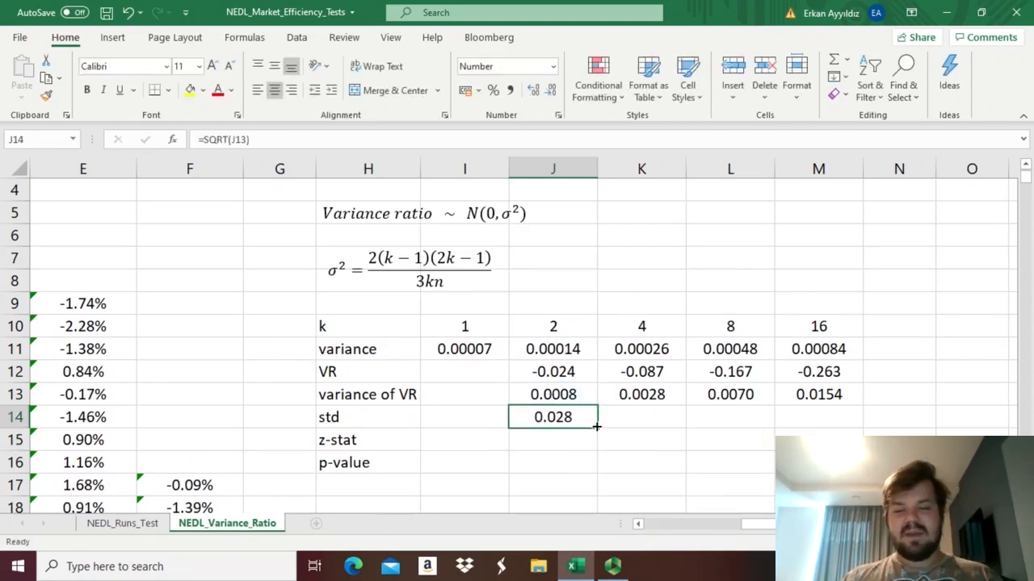
left_click_drag(596, 424, 861, 417)
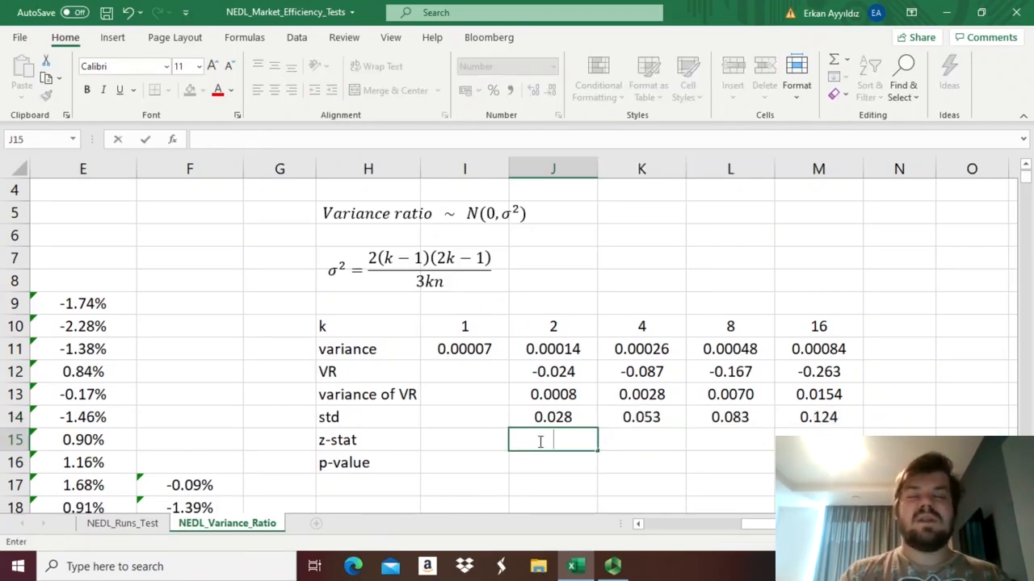
type("=")
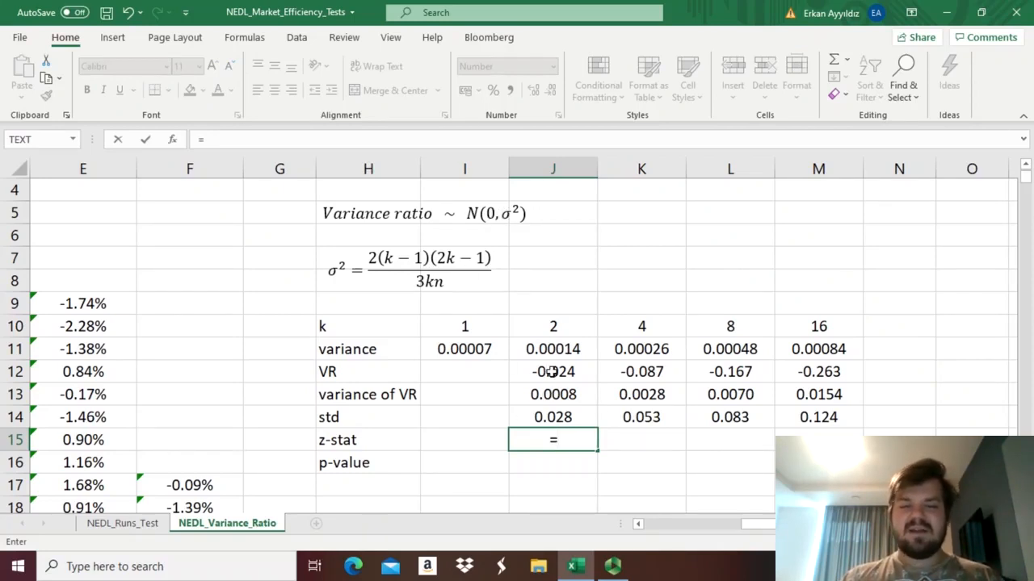
Step: Build the k=2 z-stat formula =J12/J14 in J15
left_click(552, 371)
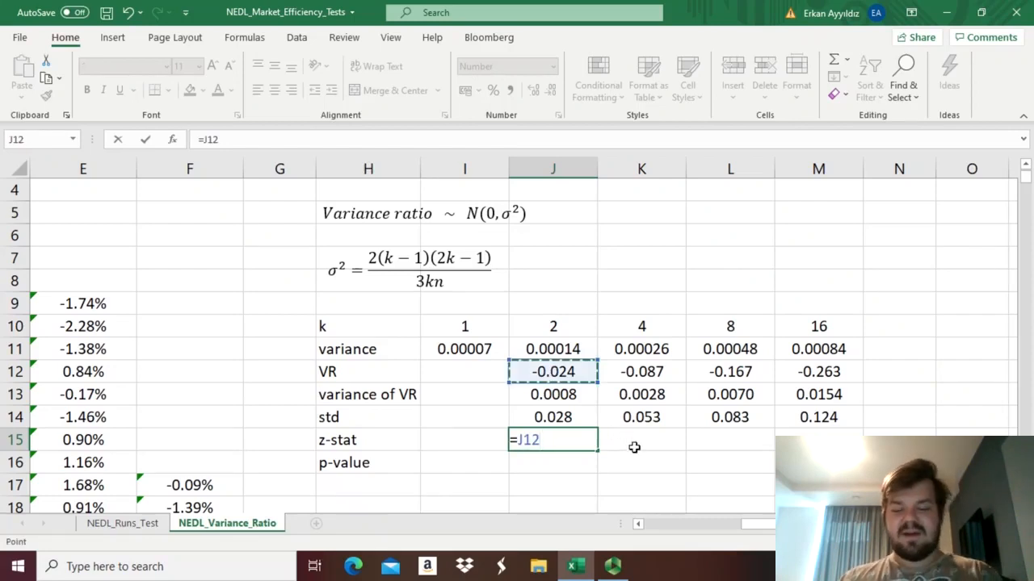
type("/")
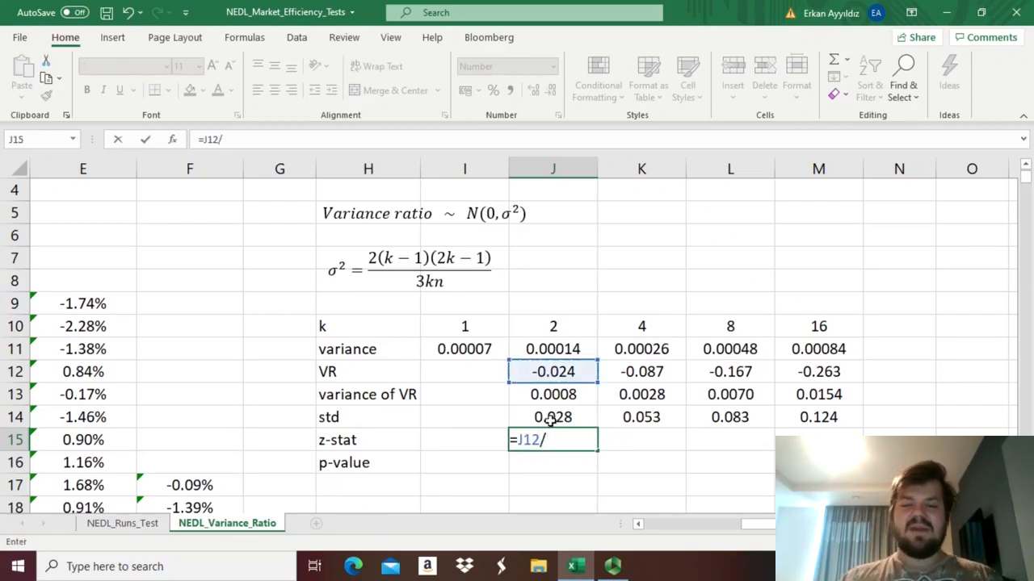
left_click(552, 417)
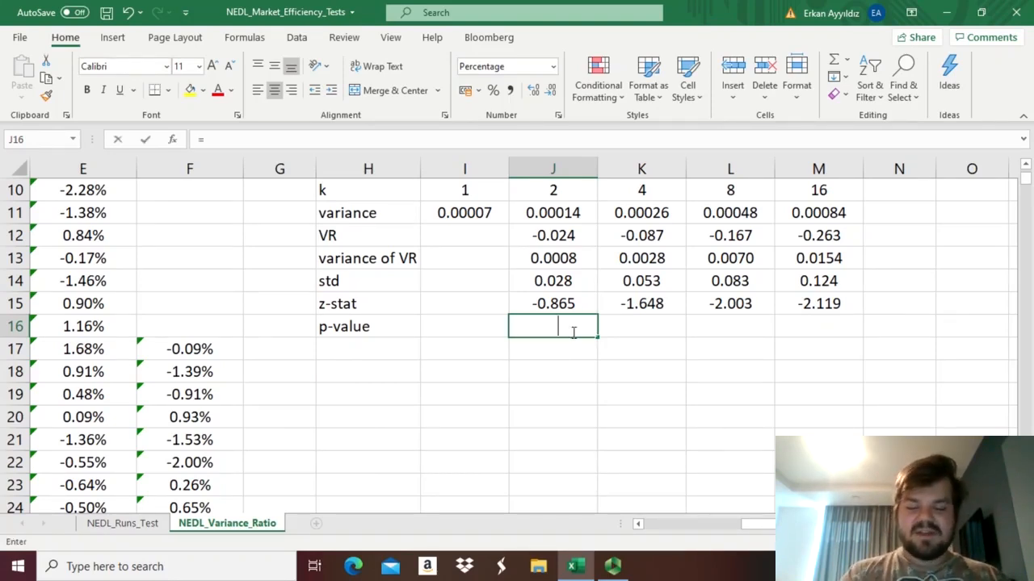
Step: Enter =1 - NORM.S.DIST(ABS(J15),1) in J16 and fill it across to M16
type("=1 - N")
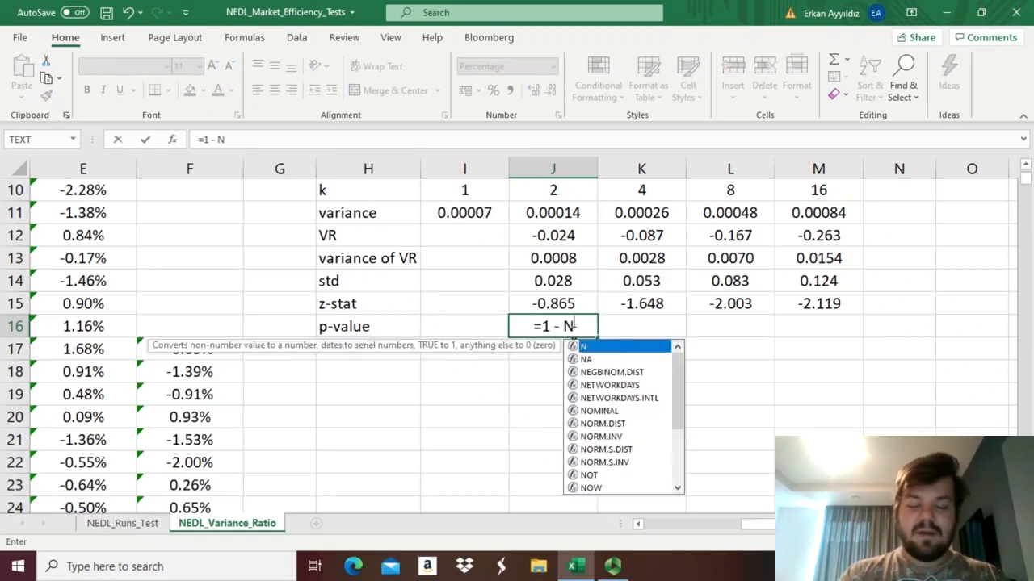
type("ORM.S.")
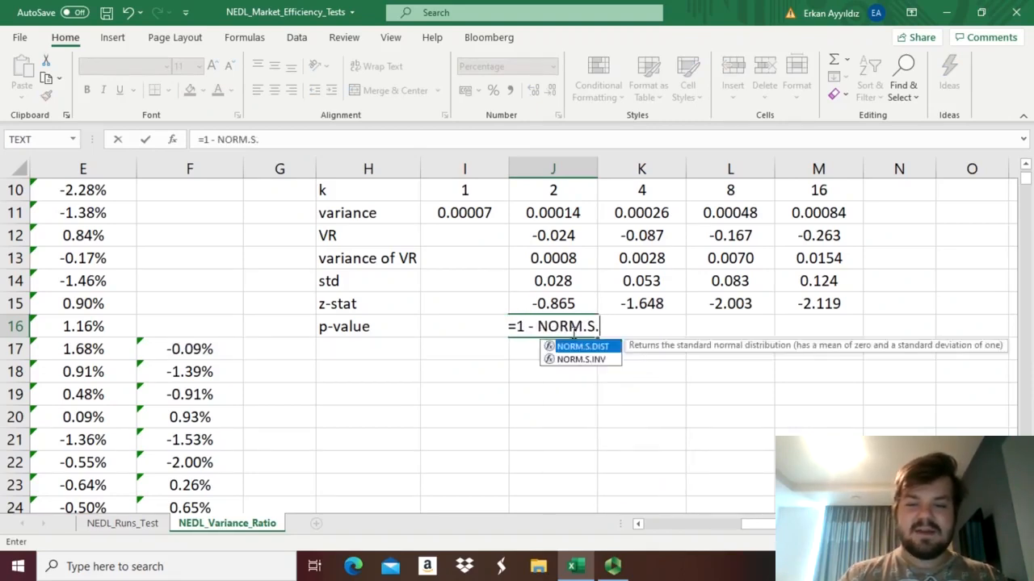
type("DIST(AB")
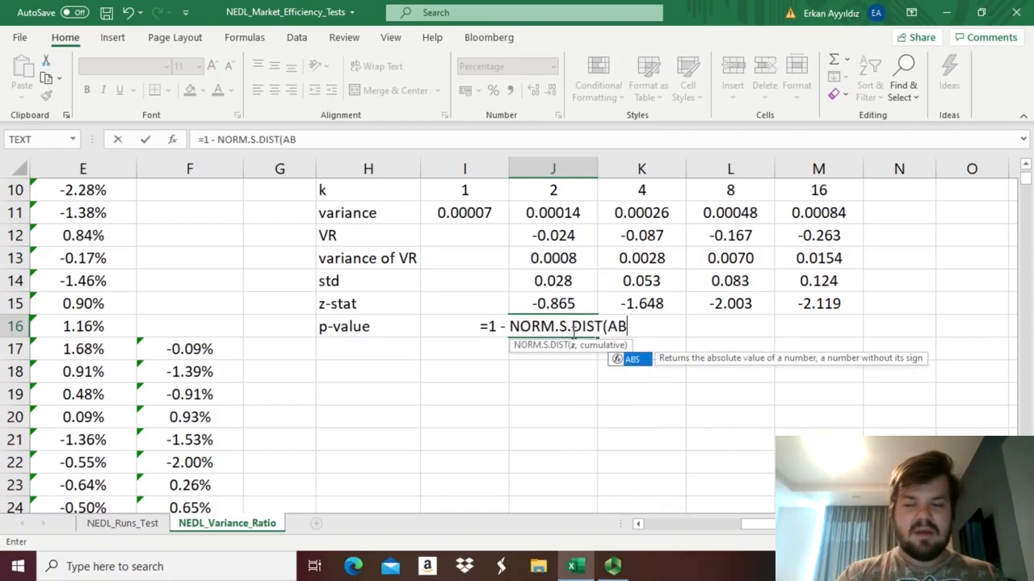
type("(")
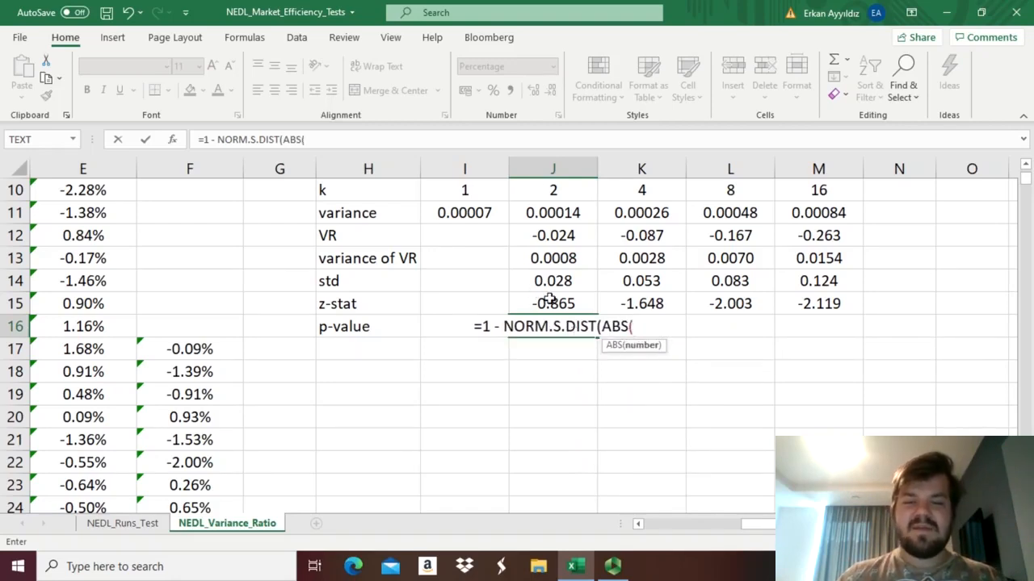
type("J15),")
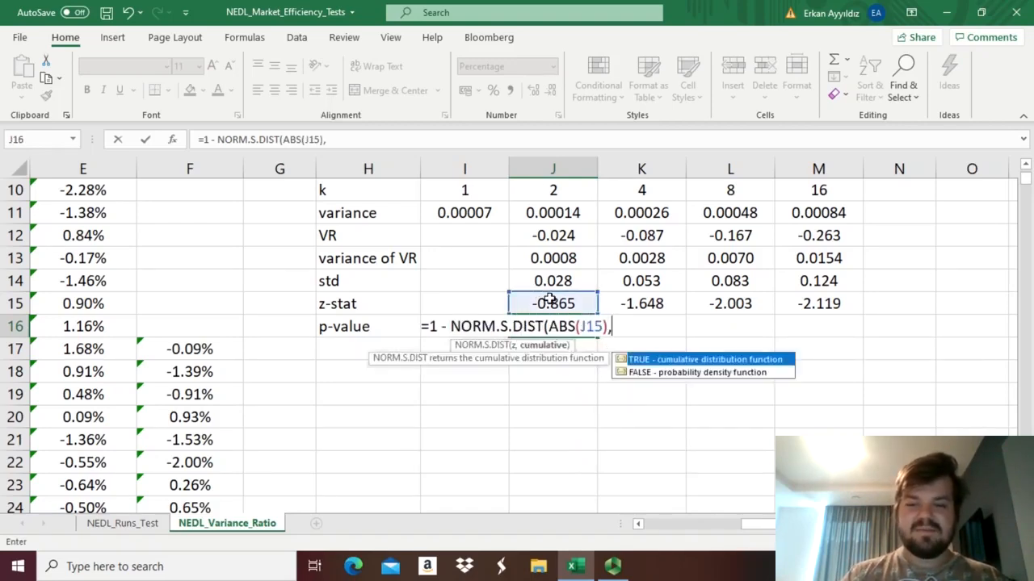
type("1")
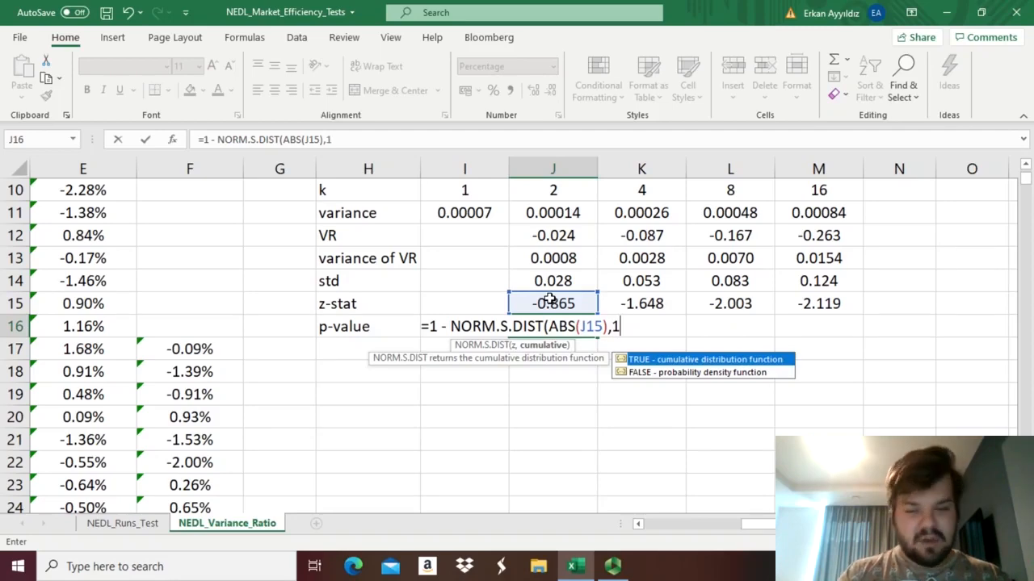
key("Return")
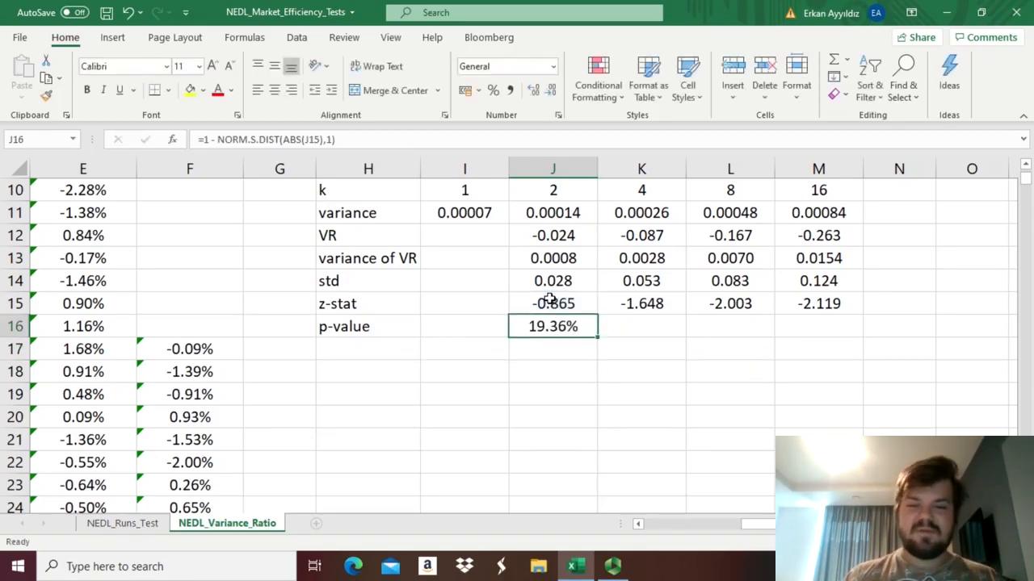
left_click_drag(552, 327, 818, 326)
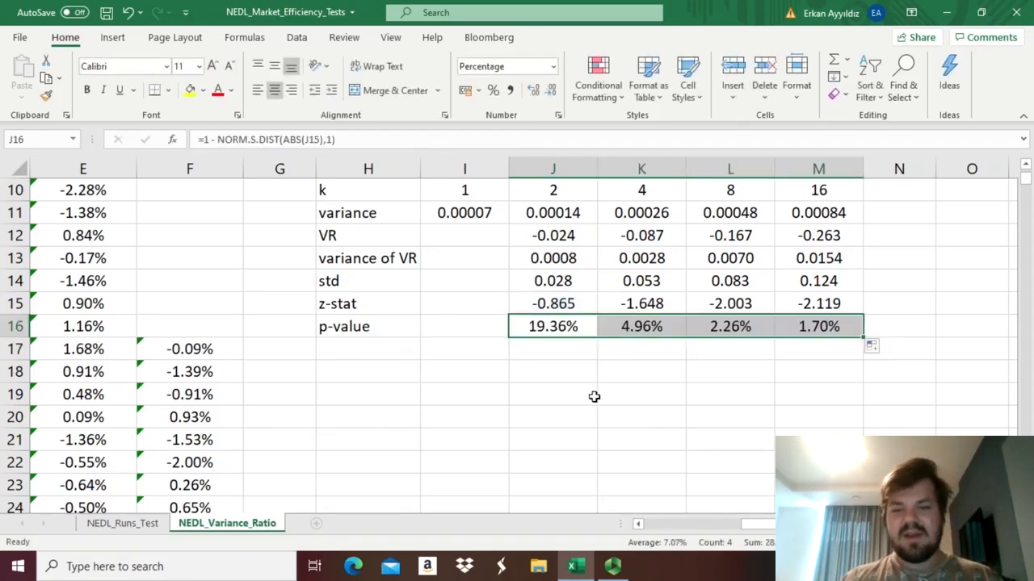
scroll("up", 3)
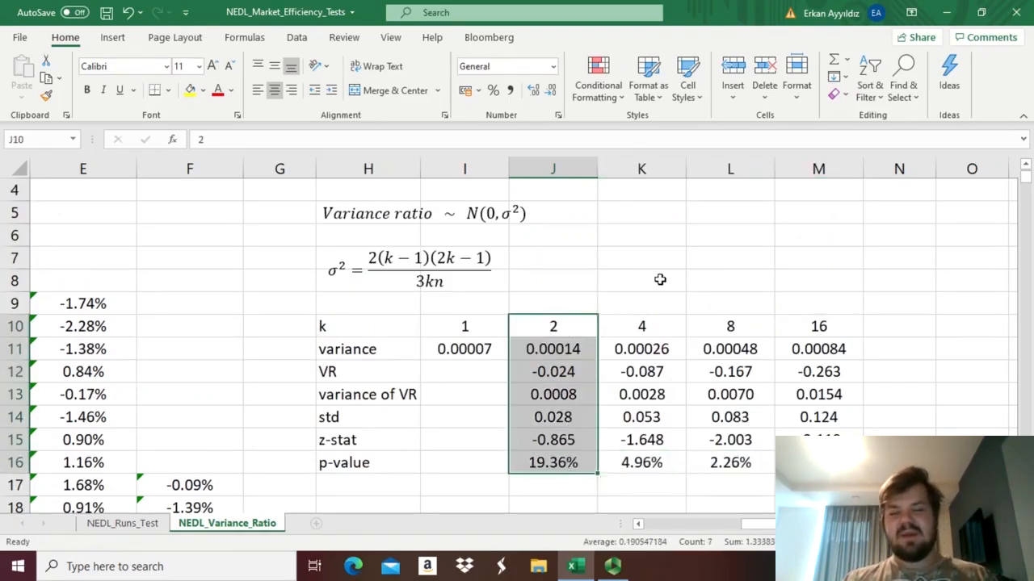
left_click(552, 462)
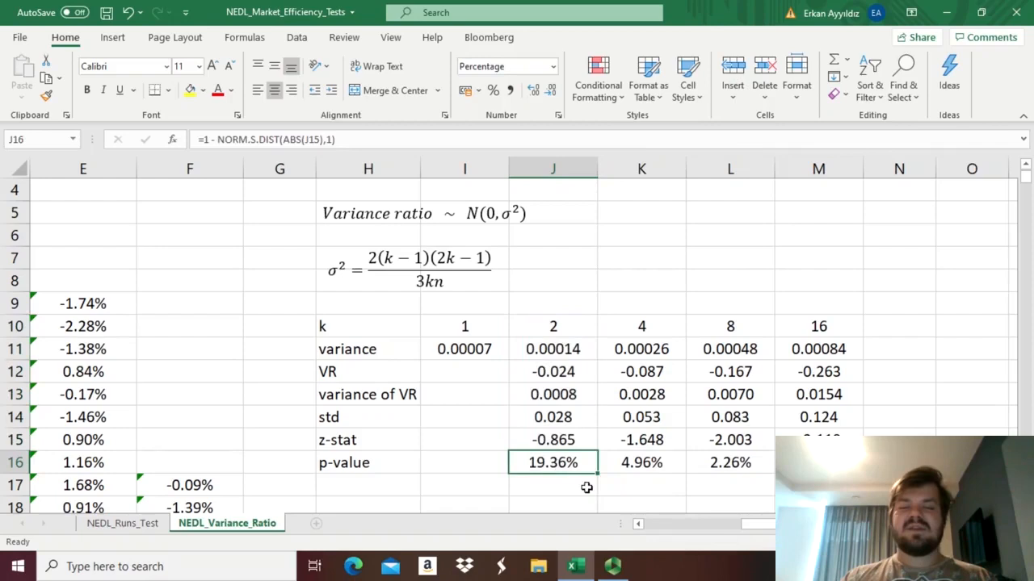
mouse_move(591, 500)
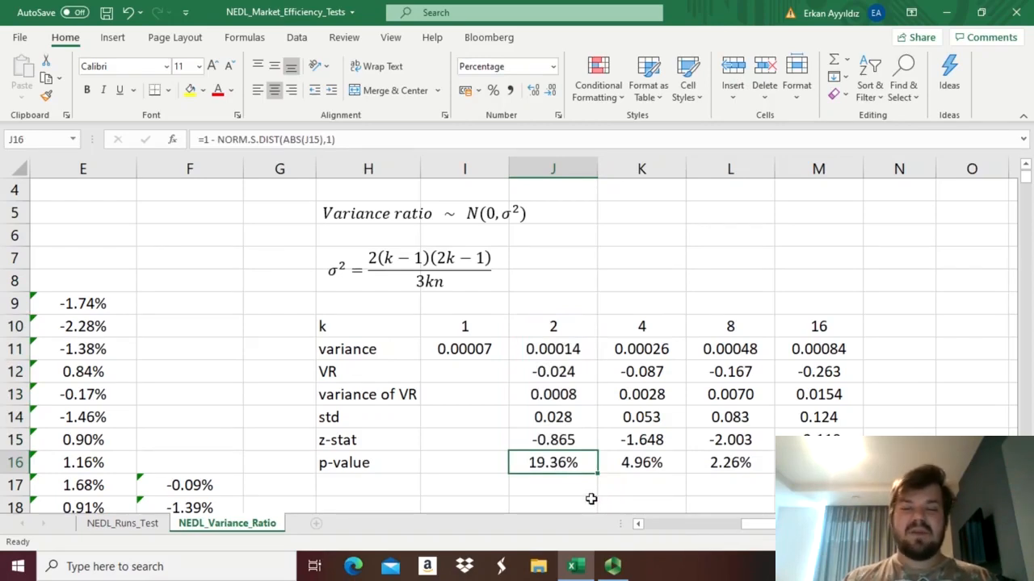
mouse_move(606, 486)
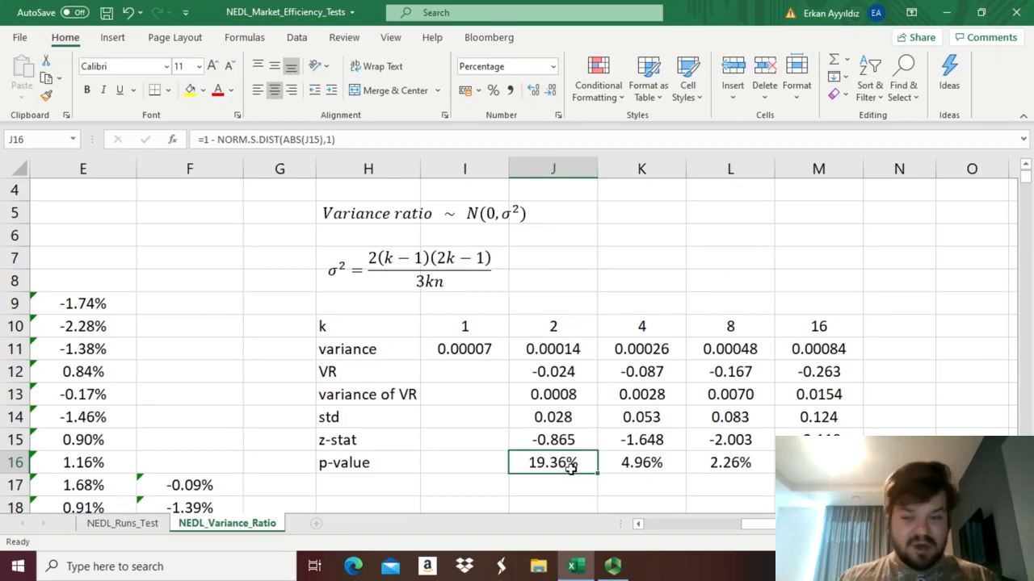
mouse_move(513, 356)
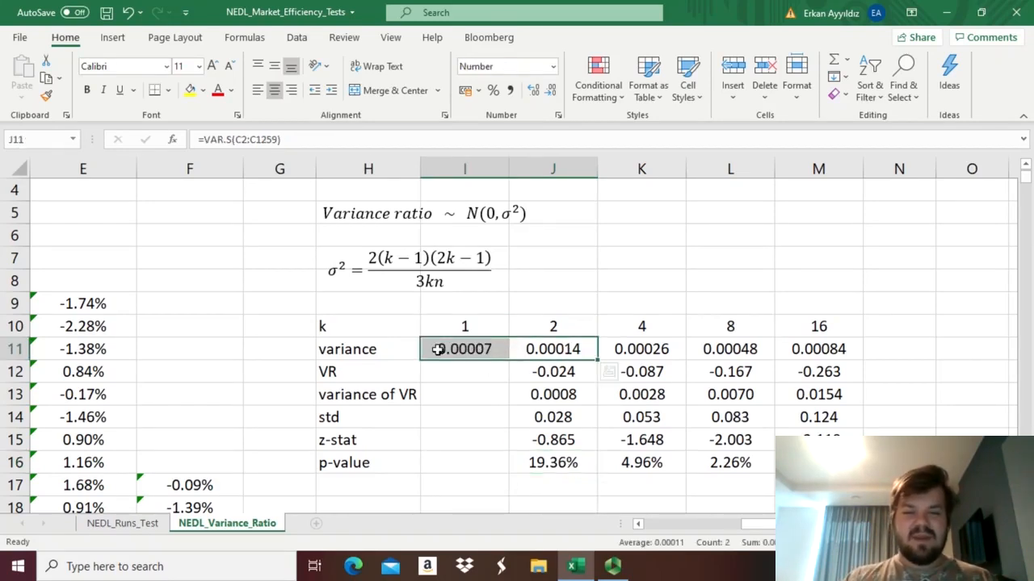
mouse_move(505, 338)
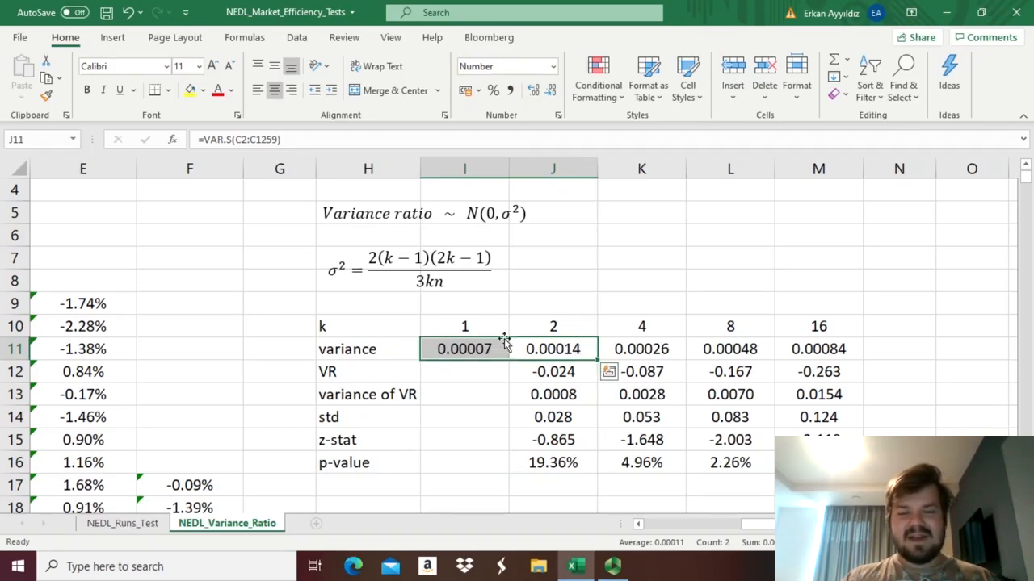
mouse_move(656, 321)
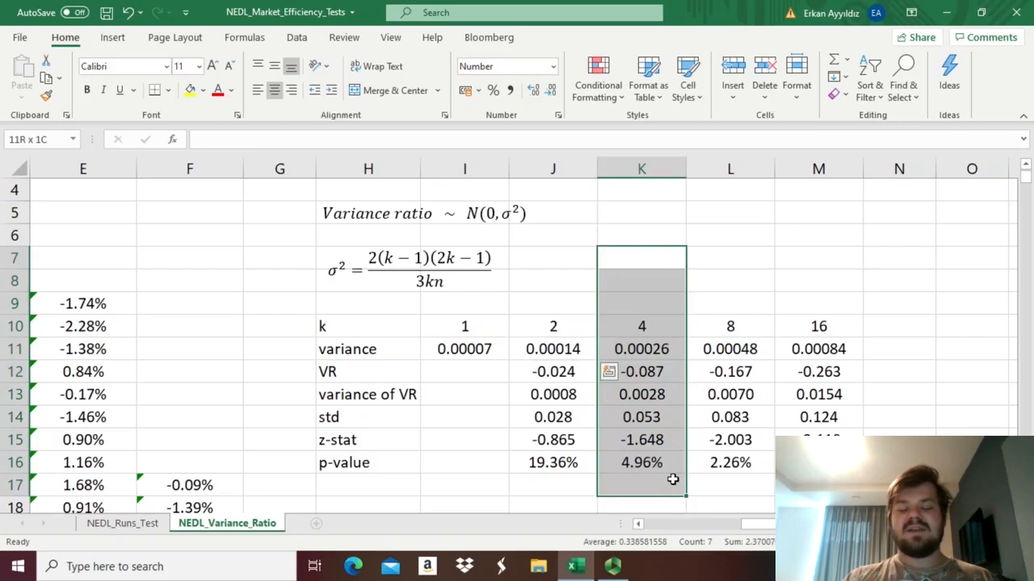
left_click(641, 462)
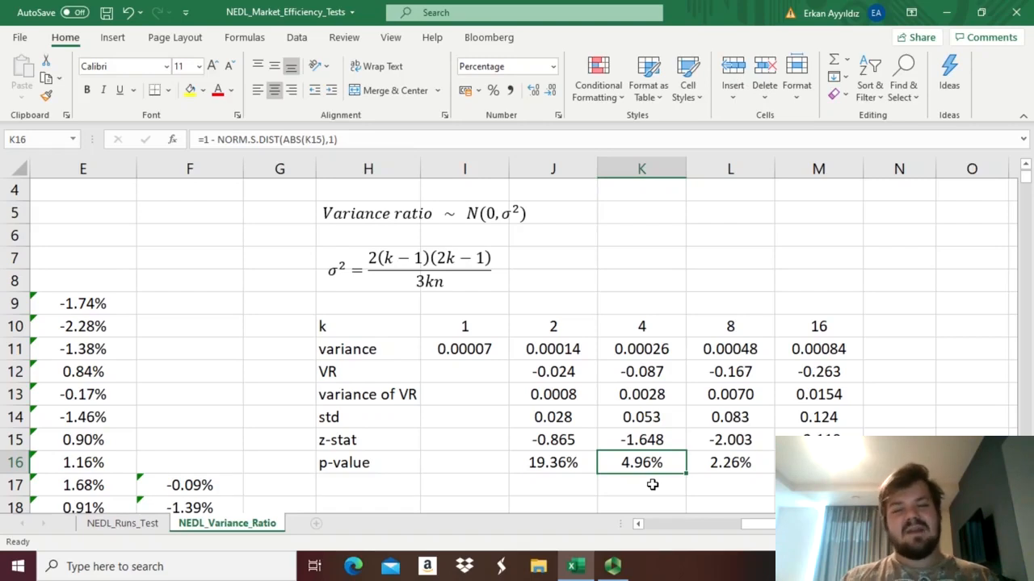
scroll("up", 3)
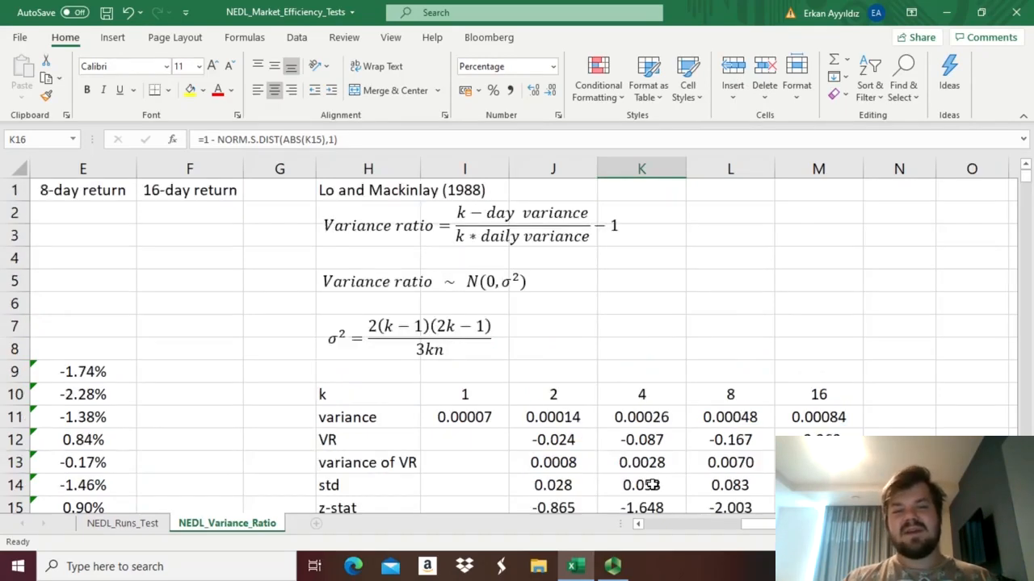
mouse_move(652, 383)
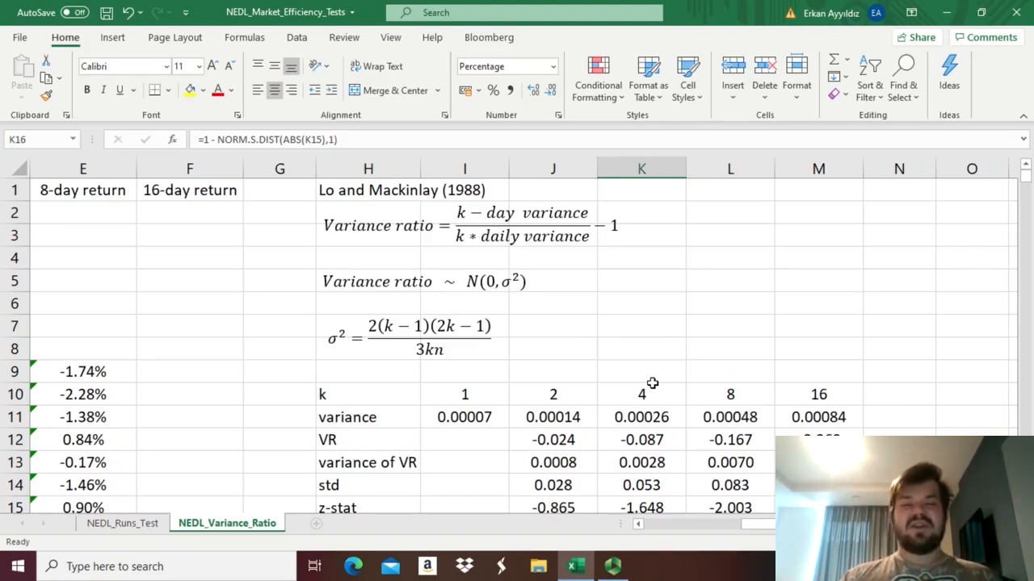
scroll("down", 3)
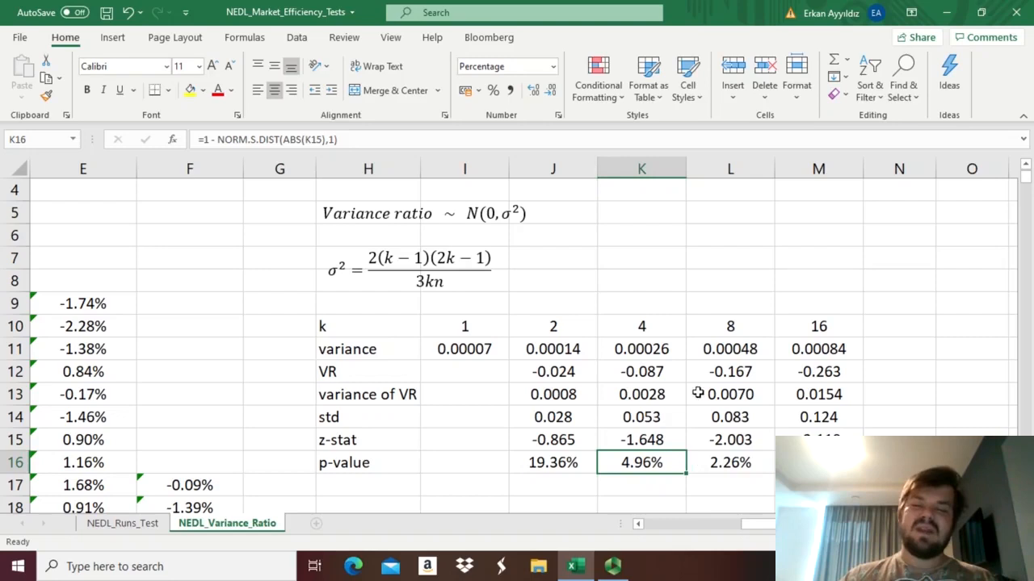
mouse_move(725, 433)
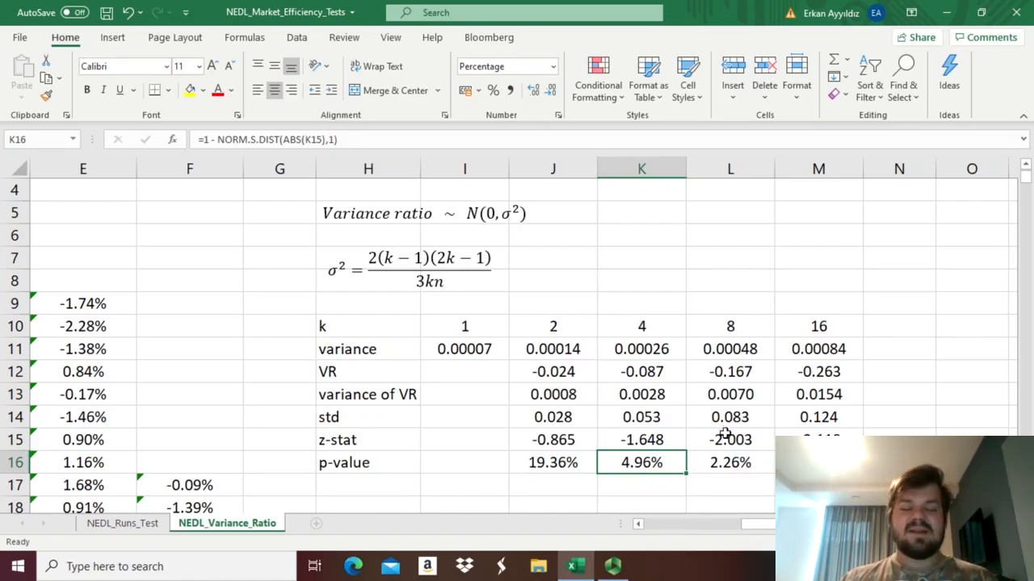
left_click_drag(642, 462, 730, 462)
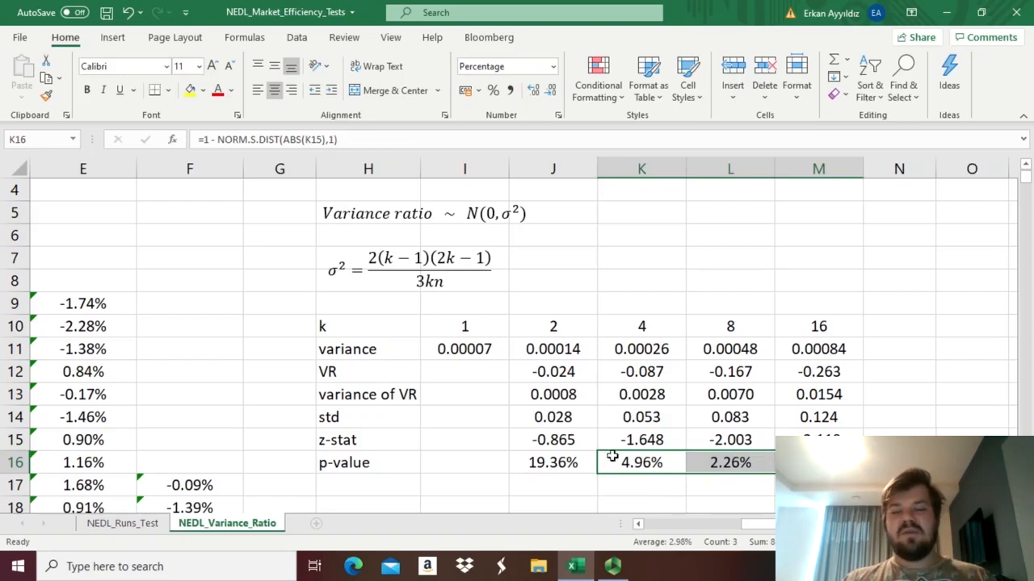
left_click(554, 327)
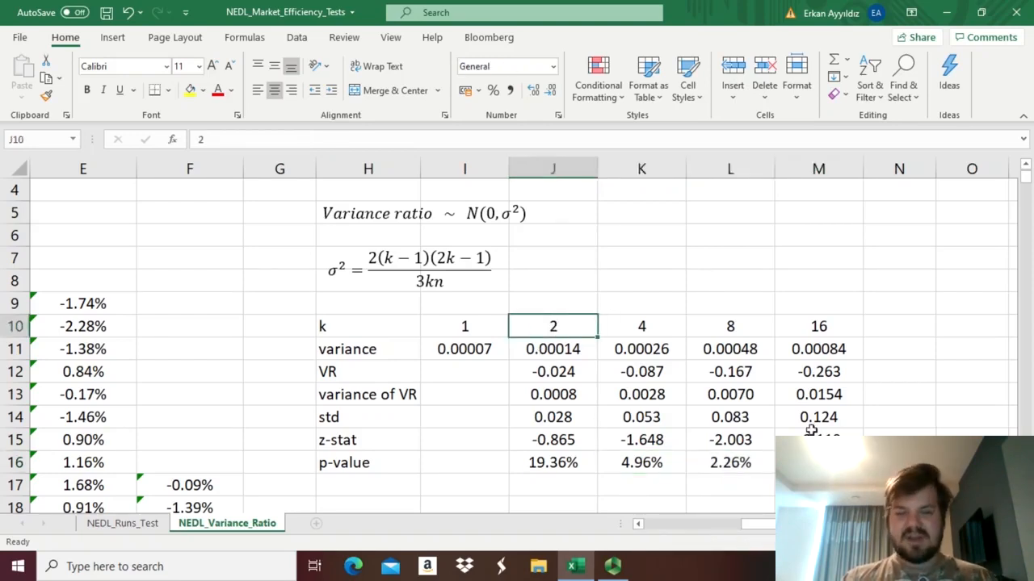
left_click(819, 325)
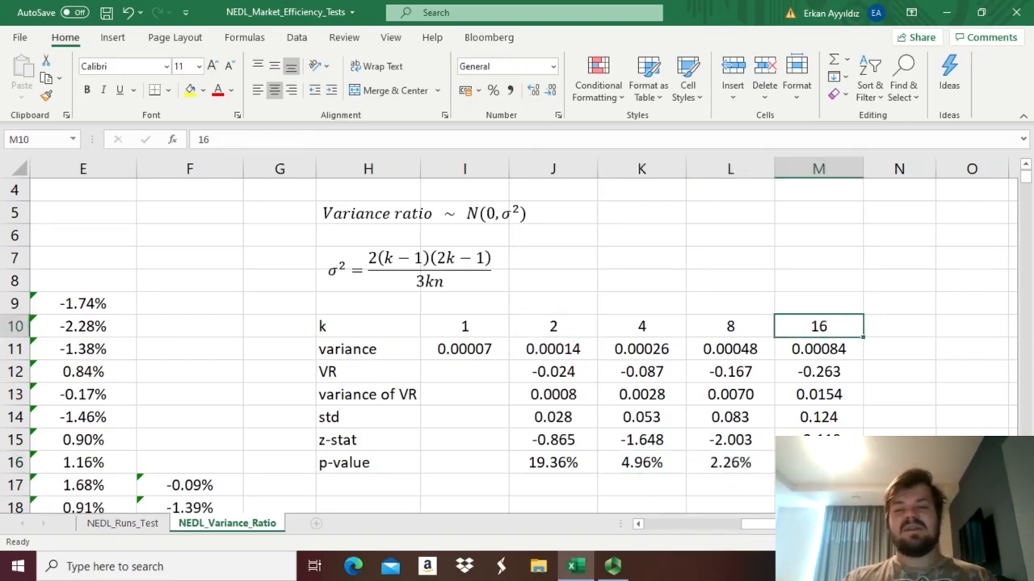